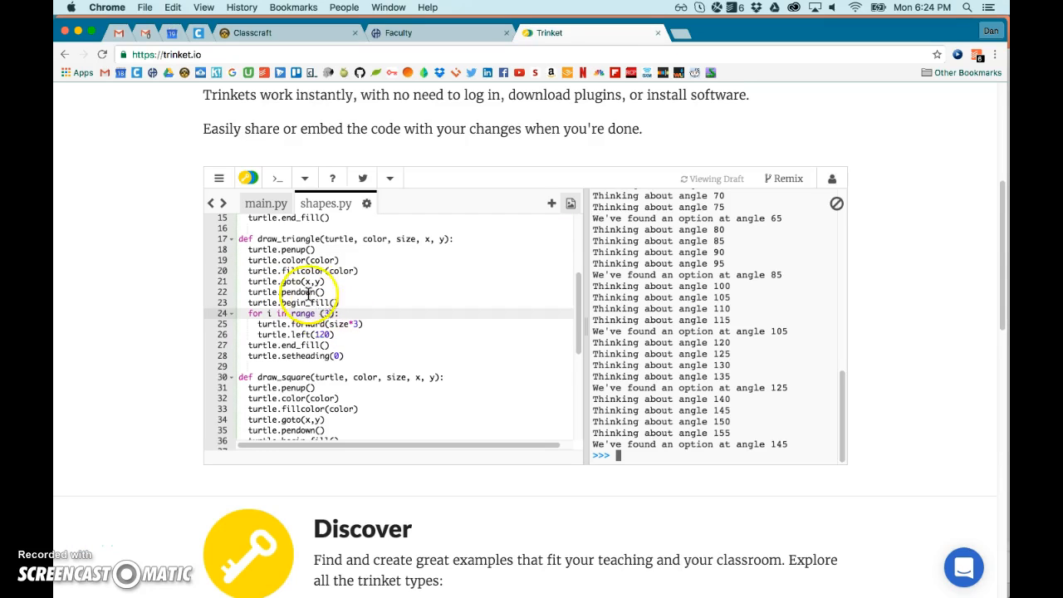
Step: Review the draw_triangle code and scroll shapes.py back to its top
{"action": "left_click_drag", "start_coordinate": [308, 249], "coordinate": [328, 353]}
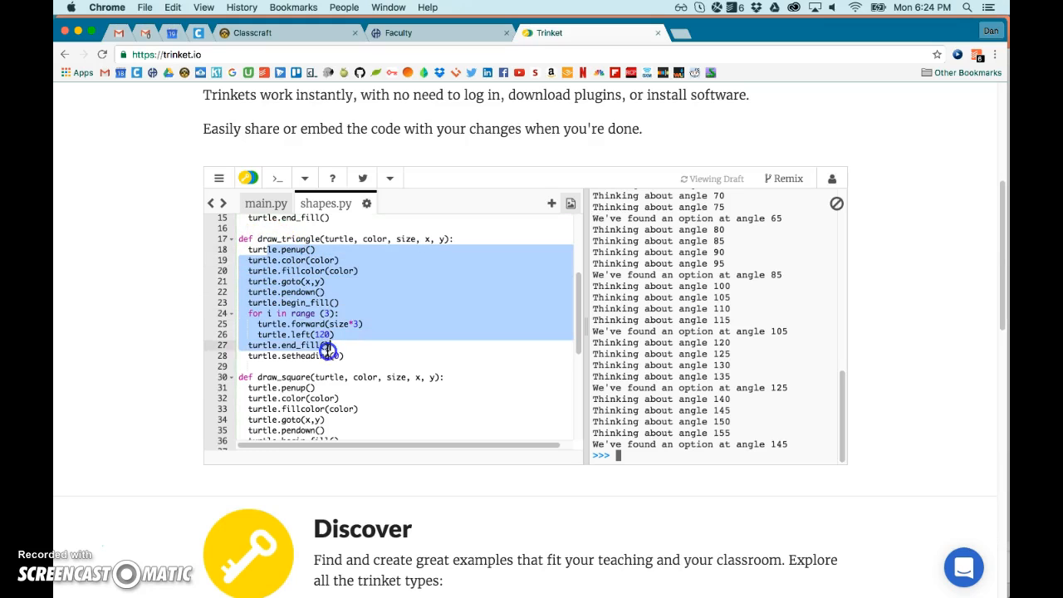
{"action": "left_click", "coordinate": [339, 376]}
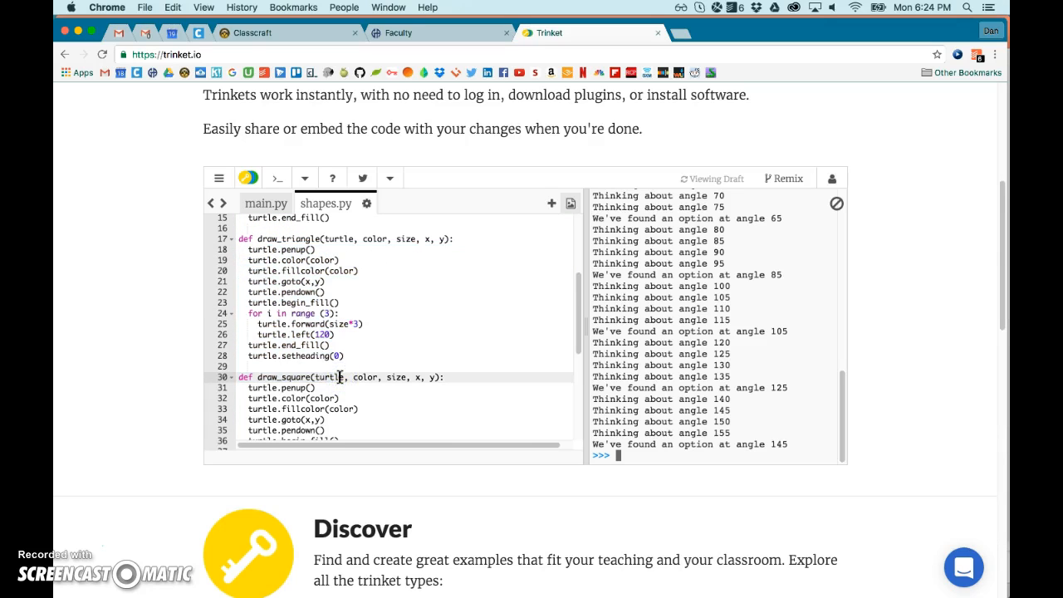
{"action": "left_click", "coordinate": [246, 239]}
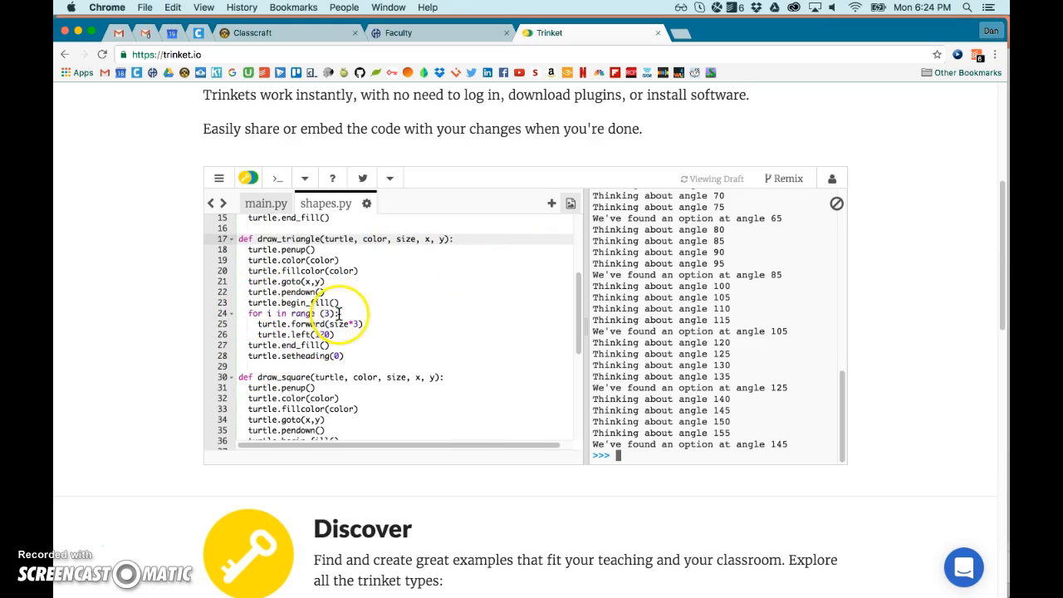
{"action": "scroll", "scroll_direction": "up", "scroll_amount": 3}
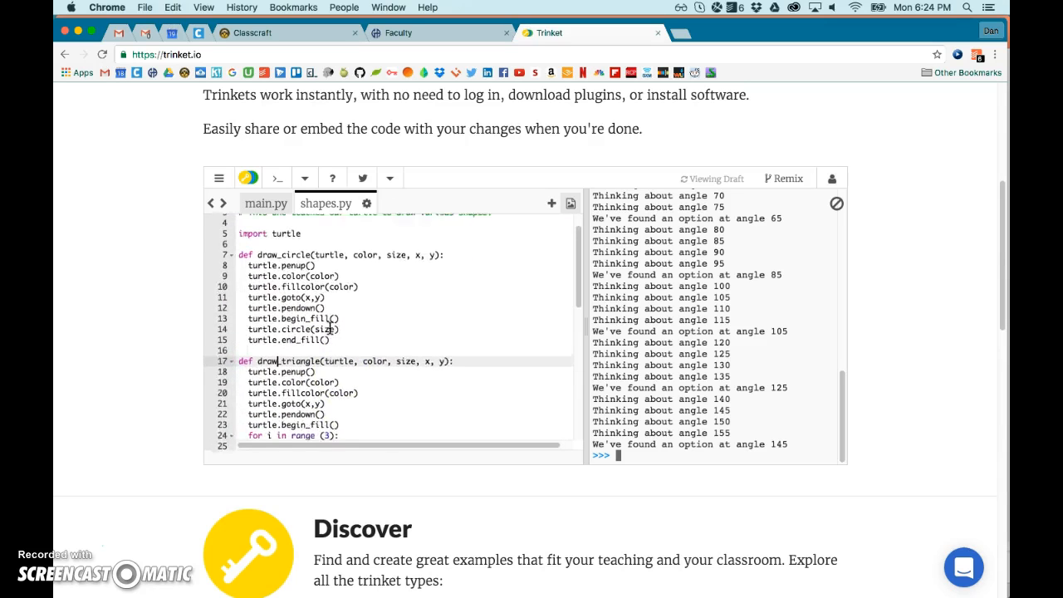
{"action": "scroll", "scroll_direction": "up", "scroll_amount": 3}
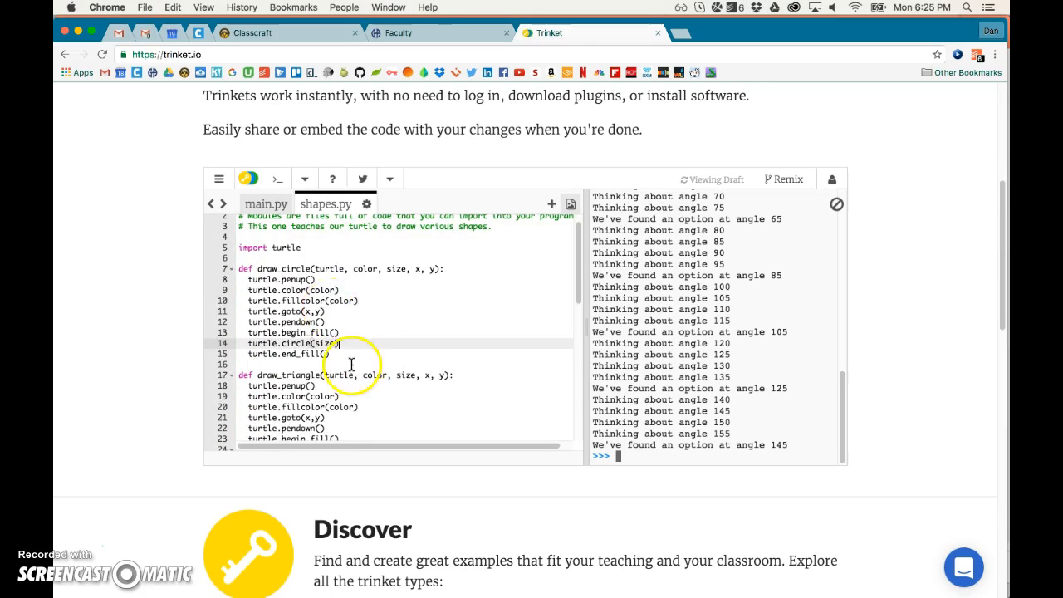
{"action": "scroll", "scroll_direction": "down", "scroll_amount": 3}
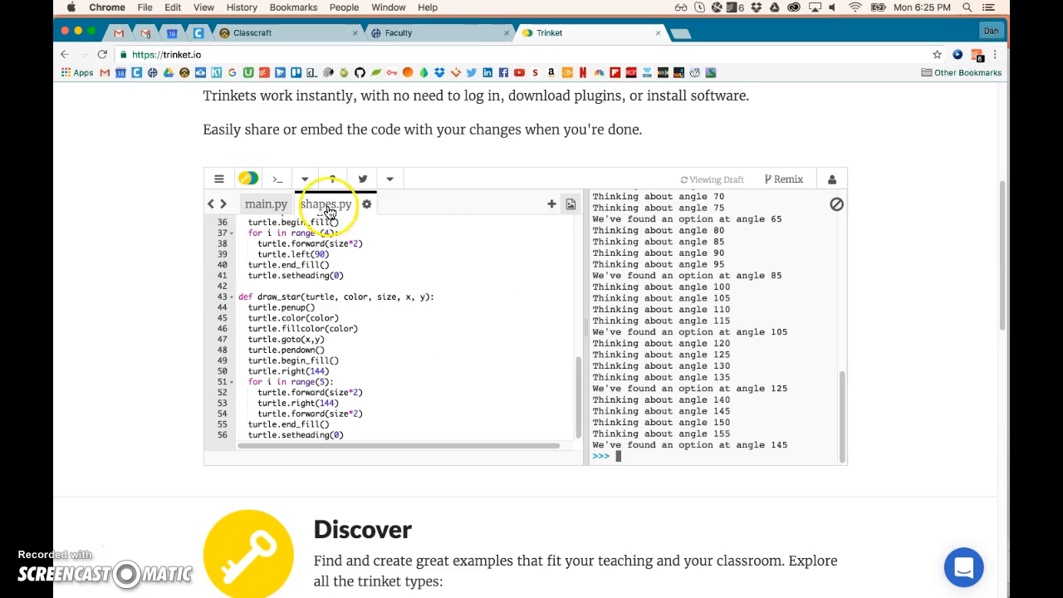
{"action": "mouse_move", "coordinate": [443, 374]}
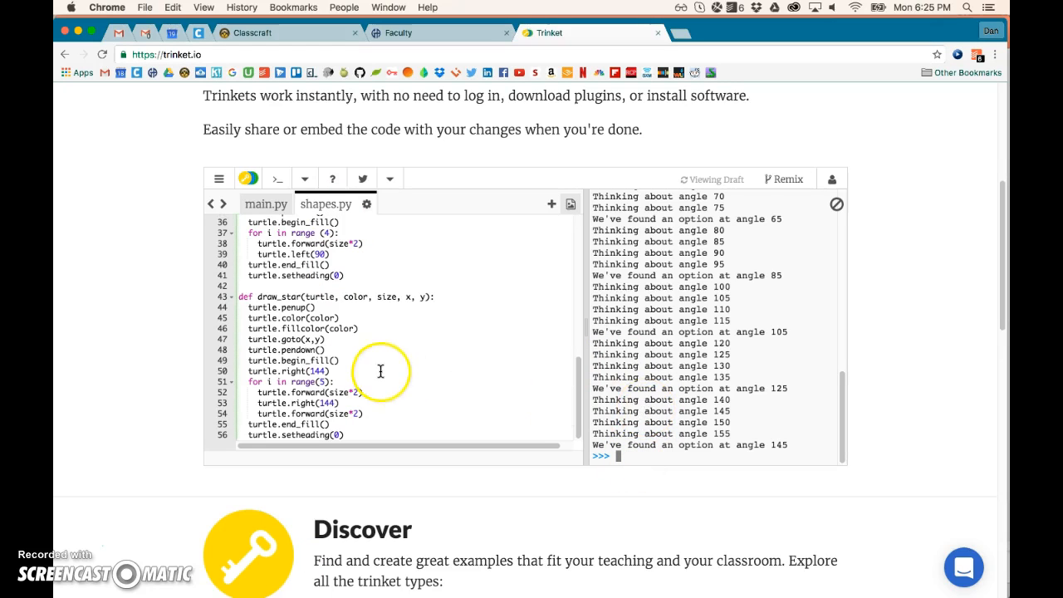
{"action": "mouse_move", "coordinate": [286, 294]}
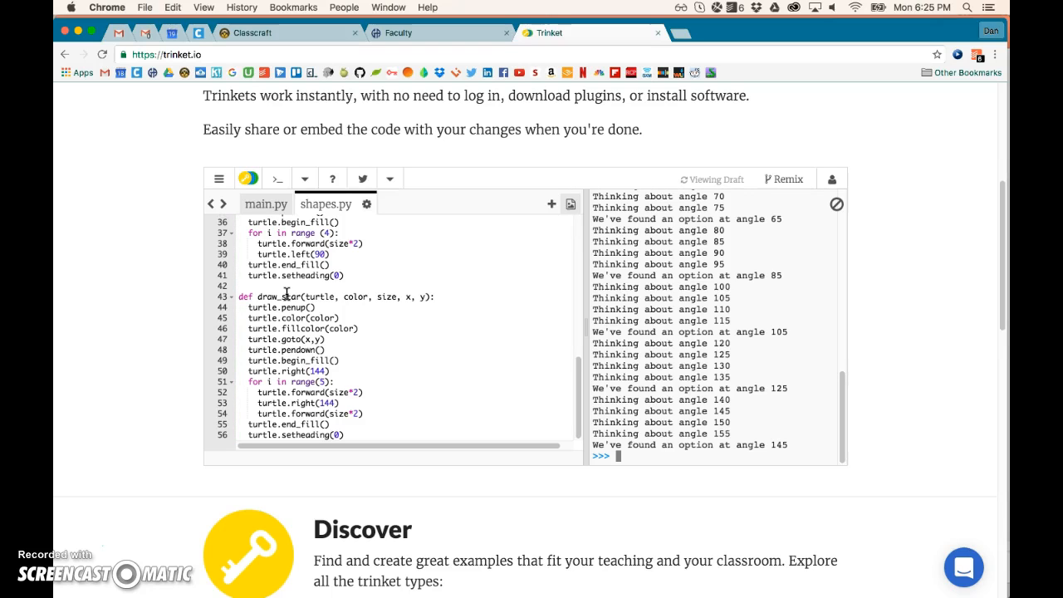
{"action": "mouse_move", "coordinate": [455, 199]}
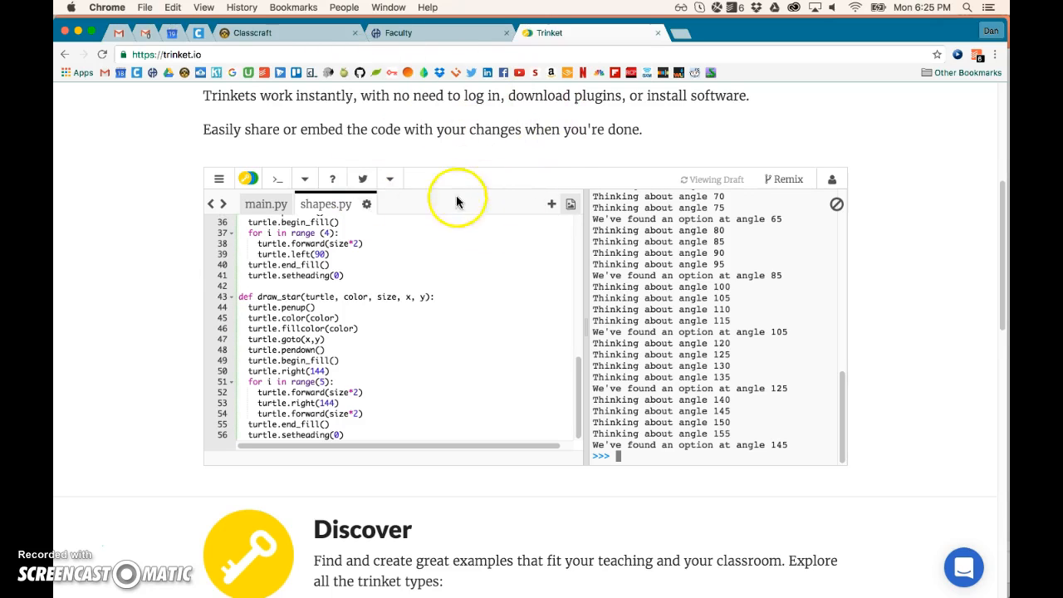
{"action": "mouse_move", "coordinate": [636, 143]}
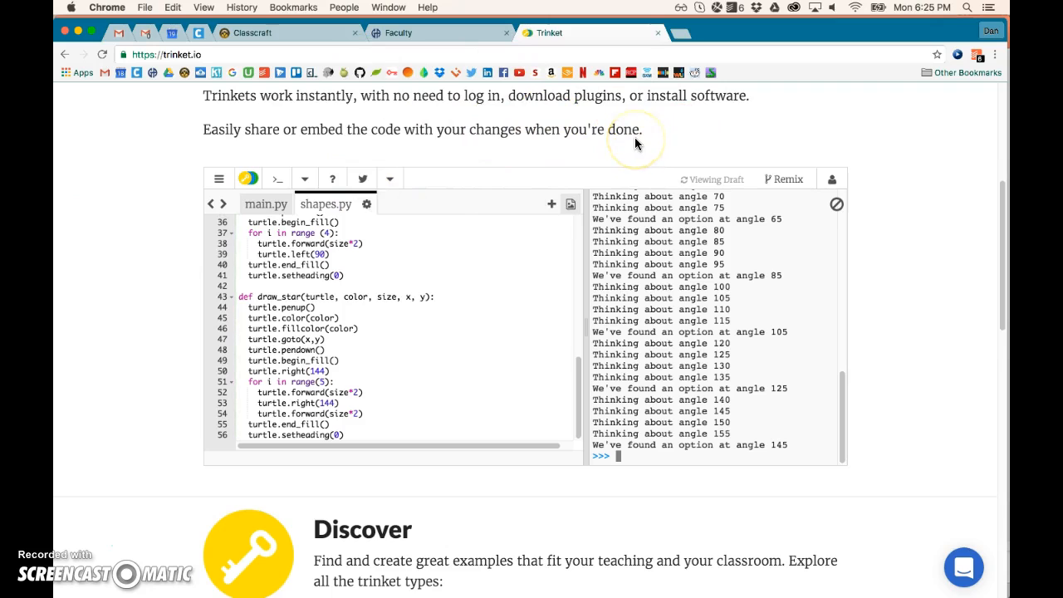
{"action": "mouse_move", "coordinate": [637, 142]}
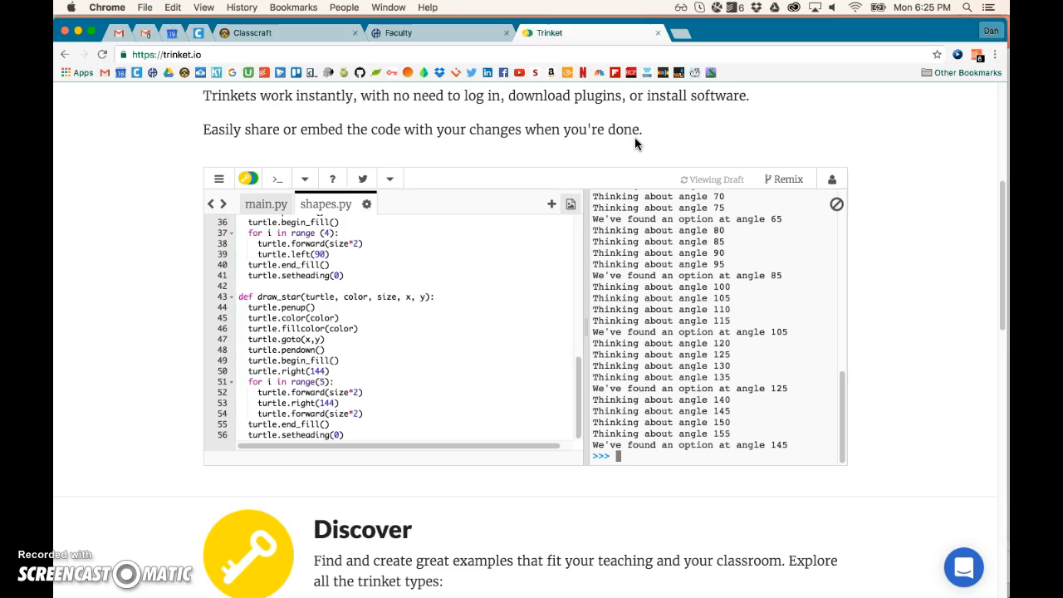
{"action": "scroll", "scroll_direction": "down", "scroll_amount": 3}
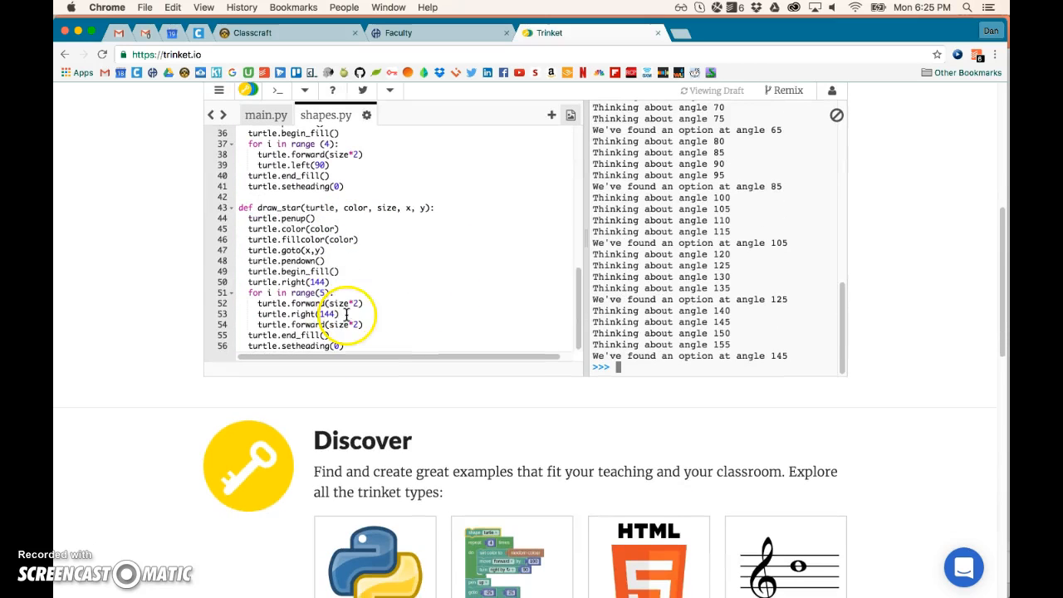
{"action": "scroll", "scroll_direction": "up", "scroll_amount": 3}
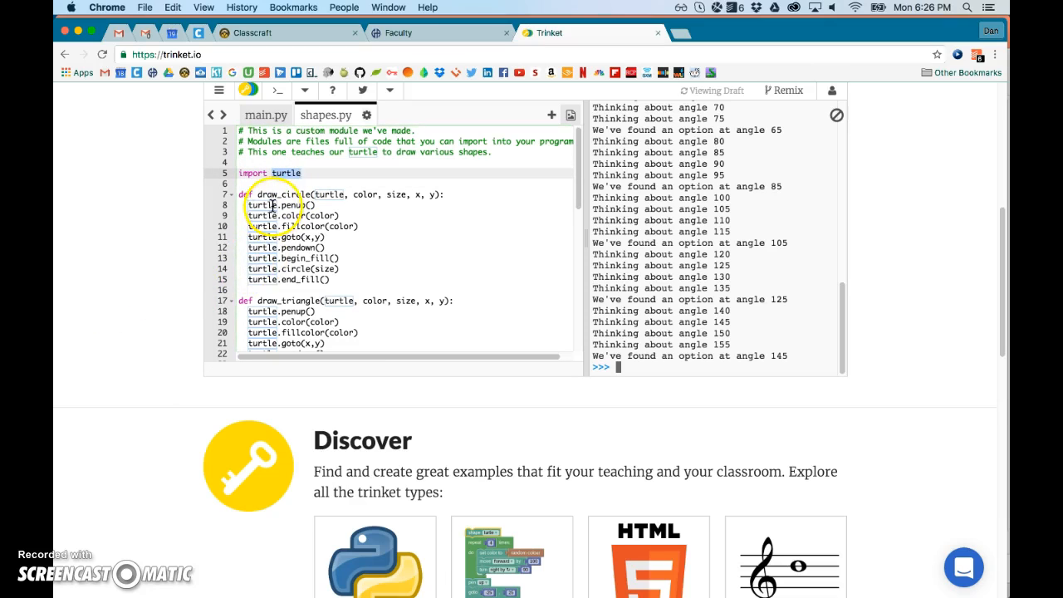
Step: Switch windows to the Python Vocab presentation in PowerPoint
{"action": "left_click", "coordinate": [295, 173]}
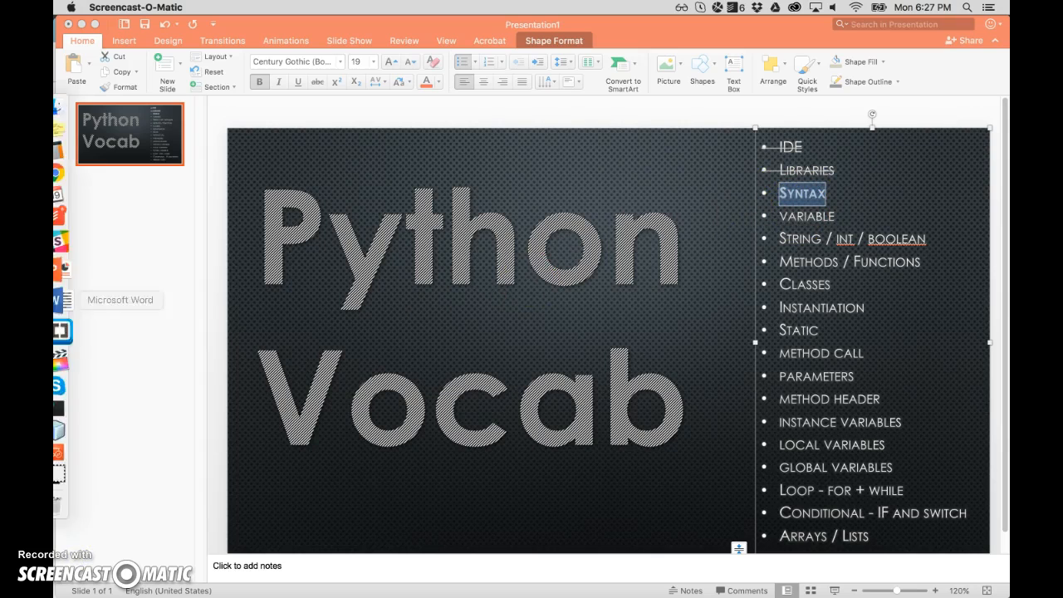
Step: Switch from PowerPoint back to the Chrome tab with the Trinket shapes.py editor
{"action": "left_click", "coordinate": [58, 191]}
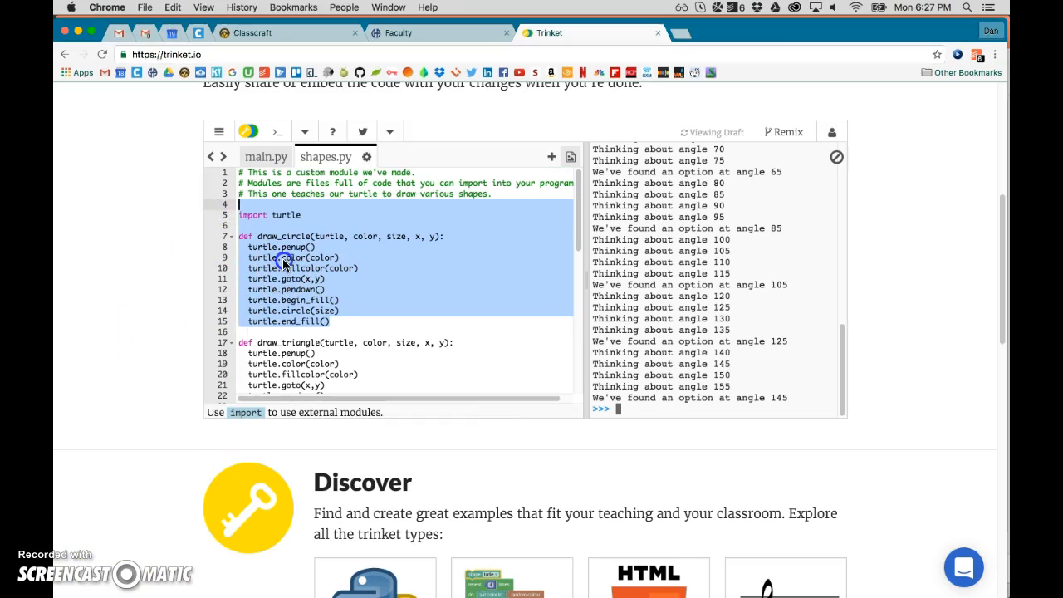
{"action": "left_click", "coordinate": [257, 236]}
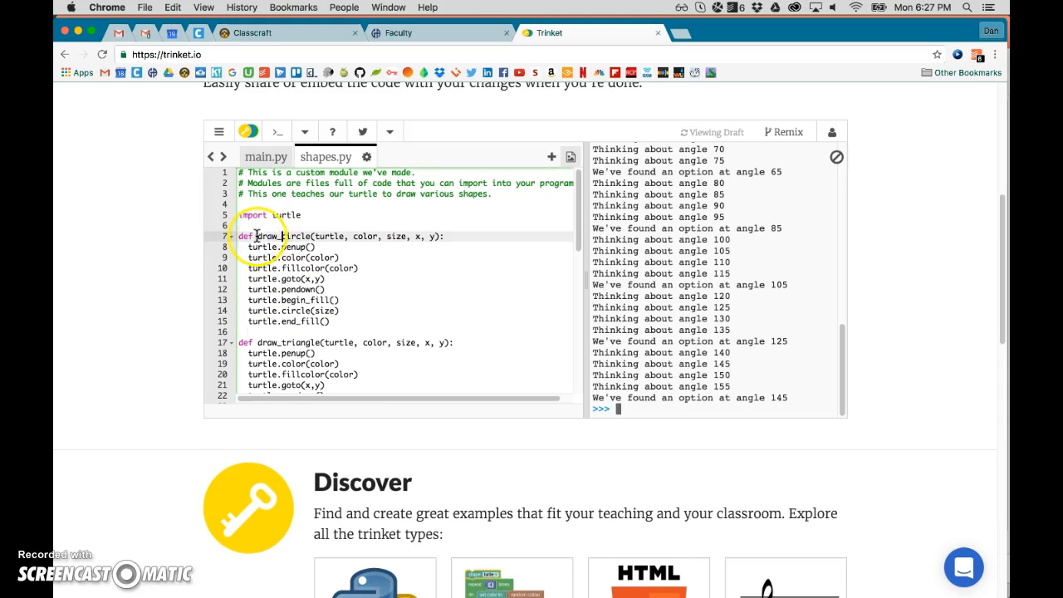
{"action": "left_click", "coordinate": [314, 247]}
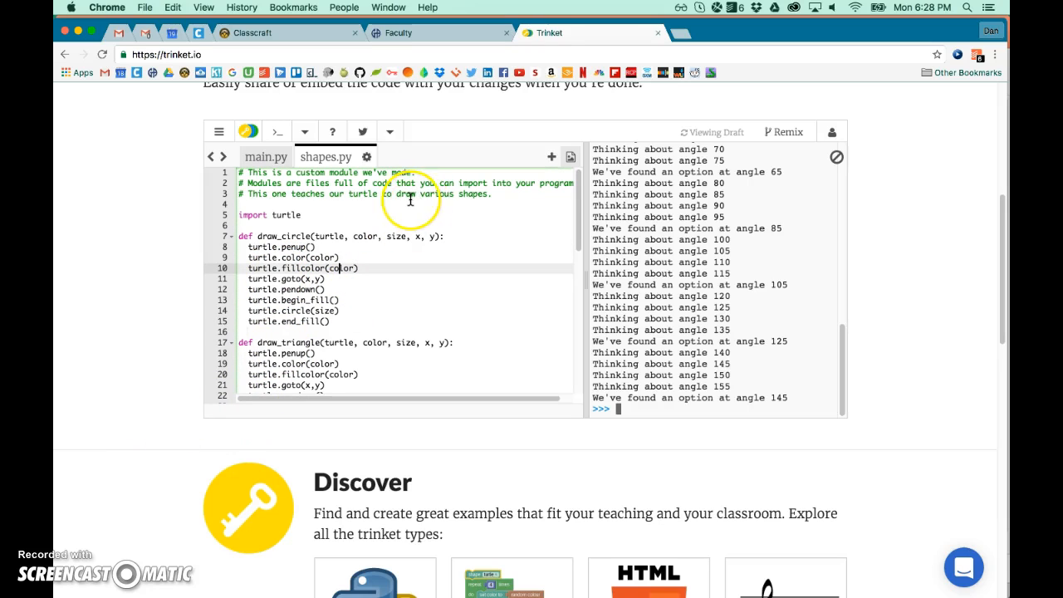
{"action": "left_click", "coordinate": [440, 232]}
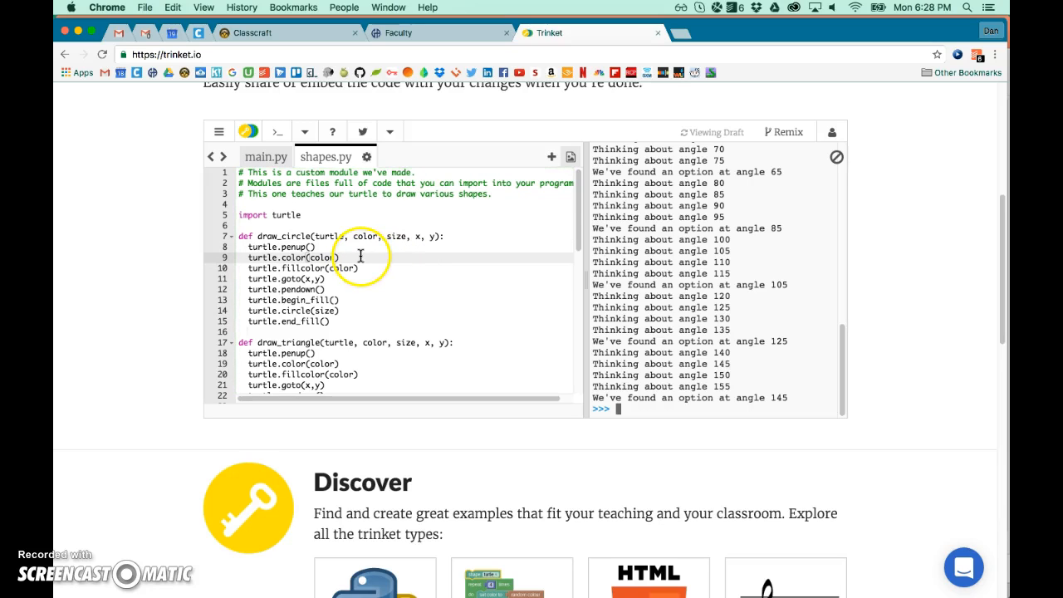
{"action": "scroll", "scroll_direction": "down", "scroll_amount": 3}
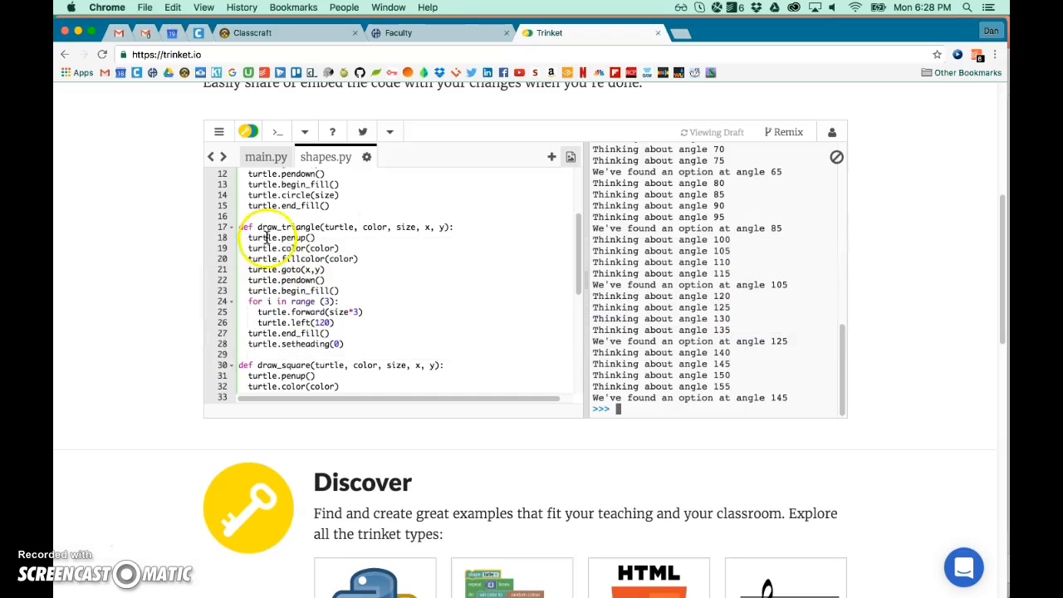
{"action": "scroll", "scroll_direction": "up", "scroll_amount": 3}
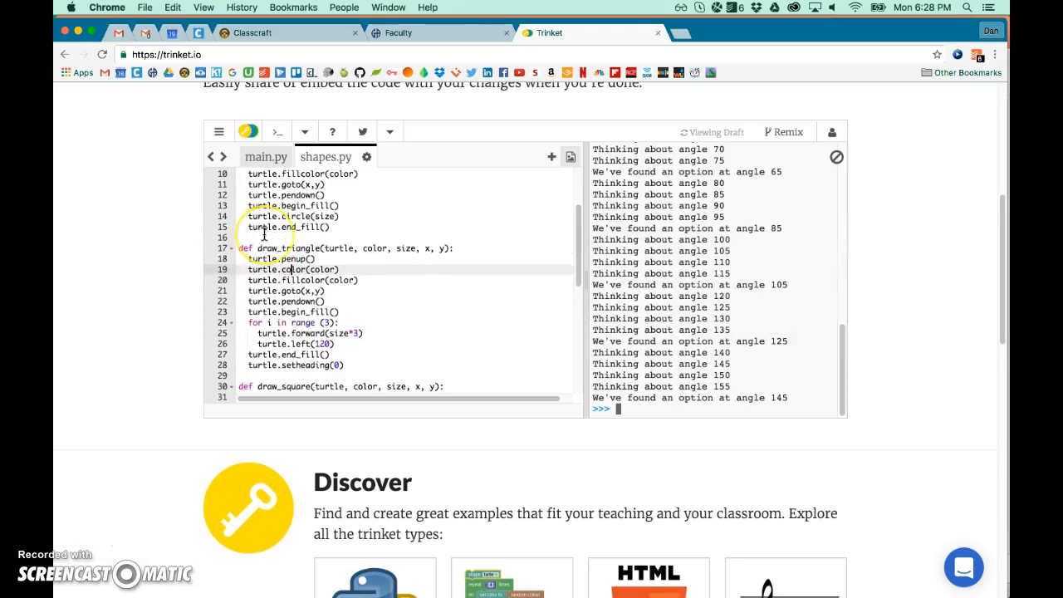
{"action": "scroll", "scroll_direction": "down", "scroll_amount": 3}
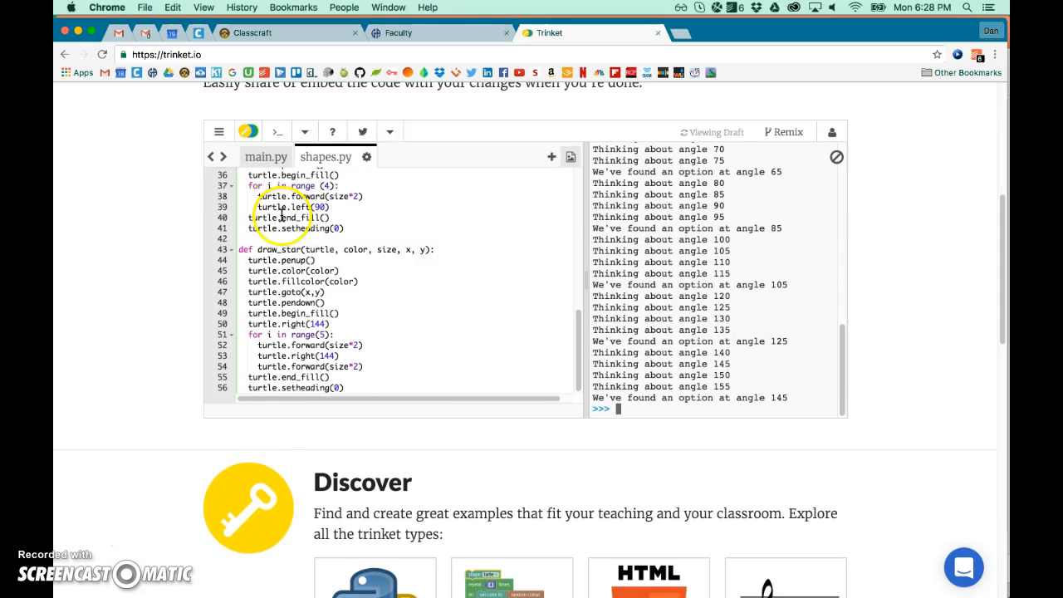
{"action": "double_click", "coordinate": [322, 249]}
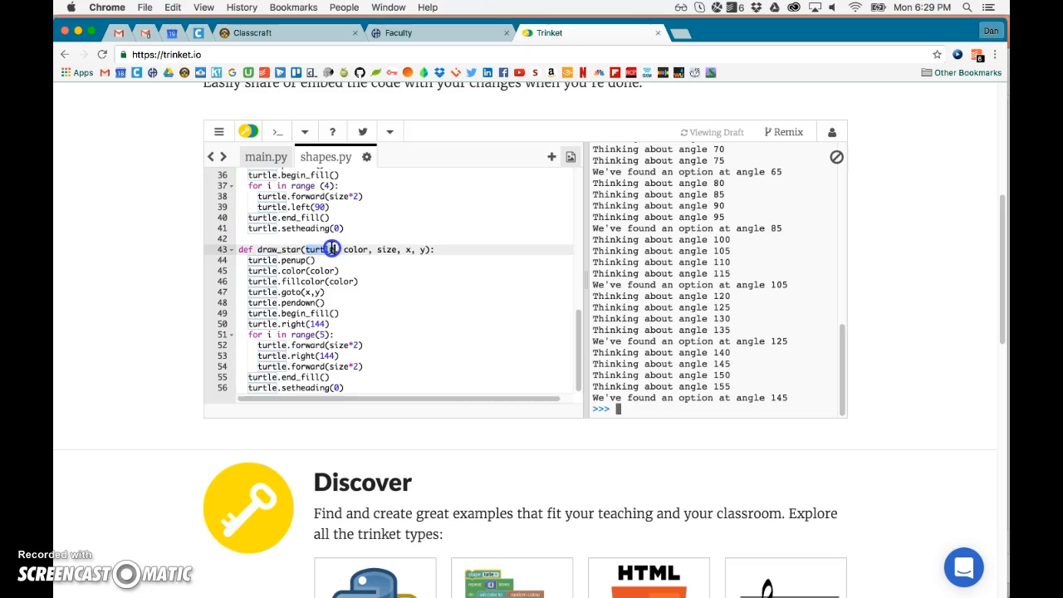
{"action": "double_click", "coordinate": [327, 249]}
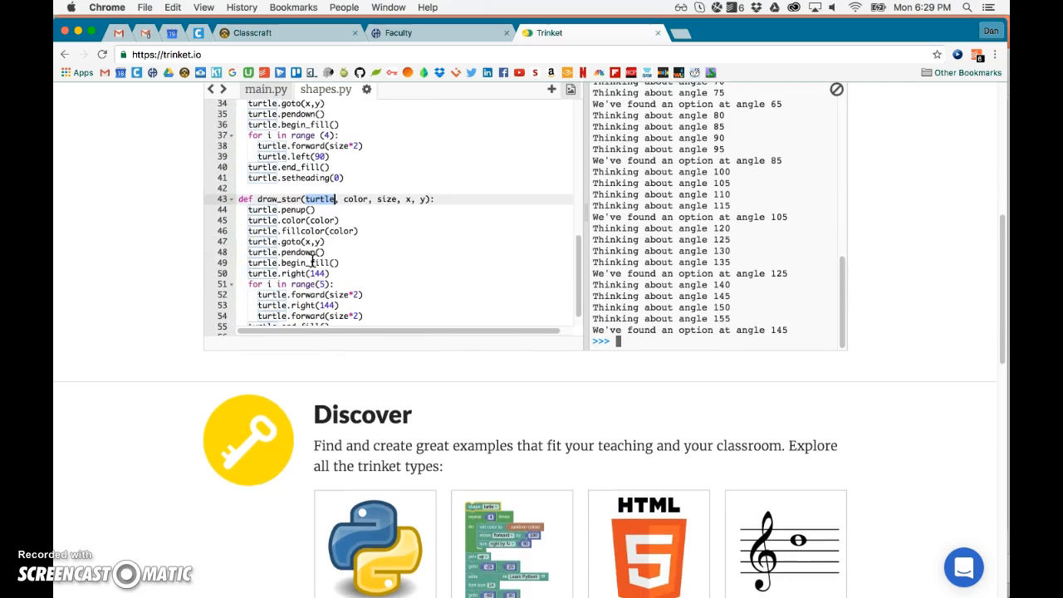
{"action": "scroll", "scroll_direction": "up", "scroll_amount": 3}
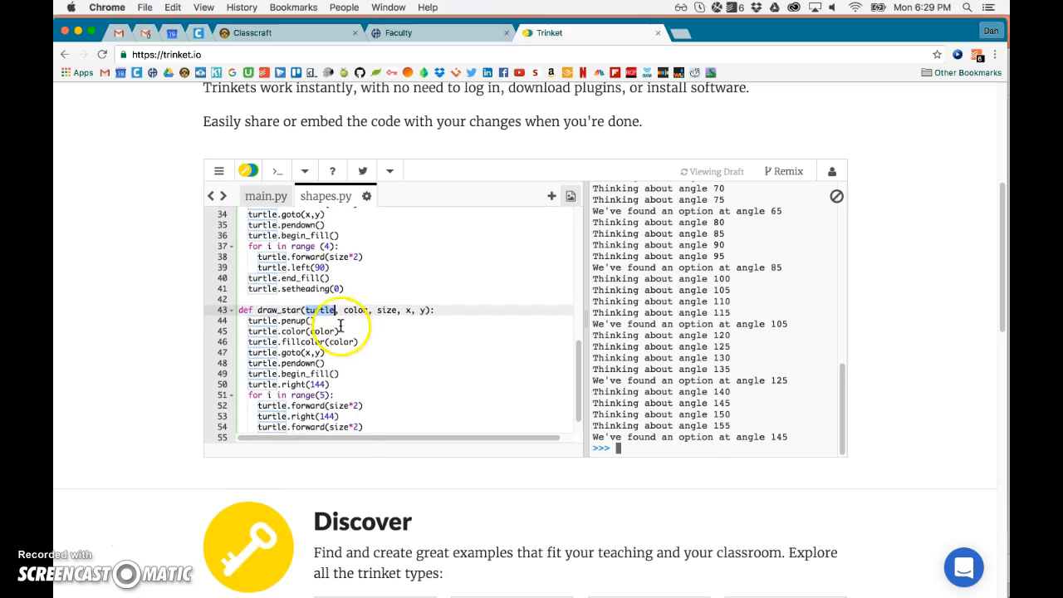
{"action": "scroll", "scroll_direction": "down", "scroll_amount": 3}
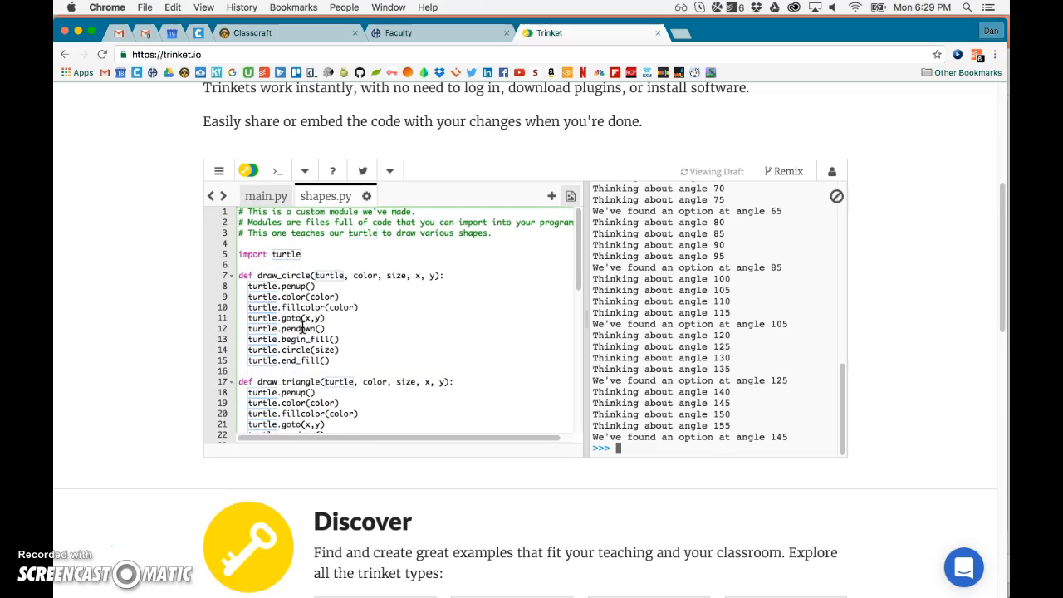
Step: Scroll to the end of shapes.py where the turtle t and blue star call are added
{"action": "scroll", "scroll_direction": "down", "scroll_amount": 3}
{"action": "type", "text": "draw_star(t, \"blue\", 50, 100, 100)"}
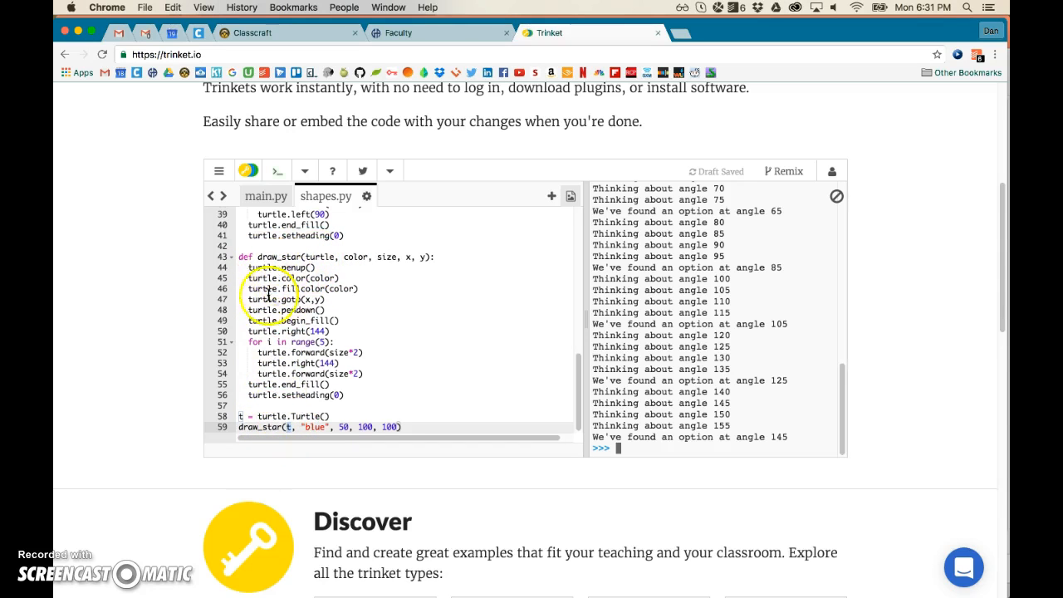
{"action": "mouse_move", "coordinate": [366, 300]}
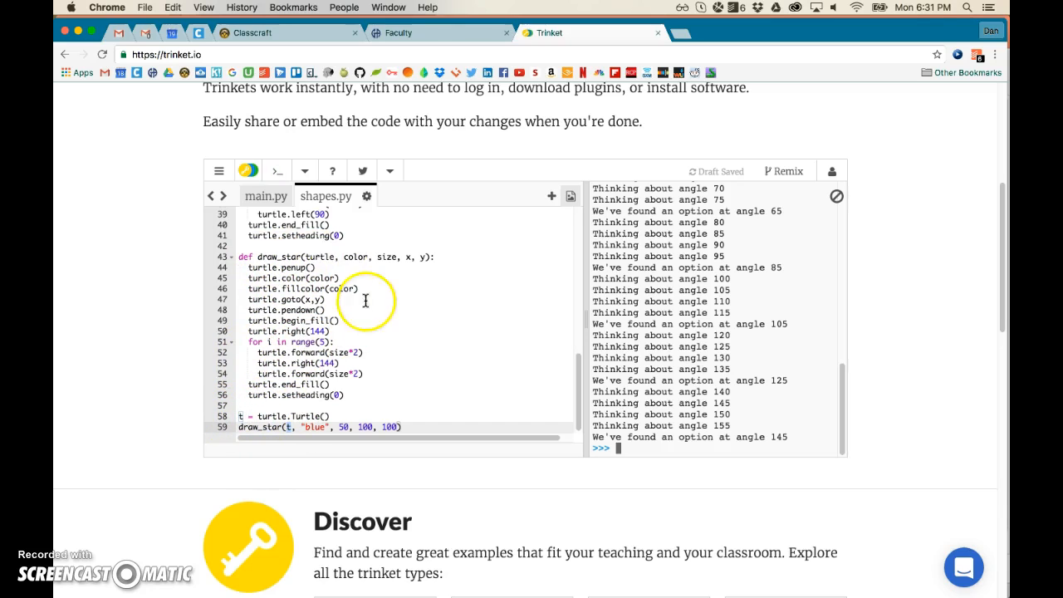
{"action": "mouse_move", "coordinate": [288, 329]}
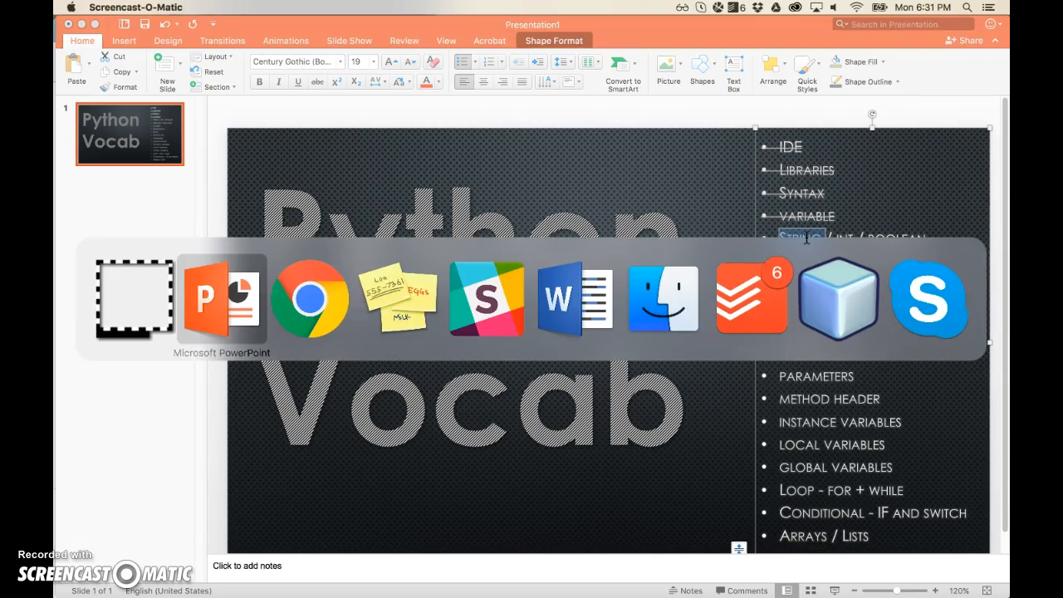
Step: Return from PowerPoint to the Trinket turtle code in Chrome
{"action": "left_click", "coordinate": [309, 298]}
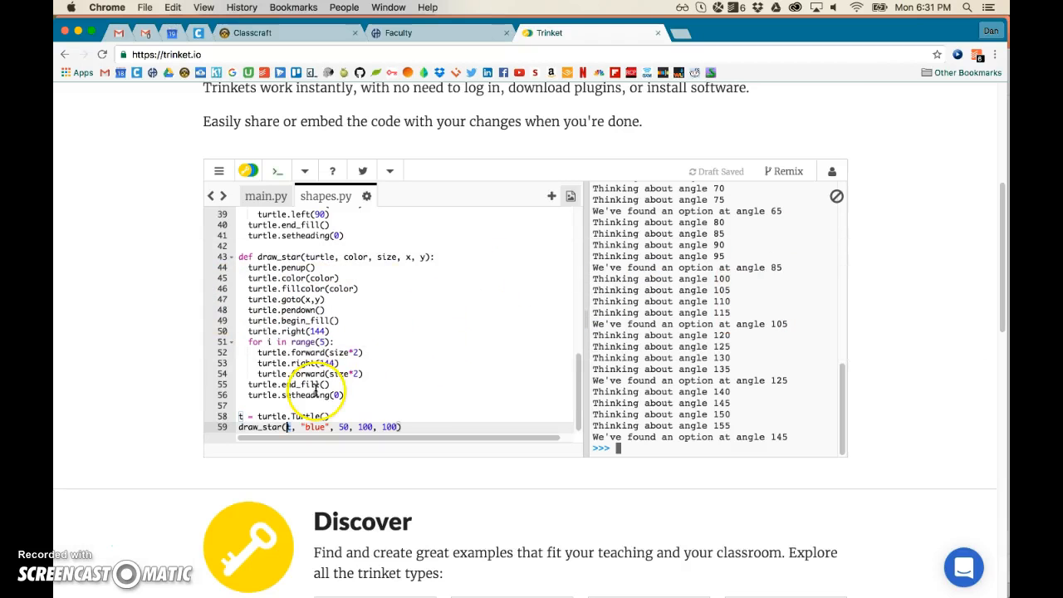
Step: Add the line someVariable = "blue" at the end of shapes.py
{"action": "left_click", "coordinate": [239, 415]}
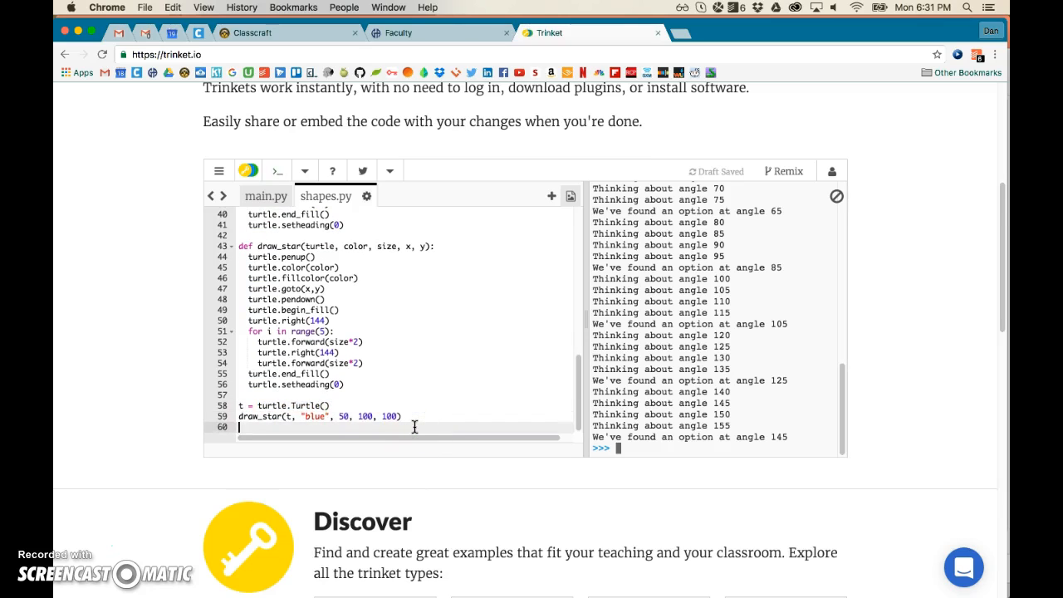
{"action": "type", "text": "someVari"}
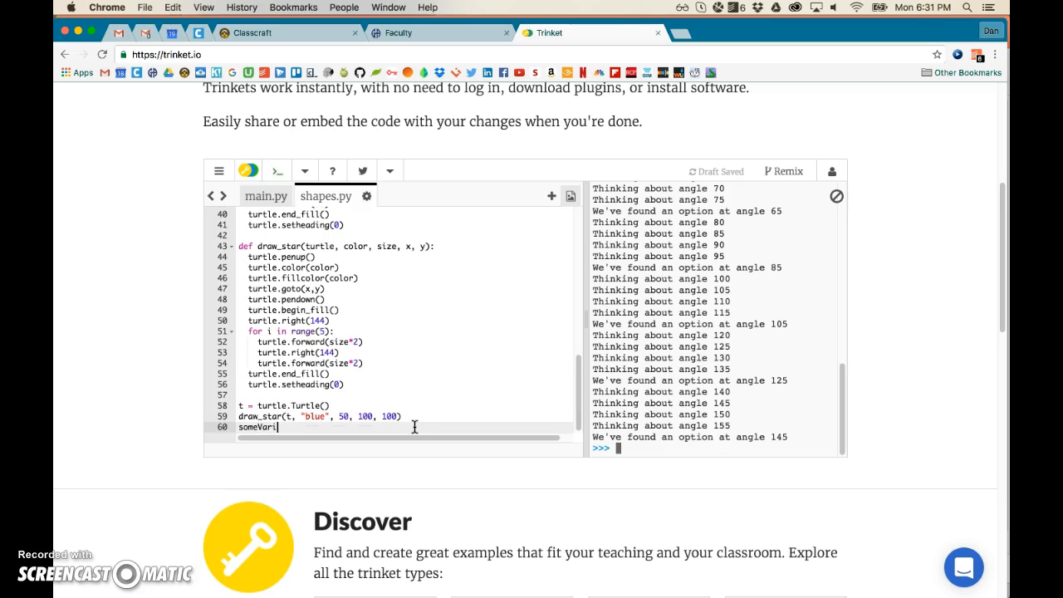
{"action": "type", "text": "able ="}
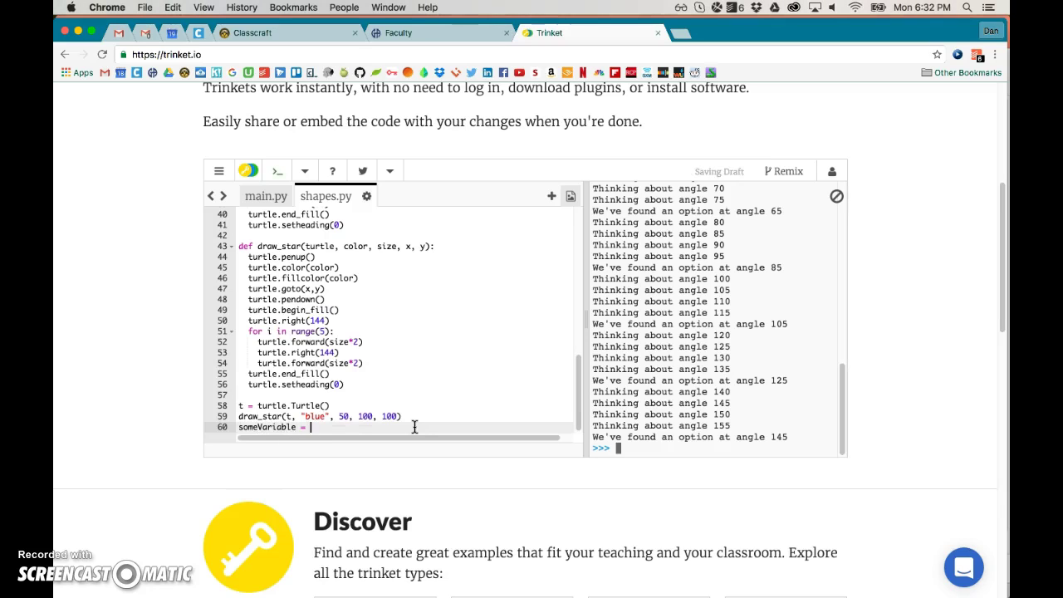
{"action": "type", "text": "\"blue\""}
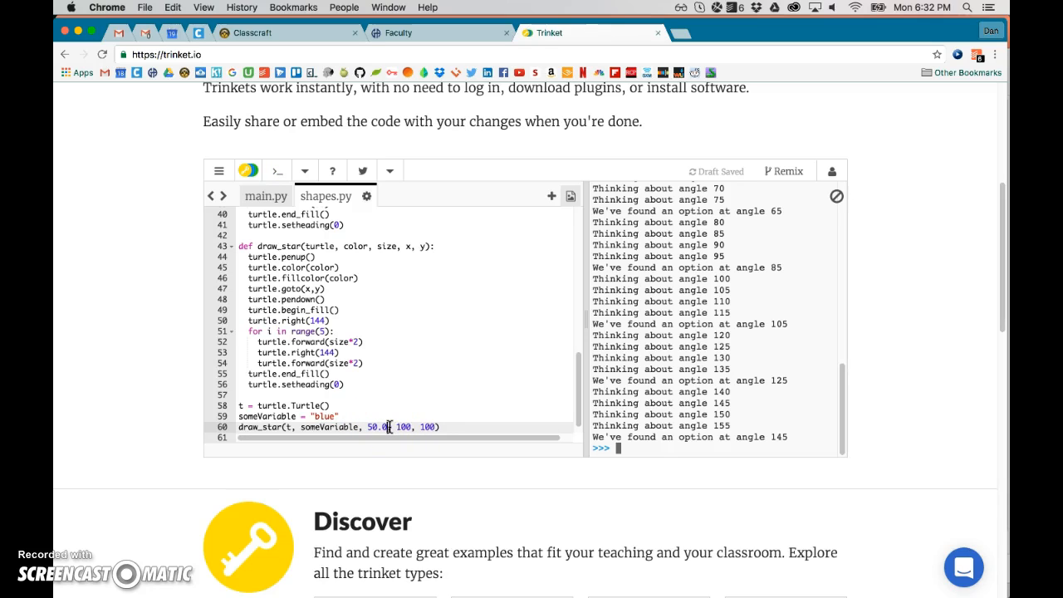
{"action": "mouse_move", "coordinate": [366, 407]}
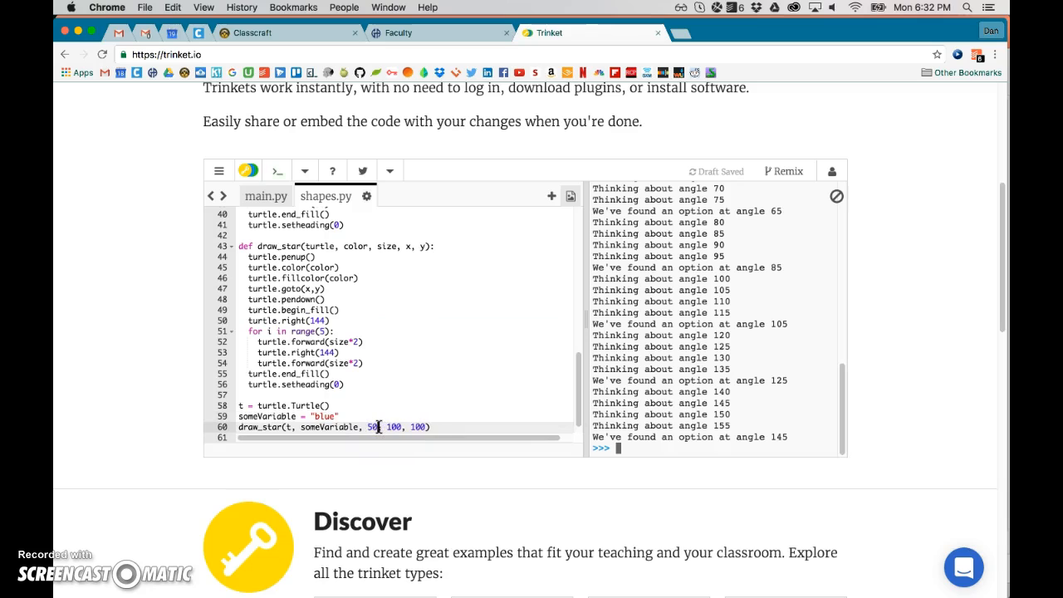
Step: Rewrite the draw_star call to pass someVariable as the colour with size 50
{"action": "key", "text": "Backspace"}
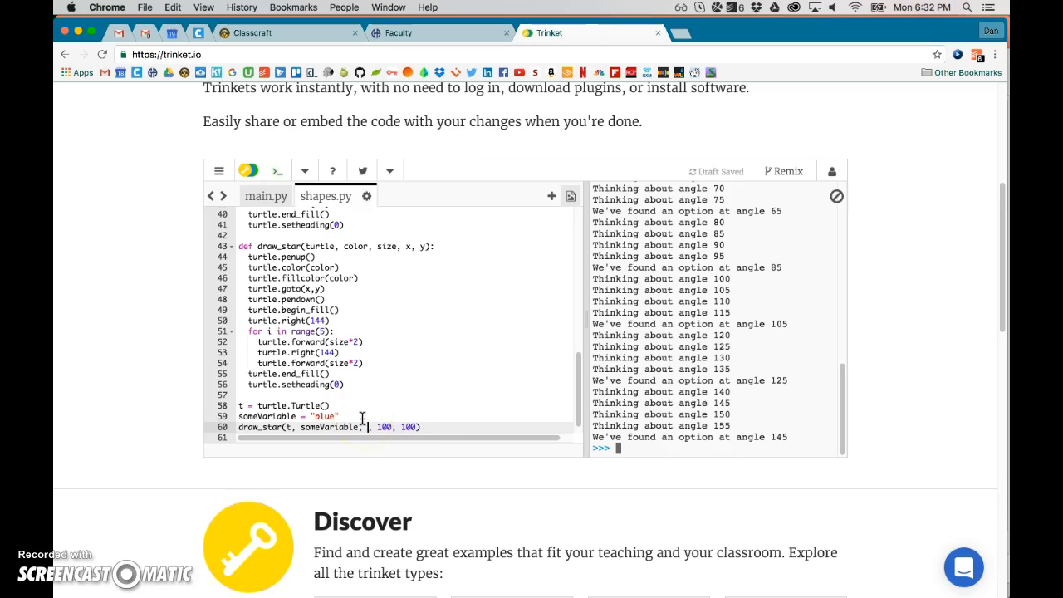
{"action": "type", "text": "50,"}
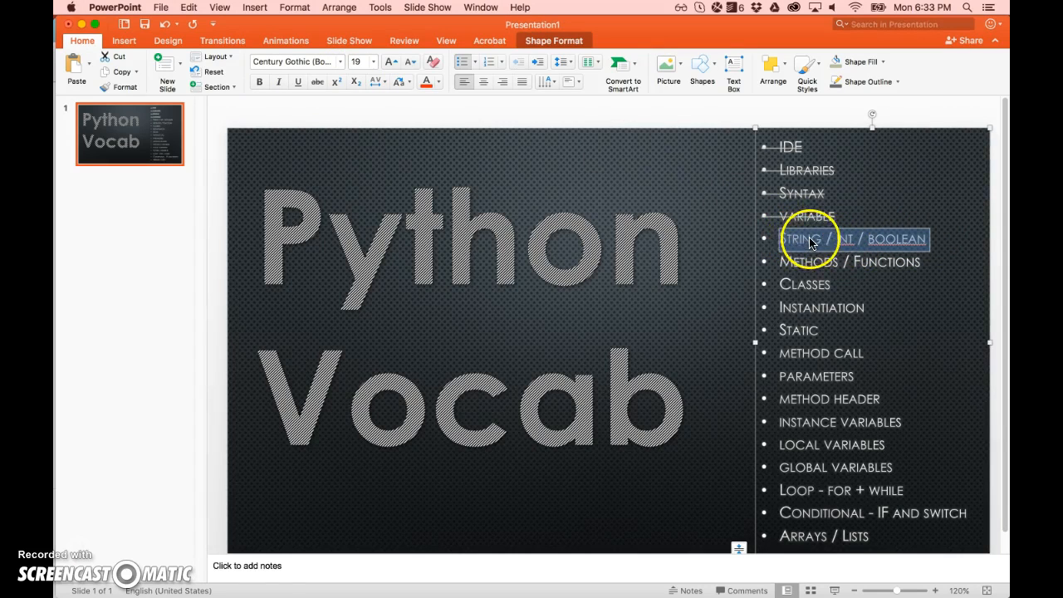
{"action": "mouse_move", "coordinate": [876, 238]}
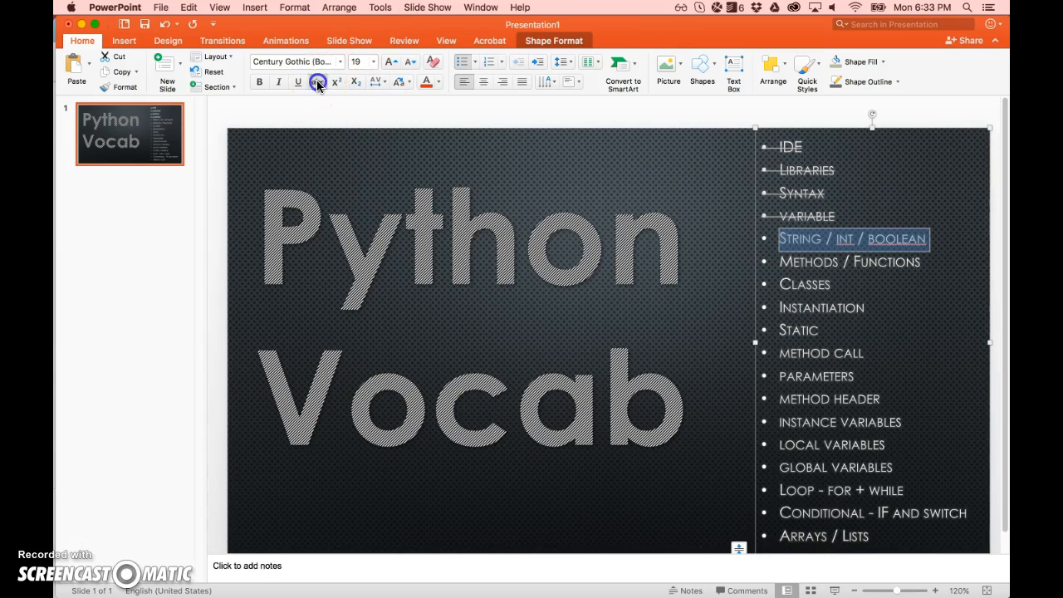
Step: Strike through the String / Int / Boolean entry on the Python Vocab slide
{"action": "left_click", "coordinate": [318, 82]}
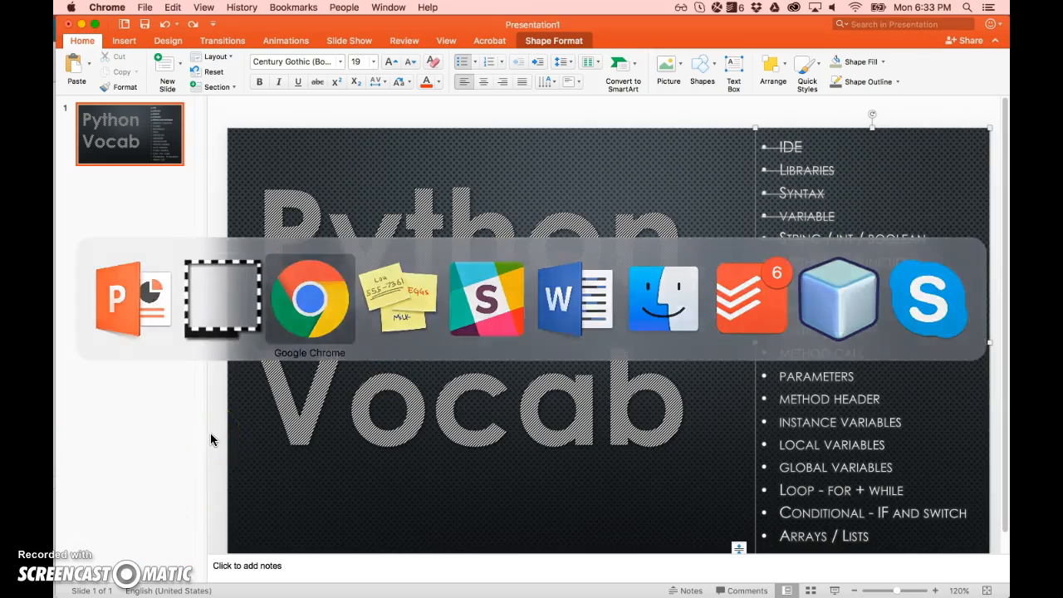
Step: Declare class SuperTurtle(turtle.Turtle): at line 7 of shapes.py
{"action": "left_click", "coordinate": [309, 297]}
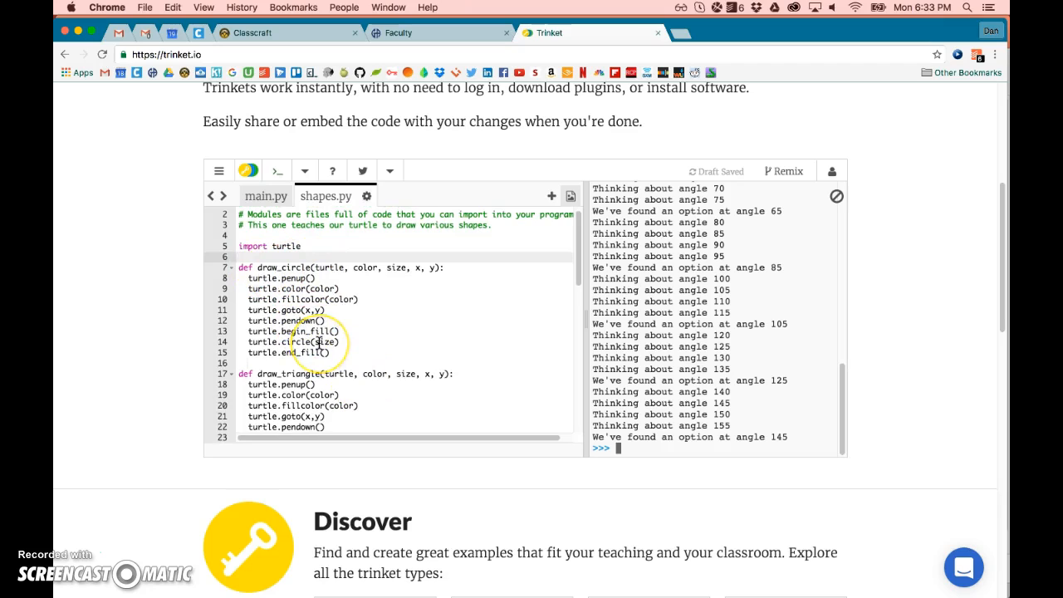
{"action": "type", "text": "class Super"}
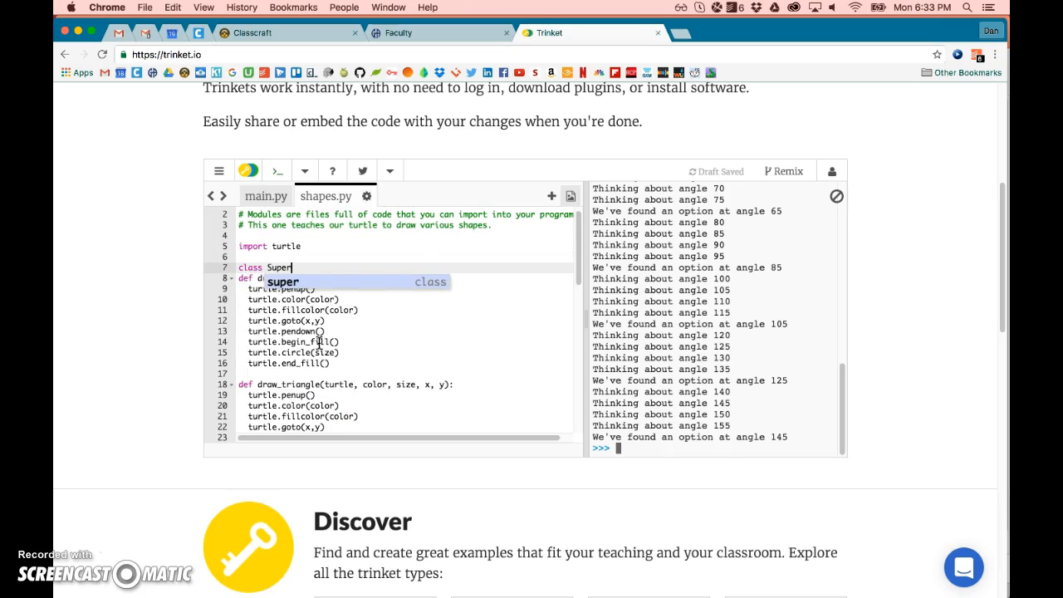
{"action": "type", "text": "Turtle(t"}
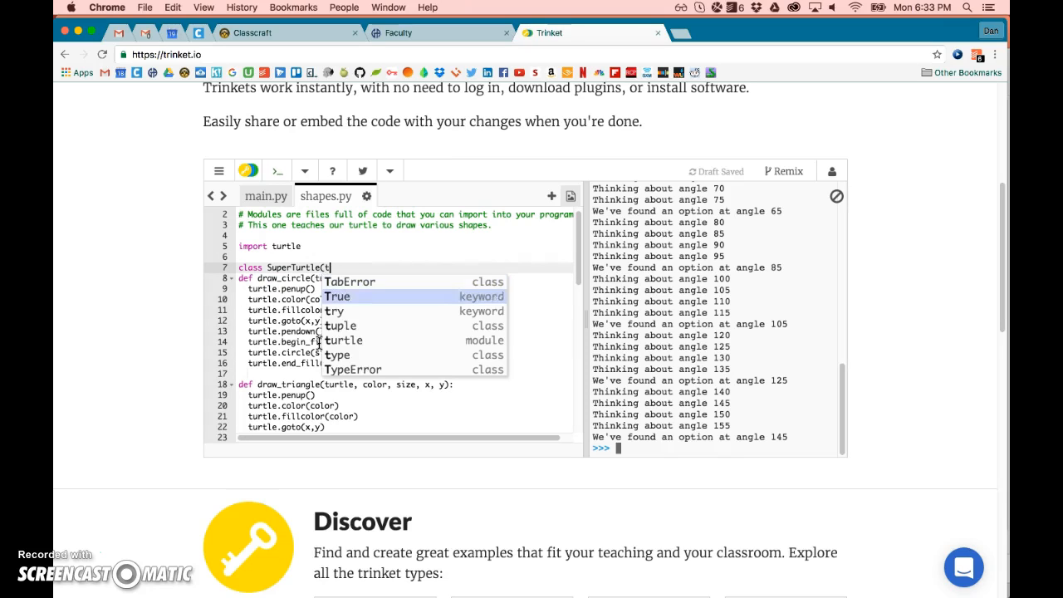
{"action": "mouse_move", "coordinate": [343, 341]}
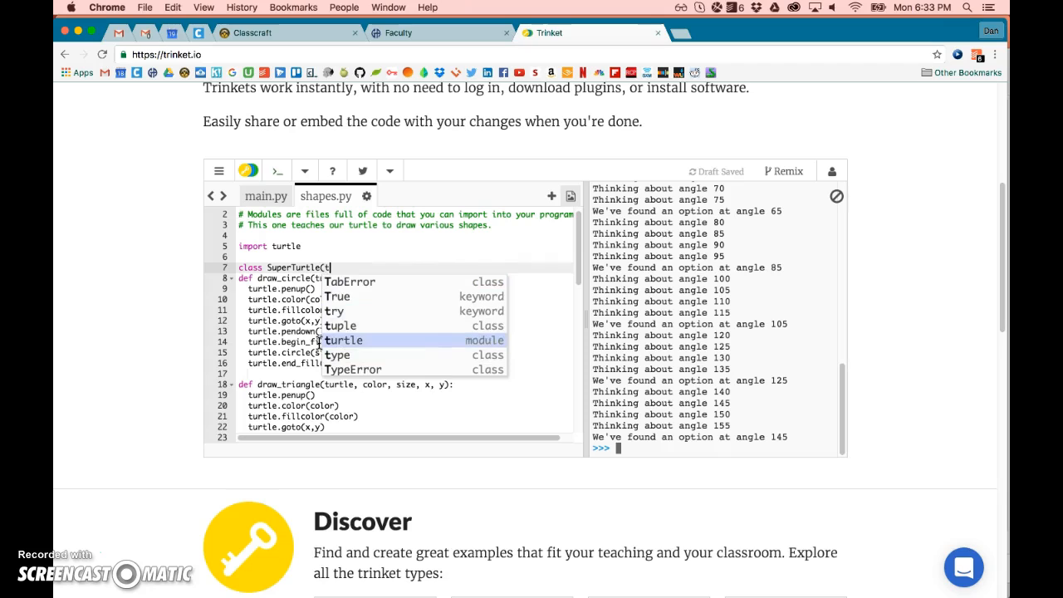
{"action": "type", "text": "urtle.Turtle)"}
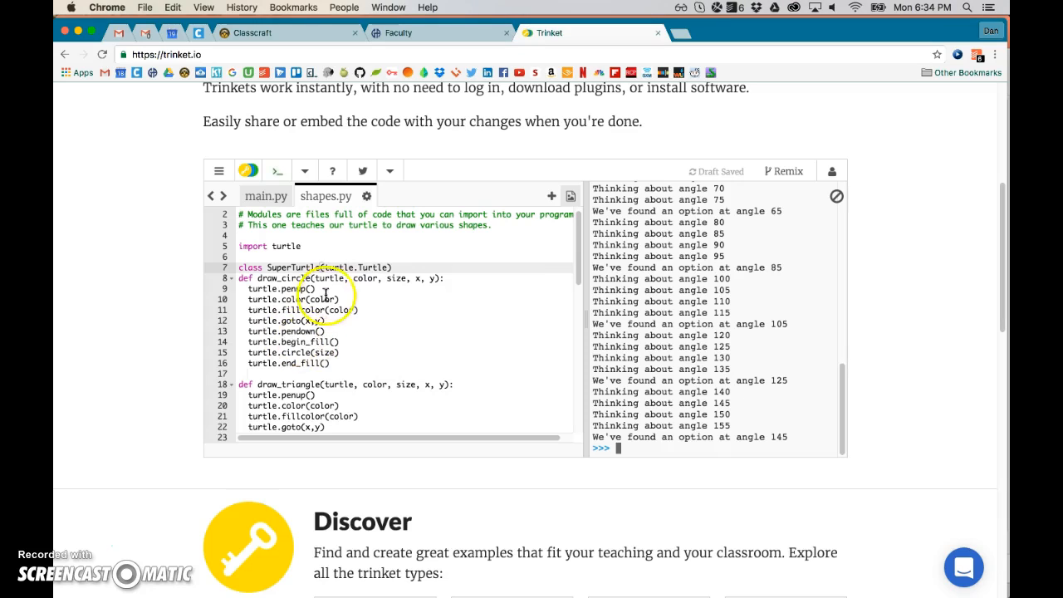
Step: Select the draw_circle block to indent it as SuperTurtle's first method
{"action": "double_click", "coordinate": [382, 267]}
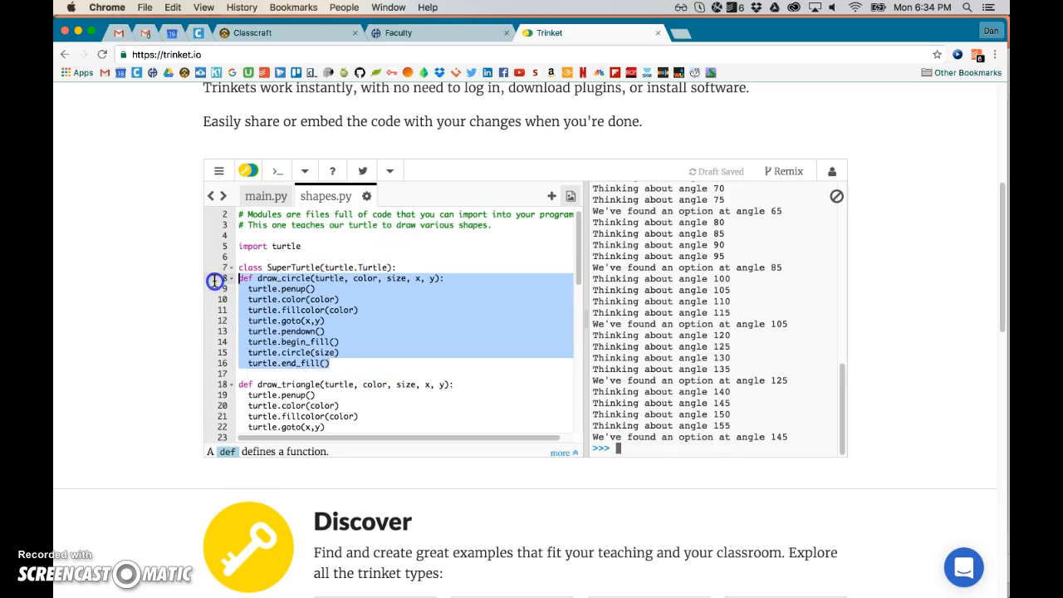
{"action": "left_click", "coordinate": [257, 279]}
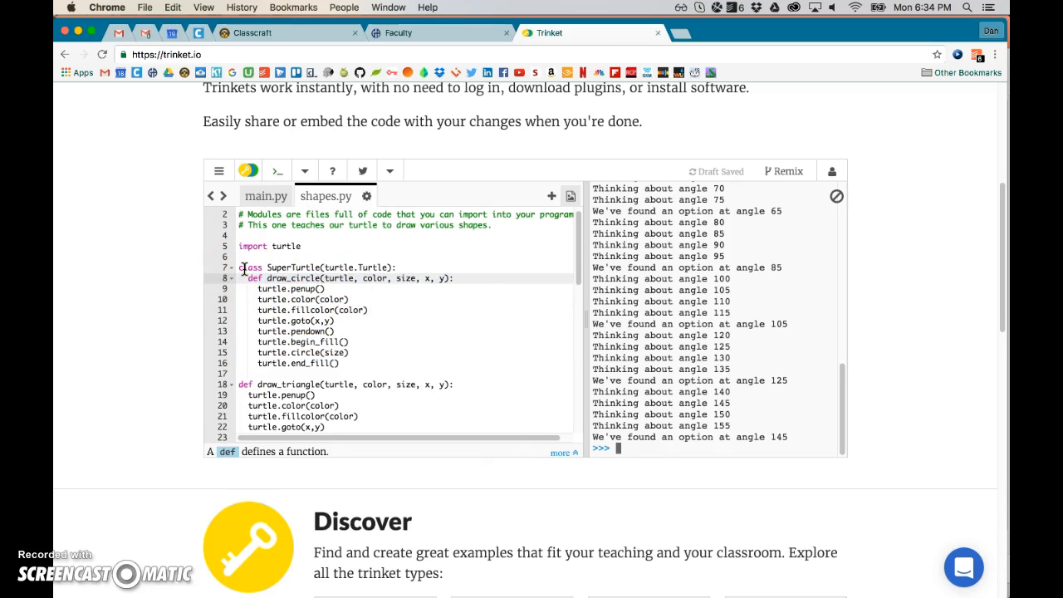
{"action": "scroll", "scroll_direction": "down", "scroll_amount": 3}
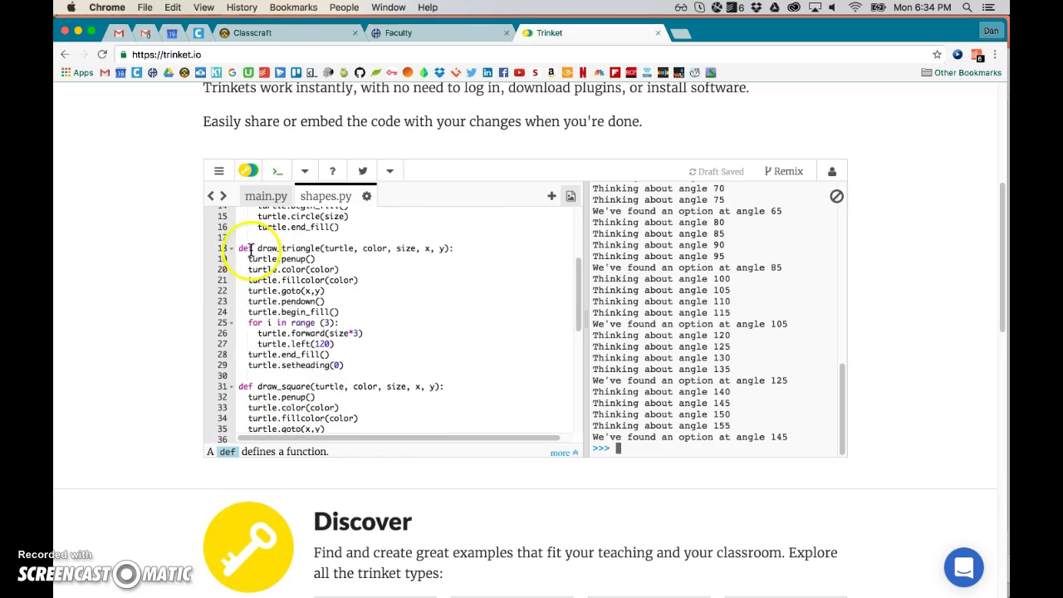
{"action": "left_click", "coordinate": [290, 248]}
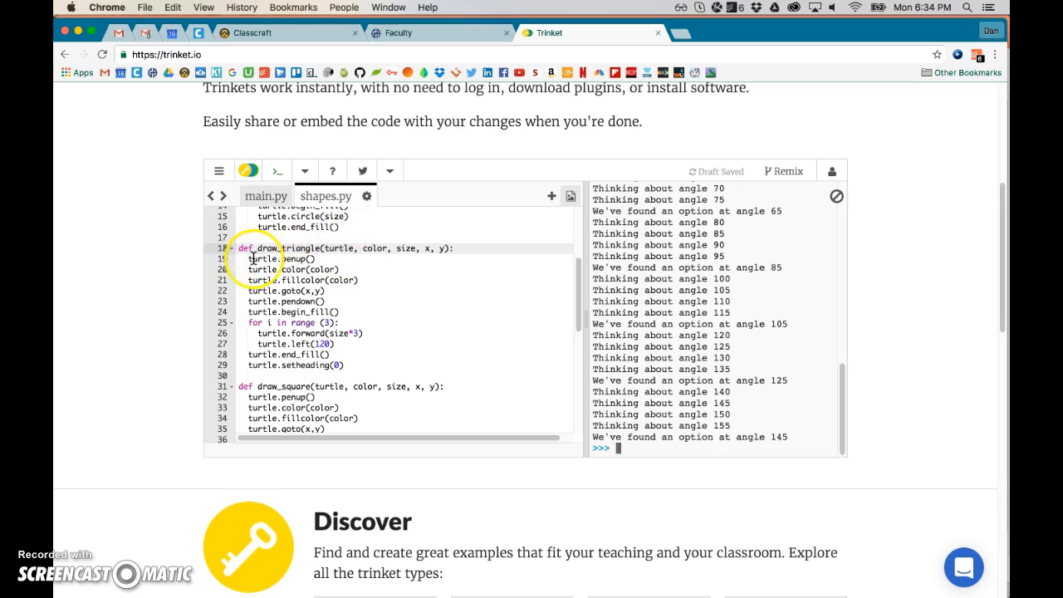
{"action": "left_click_drag", "start_coordinate": [251, 258], "coordinate": [347, 365]}
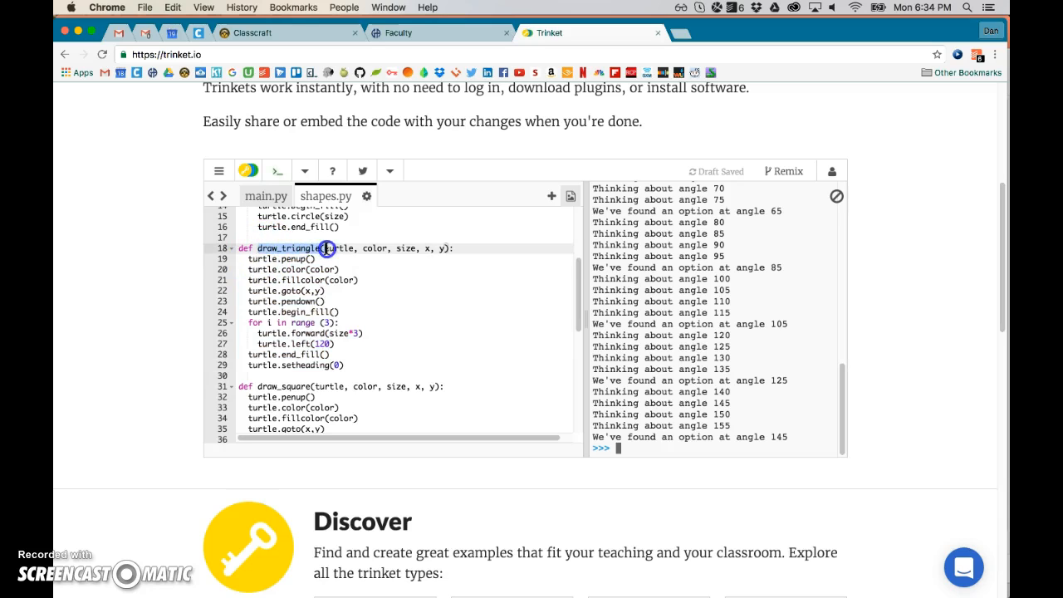
{"action": "left_click_drag", "start_coordinate": [326, 247], "coordinate": [341, 365]}
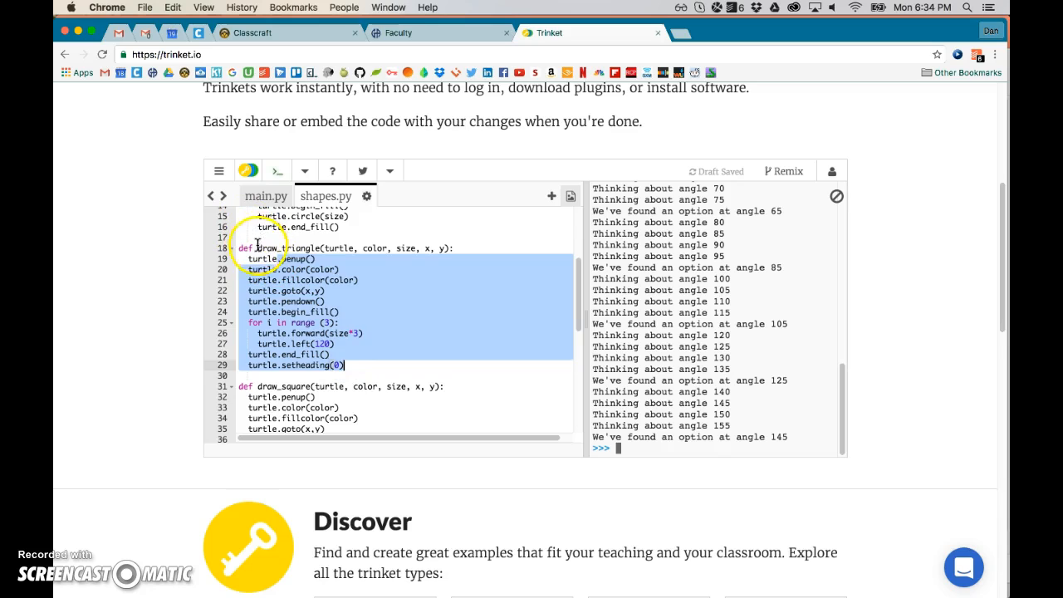
{"action": "left_click", "coordinate": [262, 248]}
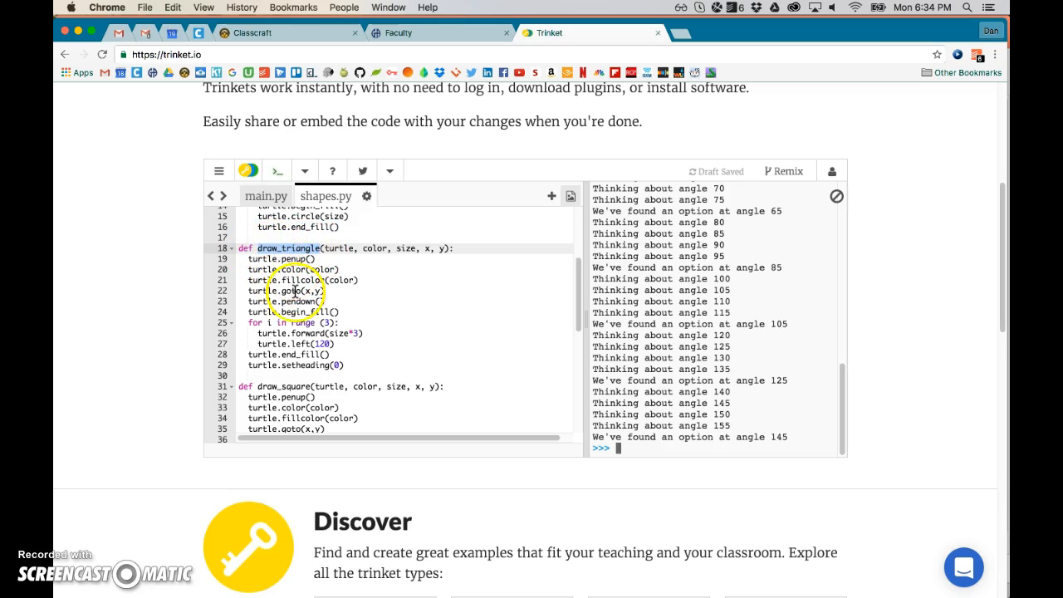
{"action": "left_click", "coordinate": [357, 247]}
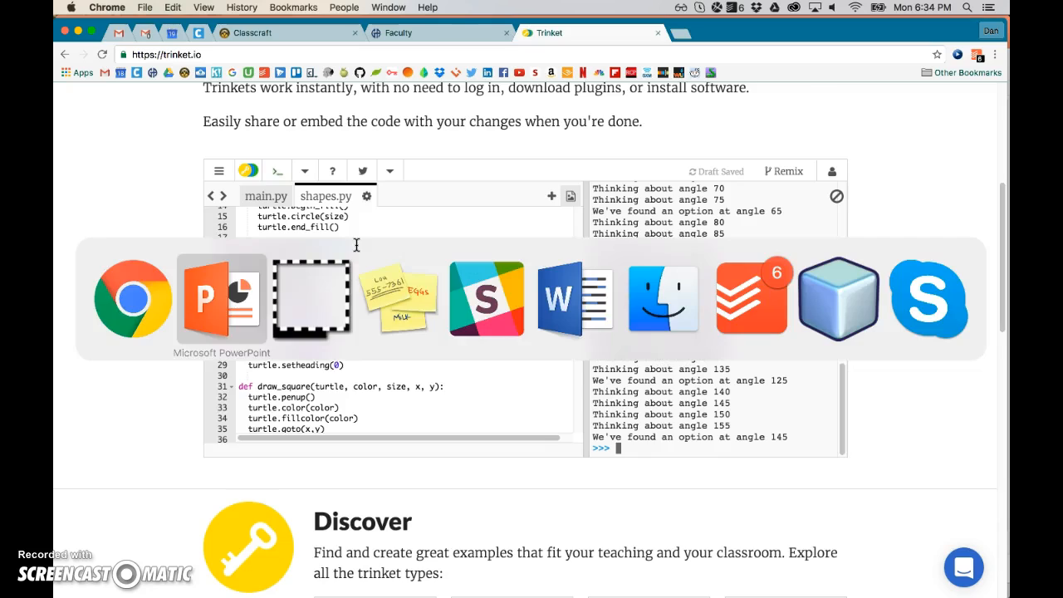
Step: Cross off Methods / Functions and drag Parameters up directly beneath it
{"action": "left_click", "coordinate": [221, 299]}
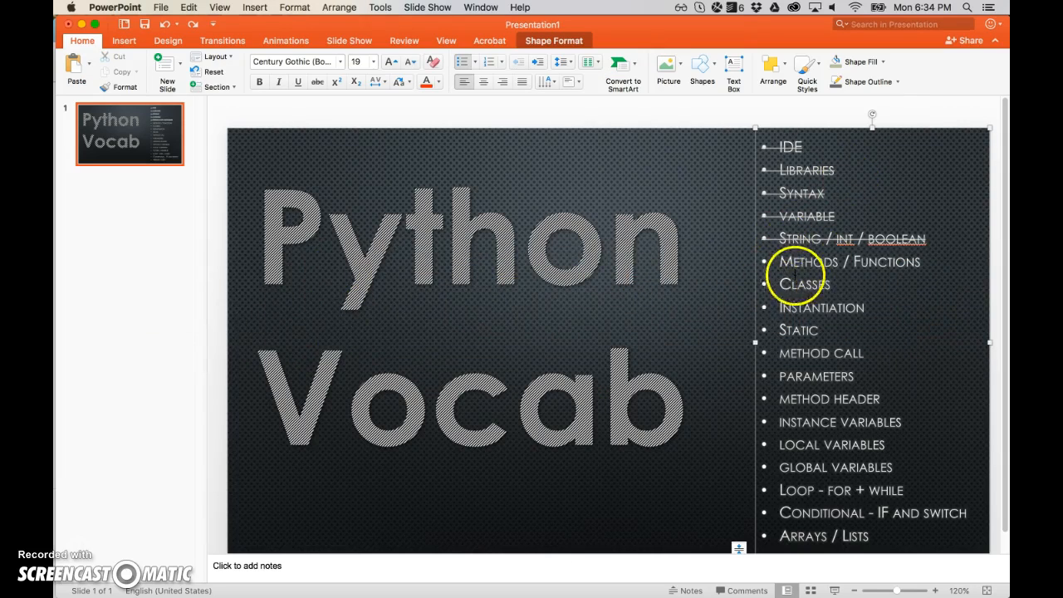
{"action": "double_click", "coordinate": [815, 376]}
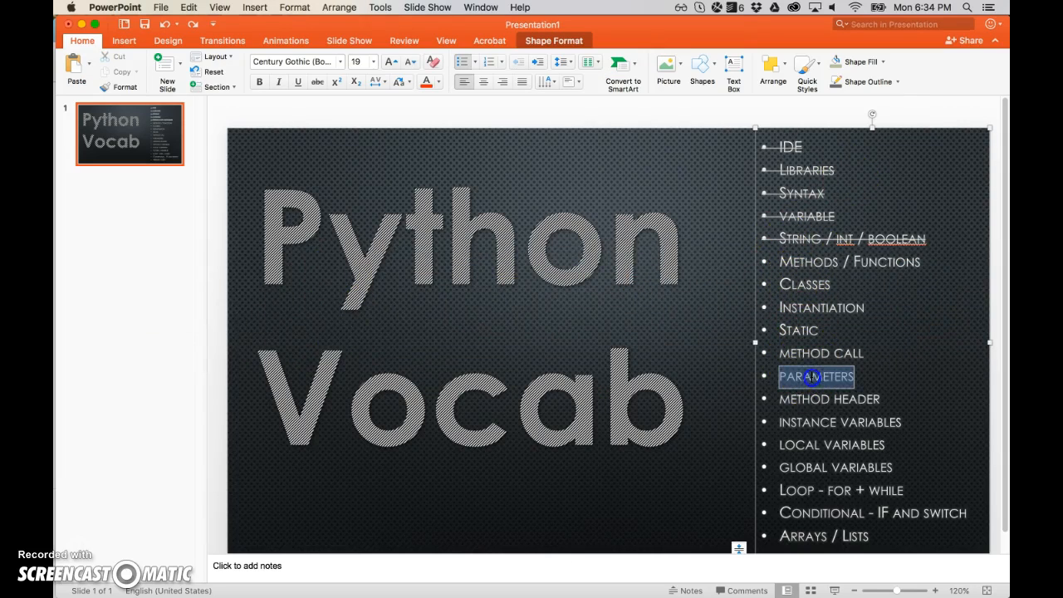
{"action": "left_click_drag", "start_coordinate": [815, 376], "coordinate": [818, 285]}
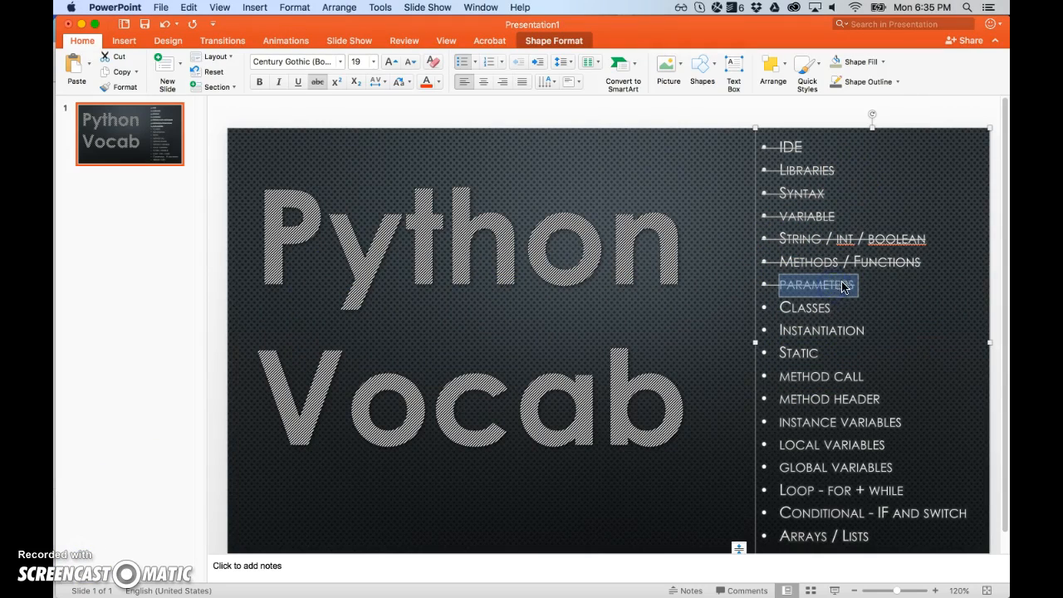
{"action": "mouse_move", "coordinate": [706, 336]}
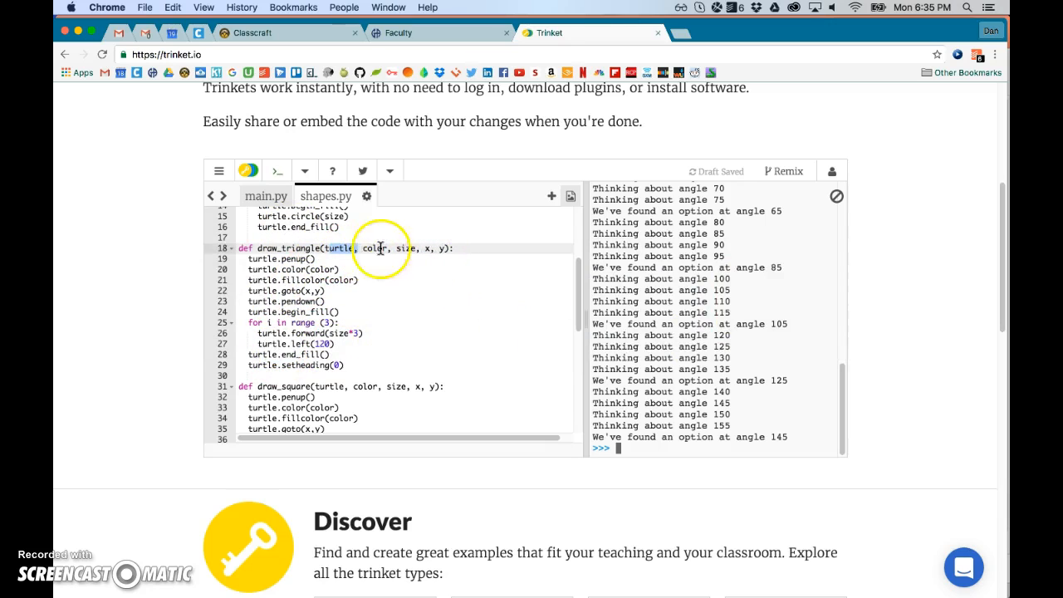
{"action": "mouse_move", "coordinate": [102, 395]}
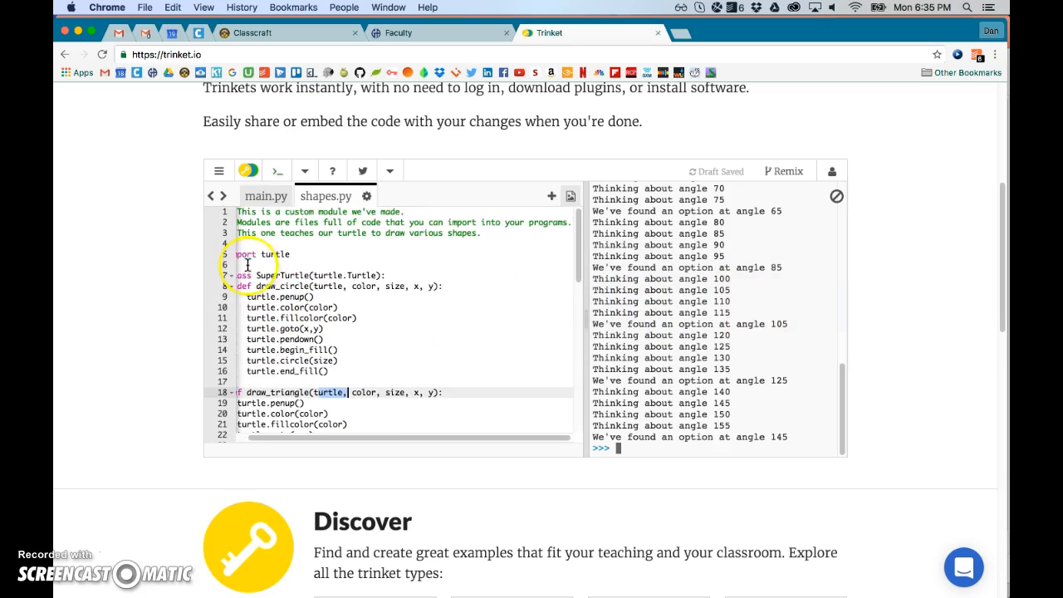
{"action": "double_click", "coordinate": [283, 250]}
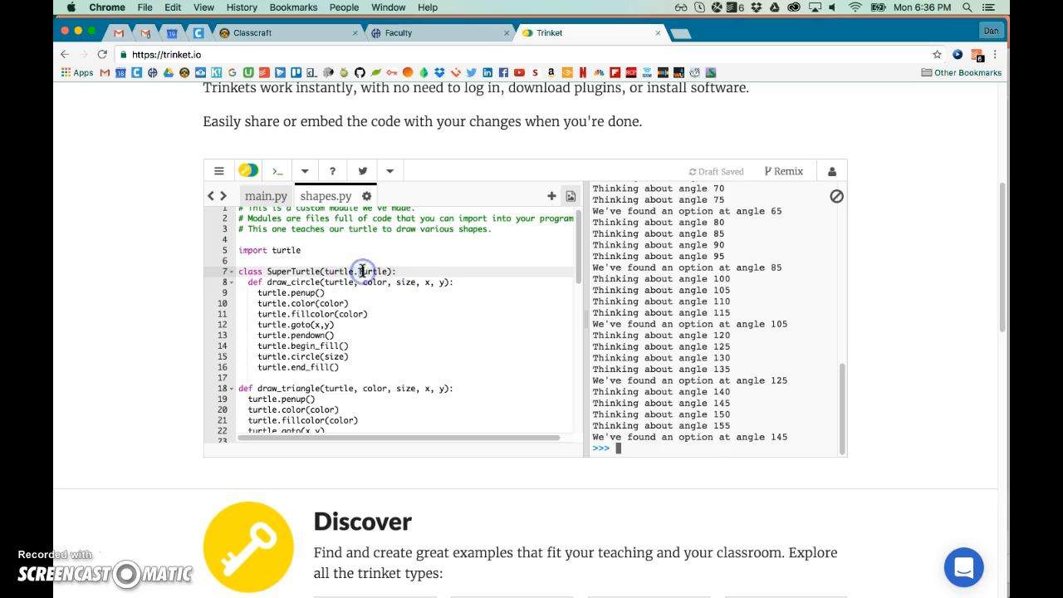
{"action": "scroll", "scroll_direction": "down", "scroll_amount": 3}
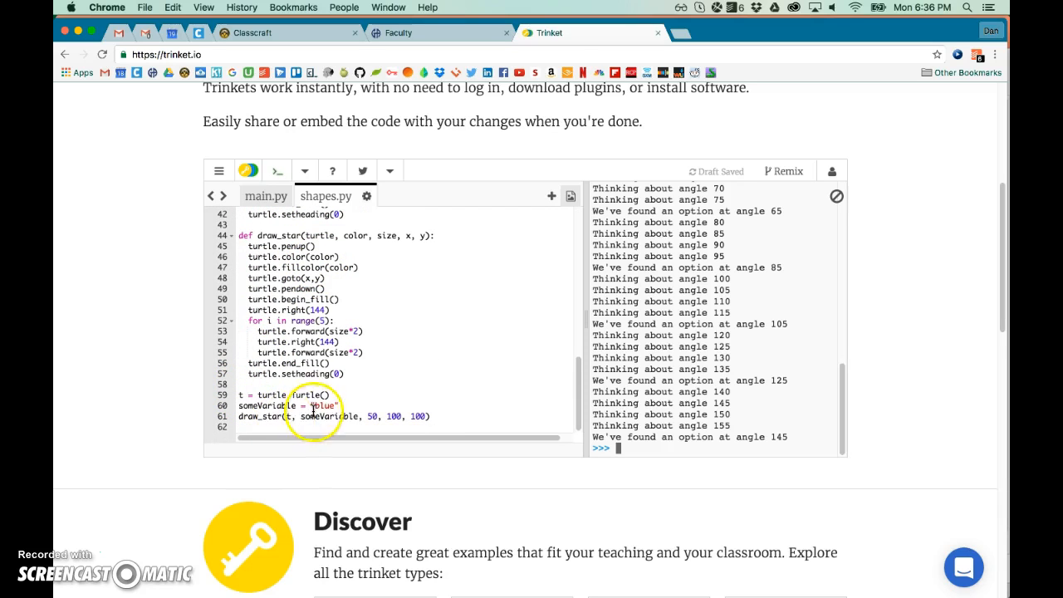
{"action": "double_click", "coordinate": [265, 405]}
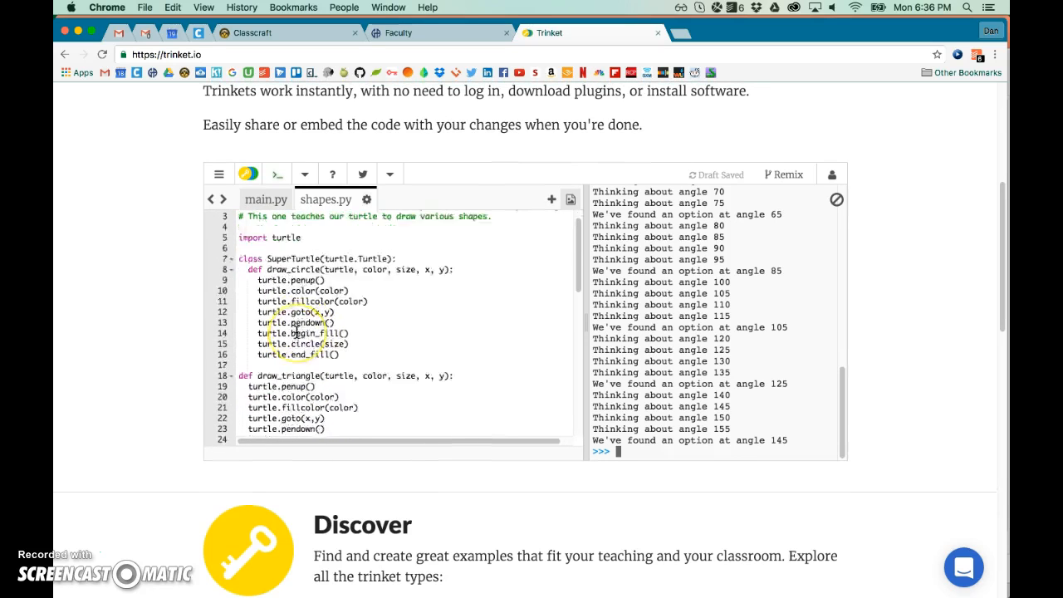
{"action": "left_click", "coordinate": [253, 248]}
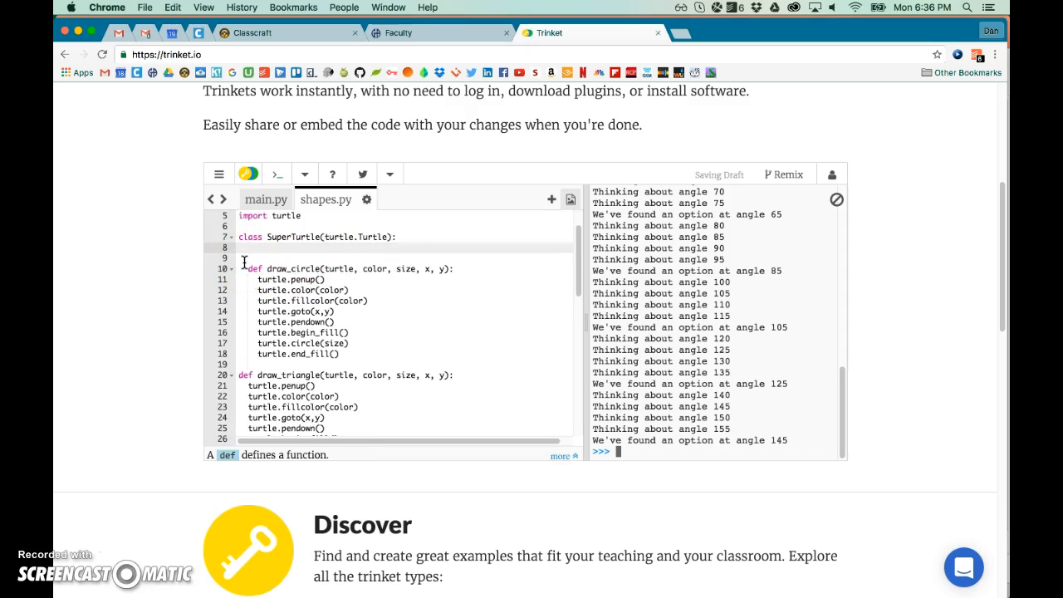
Step: Add a def __init__(self): constructor line under the SuperTurtle class header
{"action": "type", "text": "def ++"}
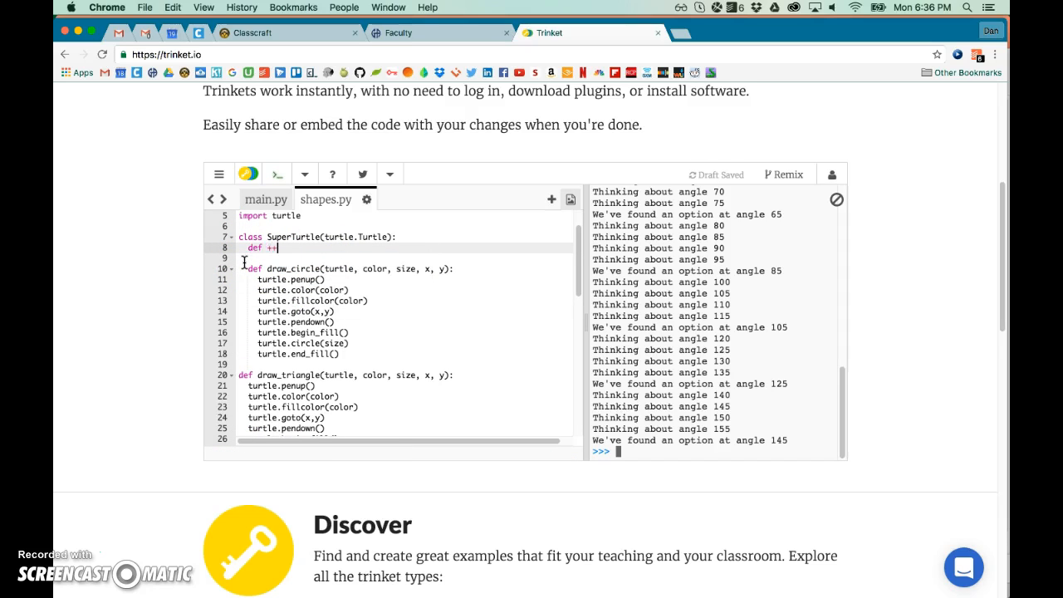
{"action": "type", "text": "__init"}
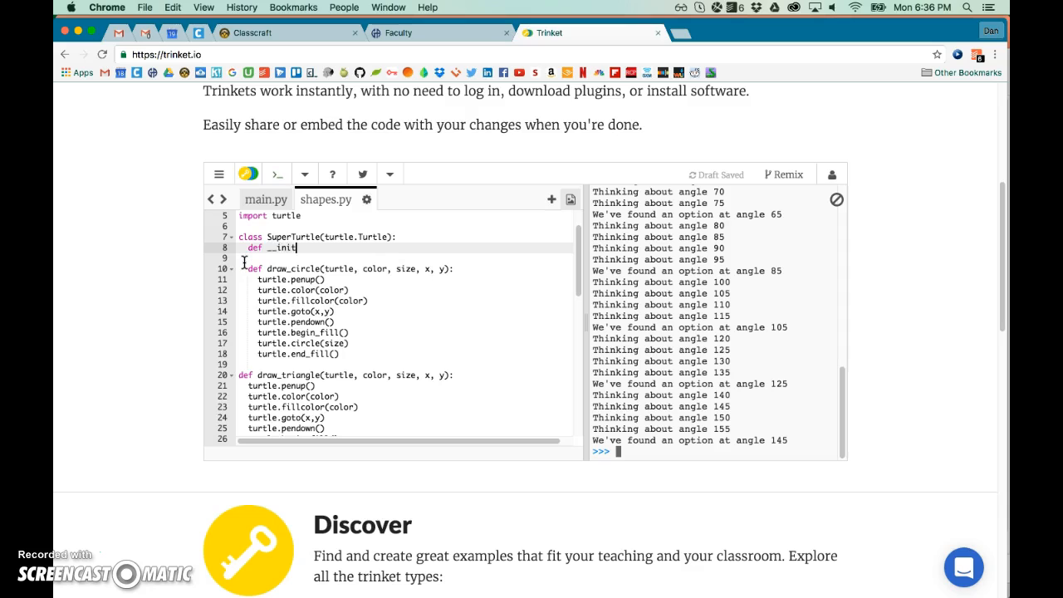
{"action": "type", "text": "(s"}
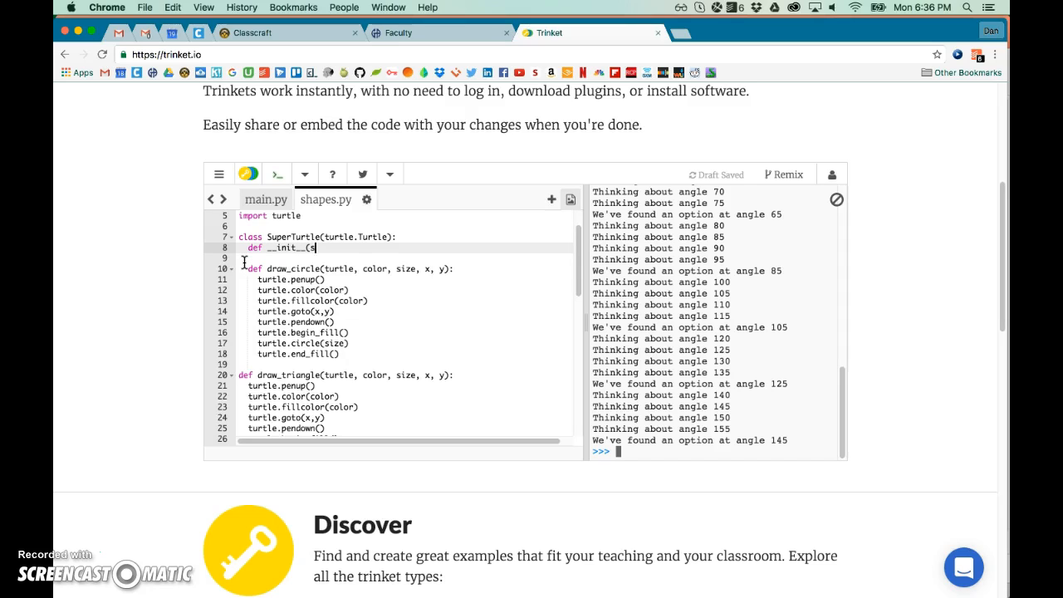
{"action": "type", "text": "elf):"}
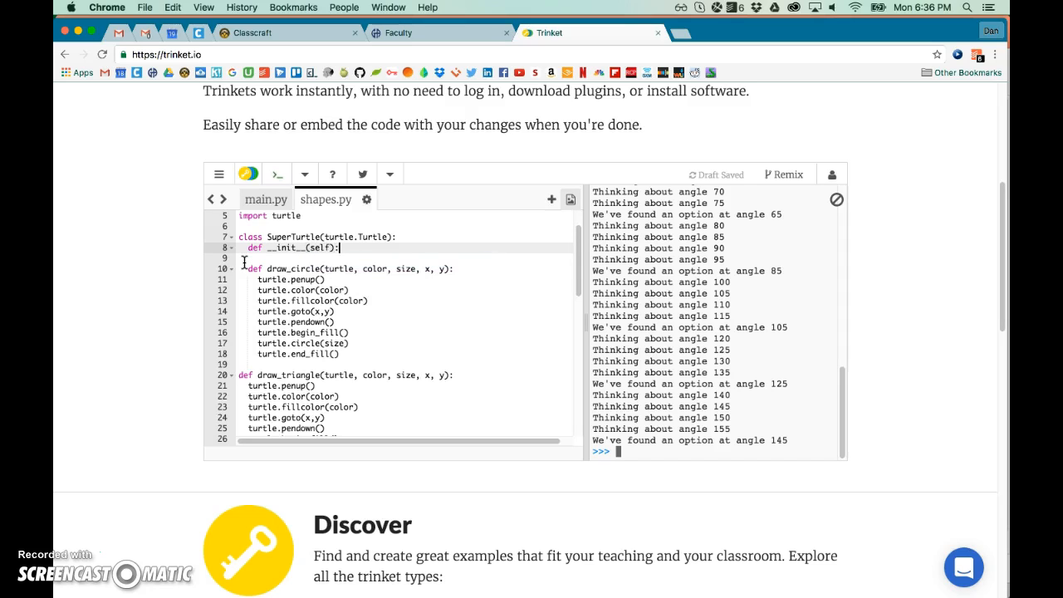
Step: Highlight the class name SuperTurtle and its parent class Turtle
{"action": "double_click", "coordinate": [282, 247]}
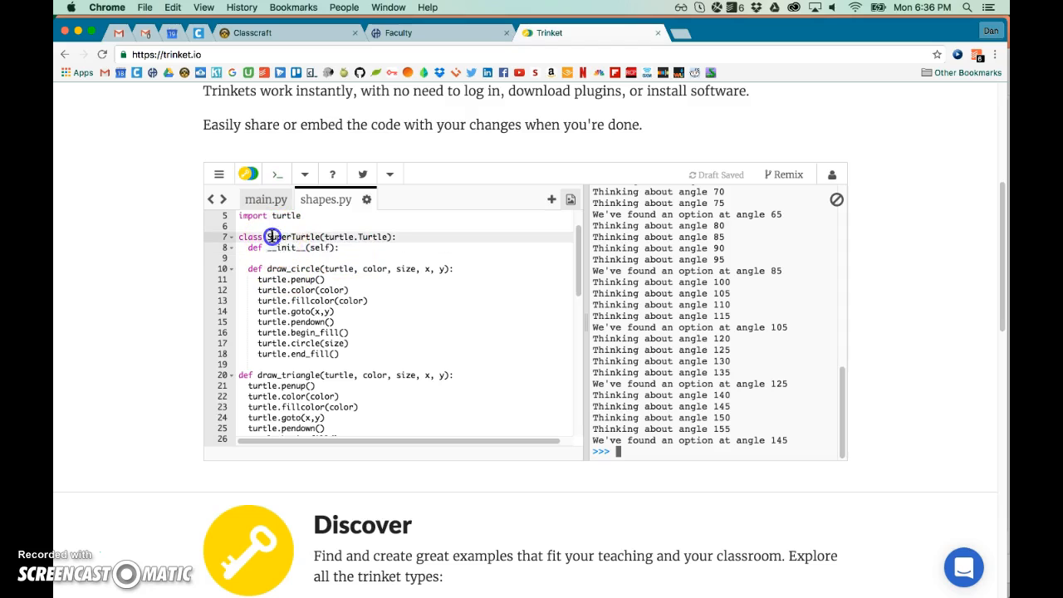
{"action": "mouse_move", "coordinate": [189, 388]}
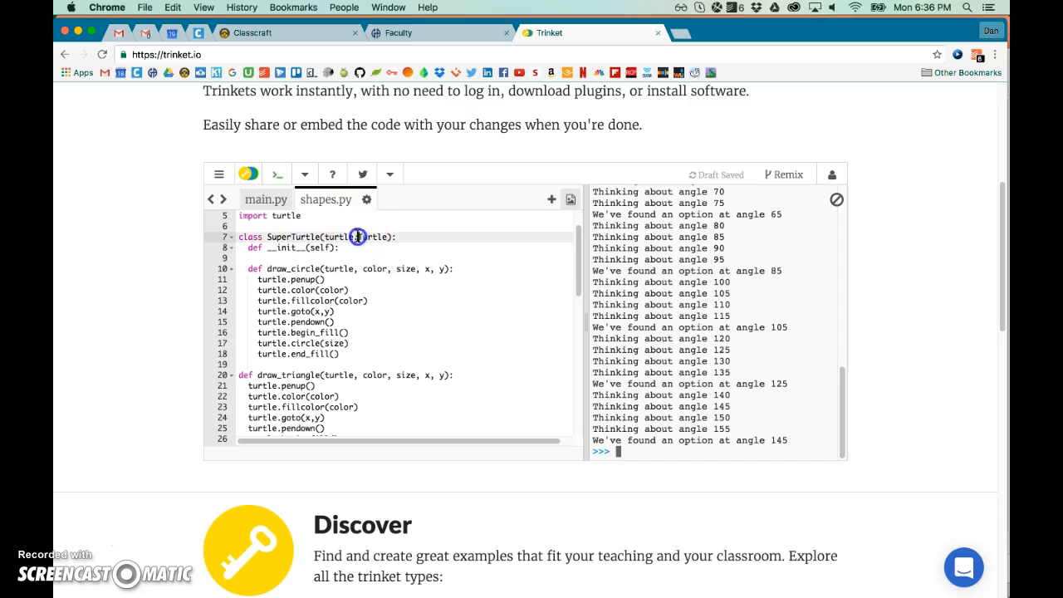
{"action": "double_click", "coordinate": [370, 237]}
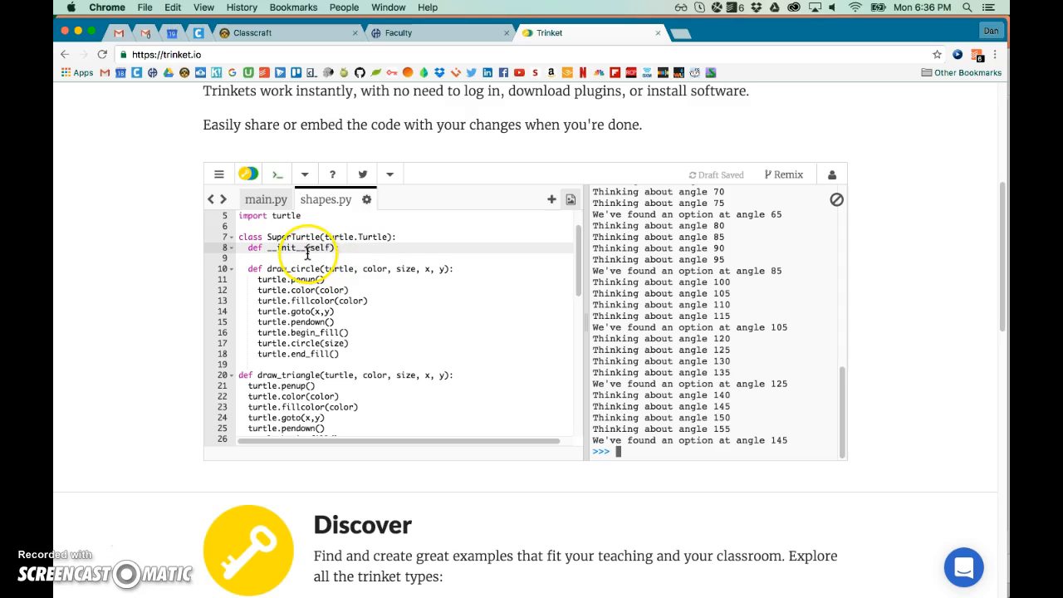
{"action": "mouse_move", "coordinate": [96, 530]}
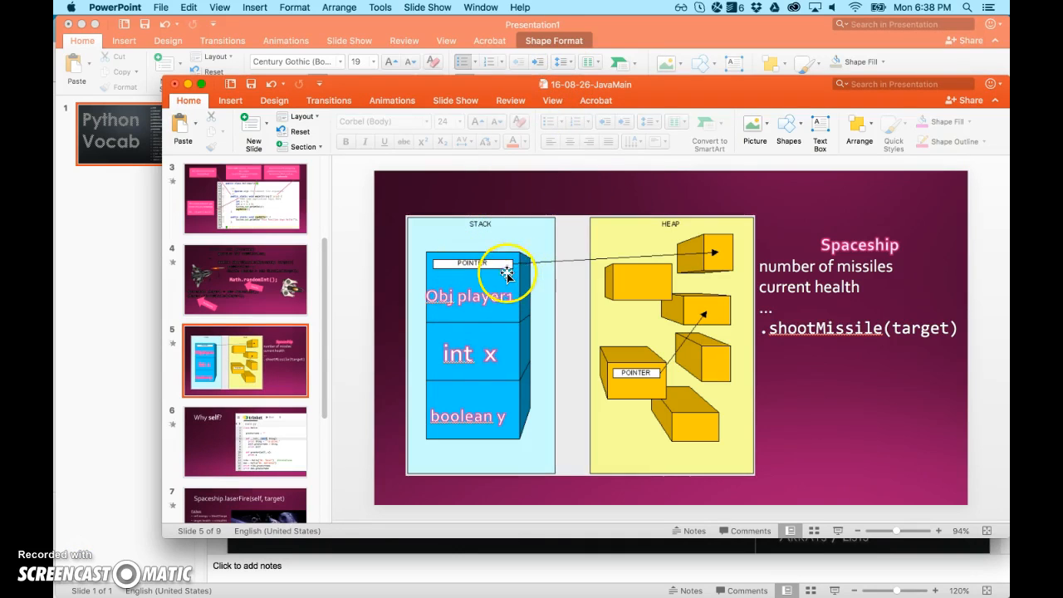
Step: On the Java stack-and-heap slide, pick out the POINTER box and the Obj player1 label
{"action": "left_click", "coordinate": [469, 297]}
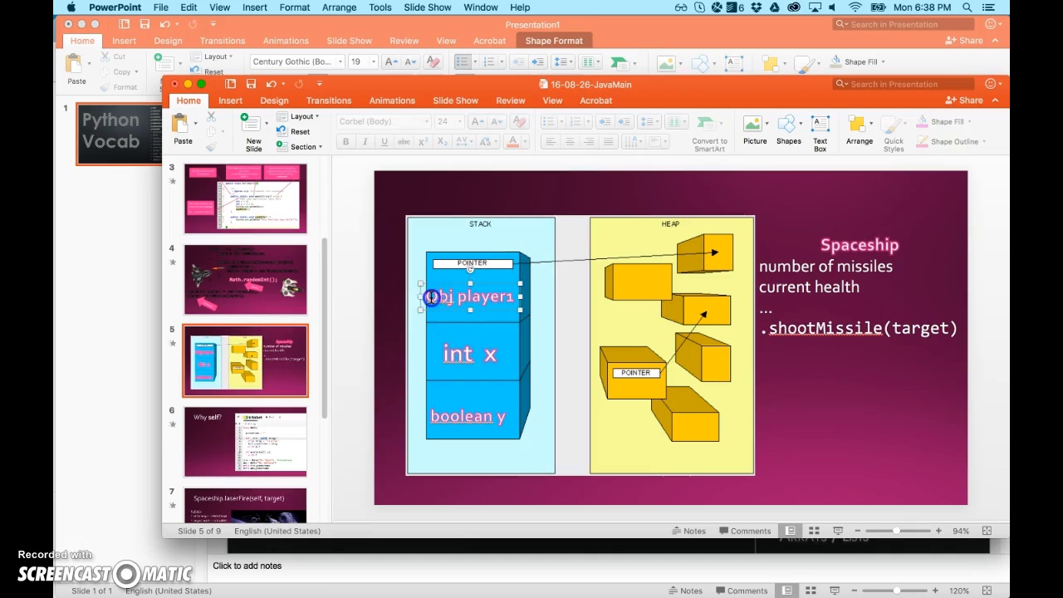
{"action": "left_click", "coordinate": [469, 296]}
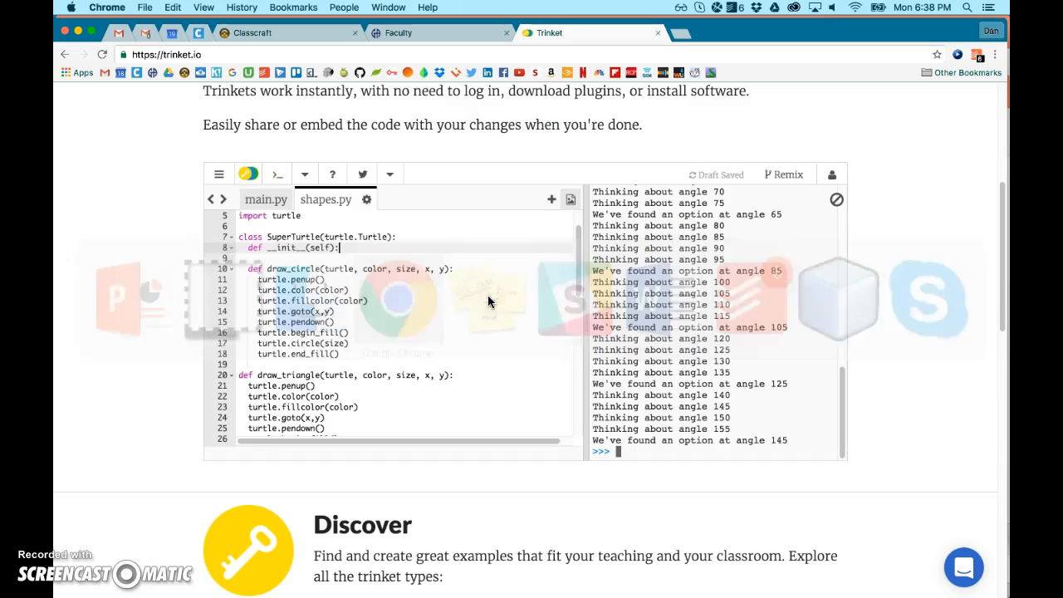
{"action": "scroll", "scroll_direction": "down", "scroll_amount": 3}
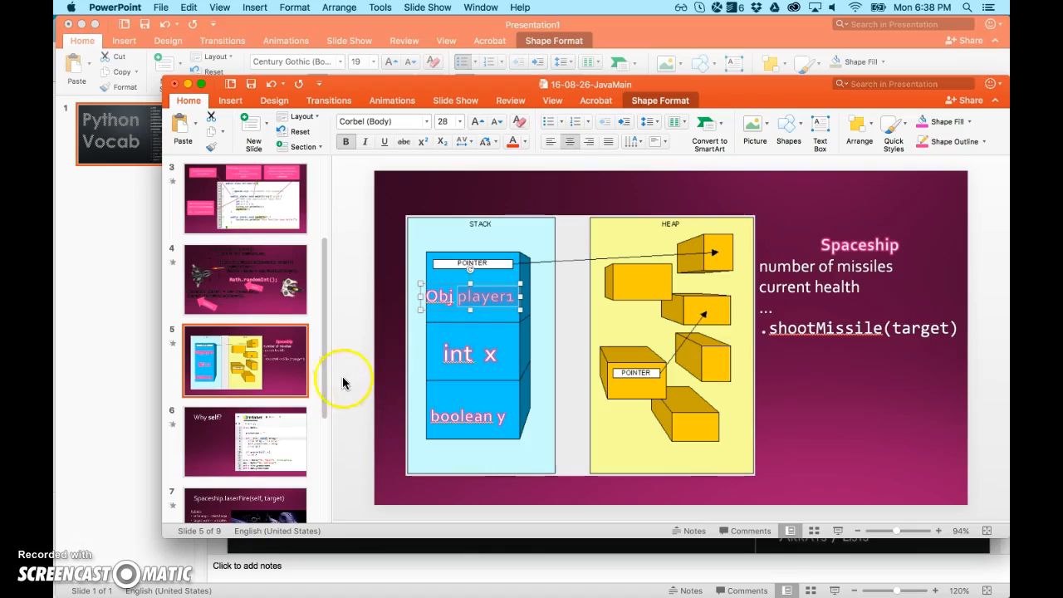
{"action": "mouse_move", "coordinate": [465, 299]}
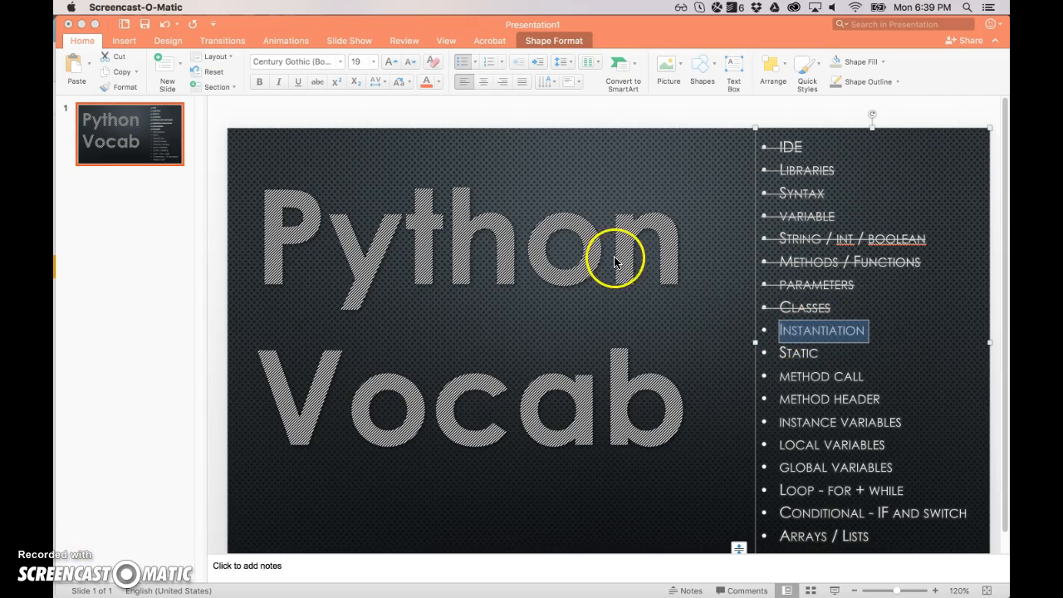
{"action": "mouse_move", "coordinate": [461, 18]}
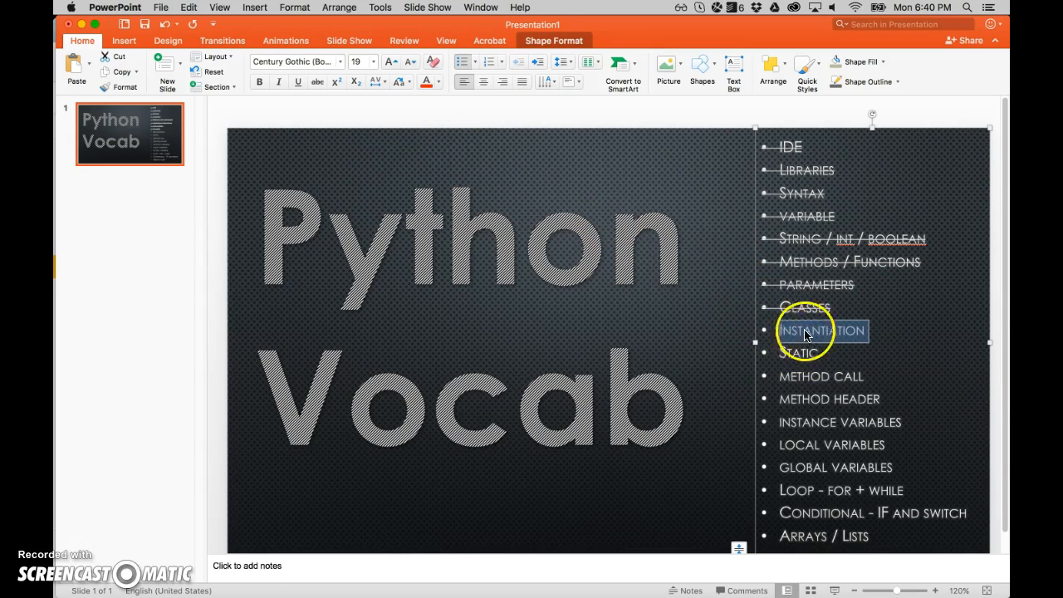
{"action": "mouse_move", "coordinate": [576, 153]}
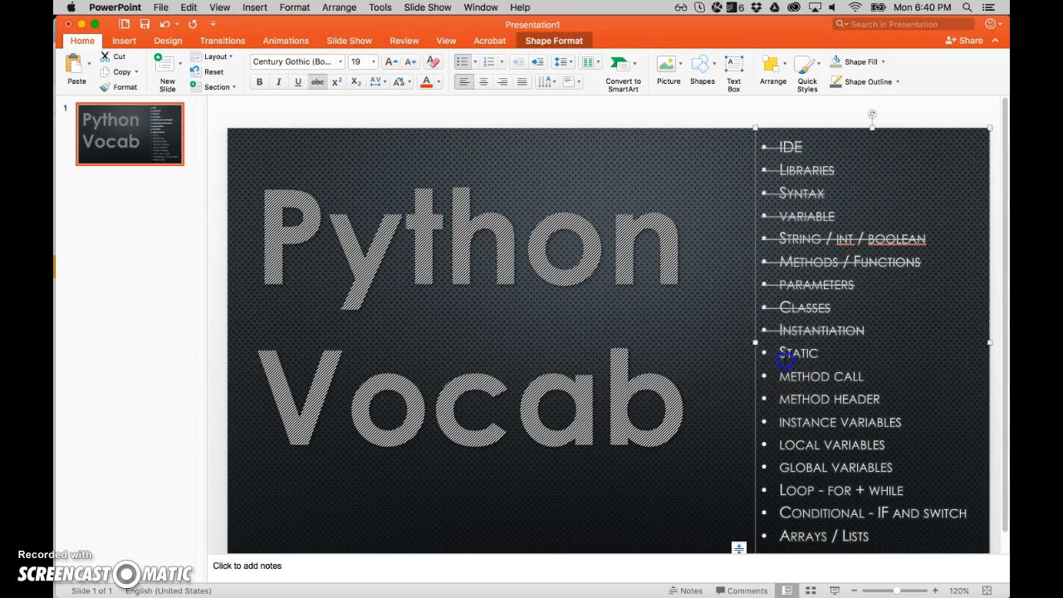
Step: Strike through Static and select Instance Variables on the Python vocab list
{"action": "double_click", "coordinate": [797, 353]}
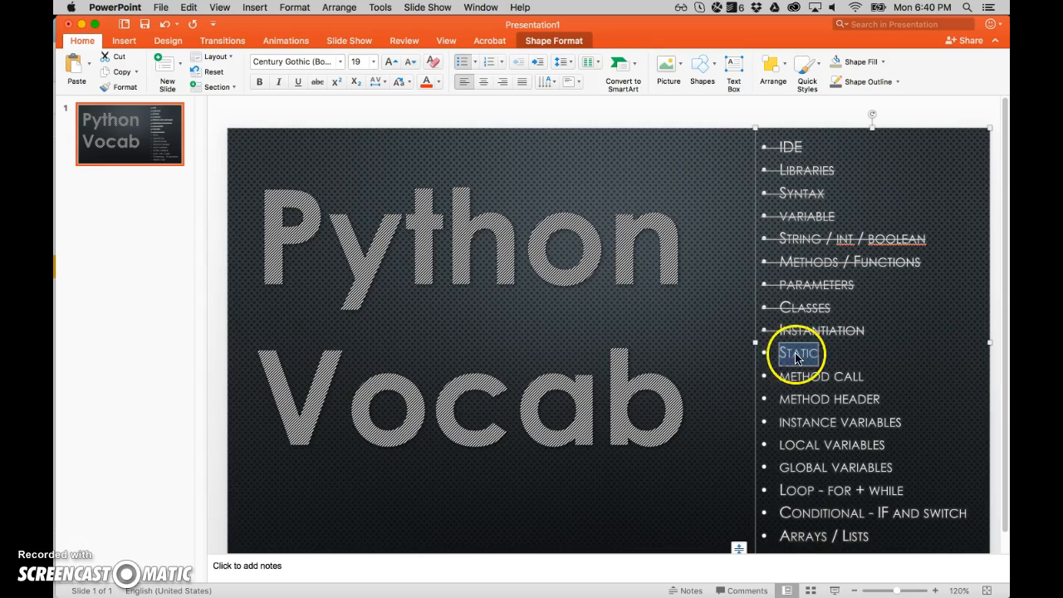
{"action": "left_click", "coordinate": [821, 376]}
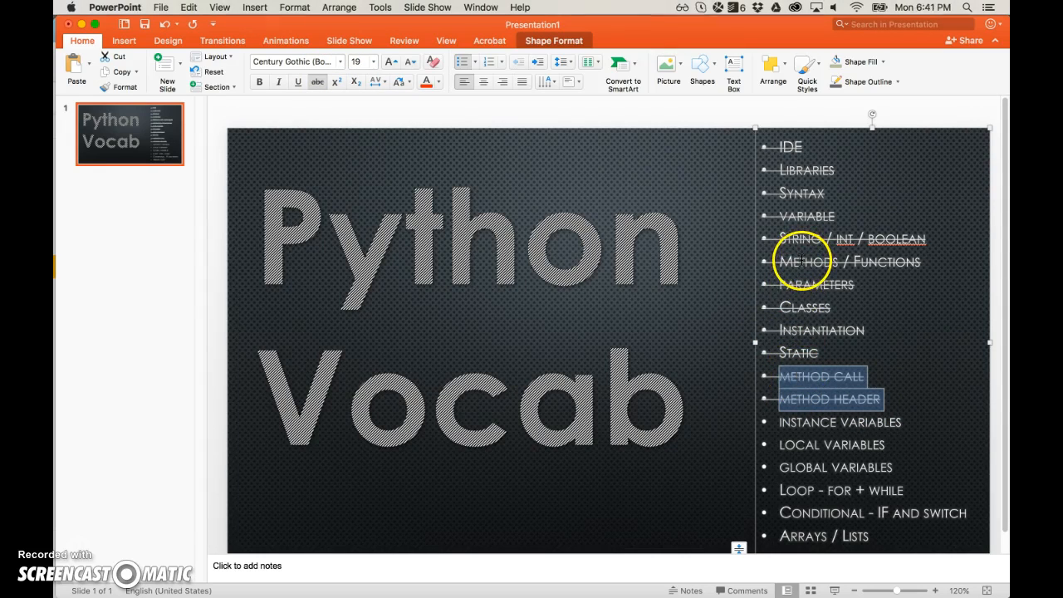
{"action": "mouse_move", "coordinate": [793, 380]}
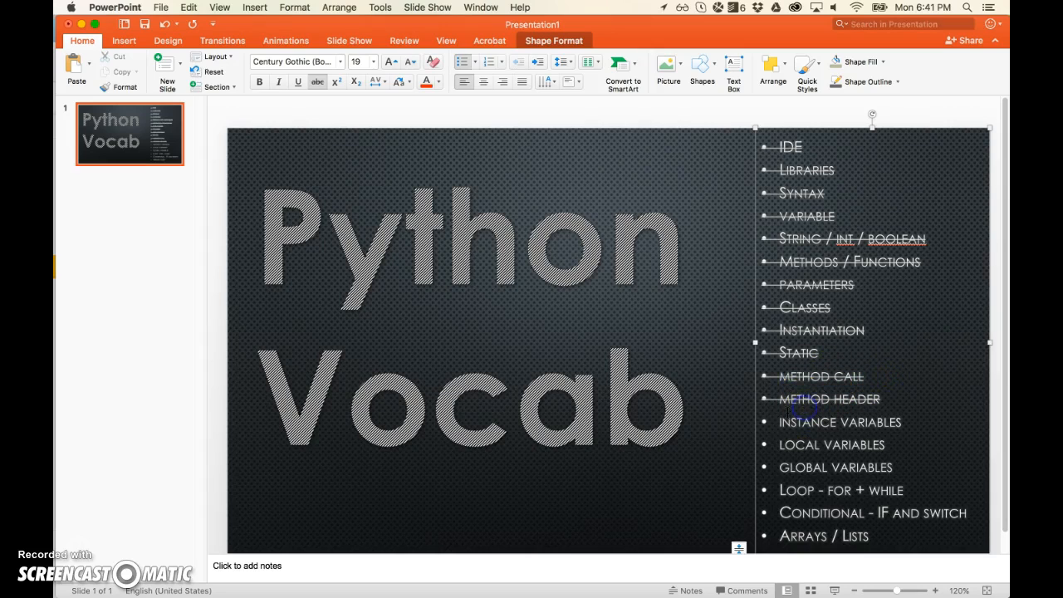
{"action": "double_click", "coordinate": [839, 422]}
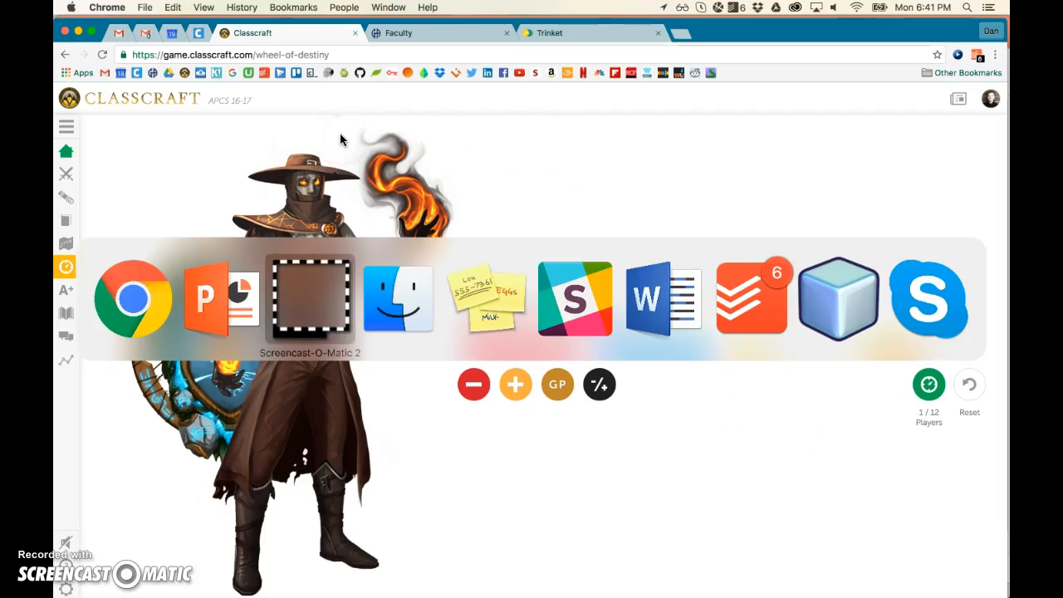
{"action": "mouse_move", "coordinate": [133, 298]}
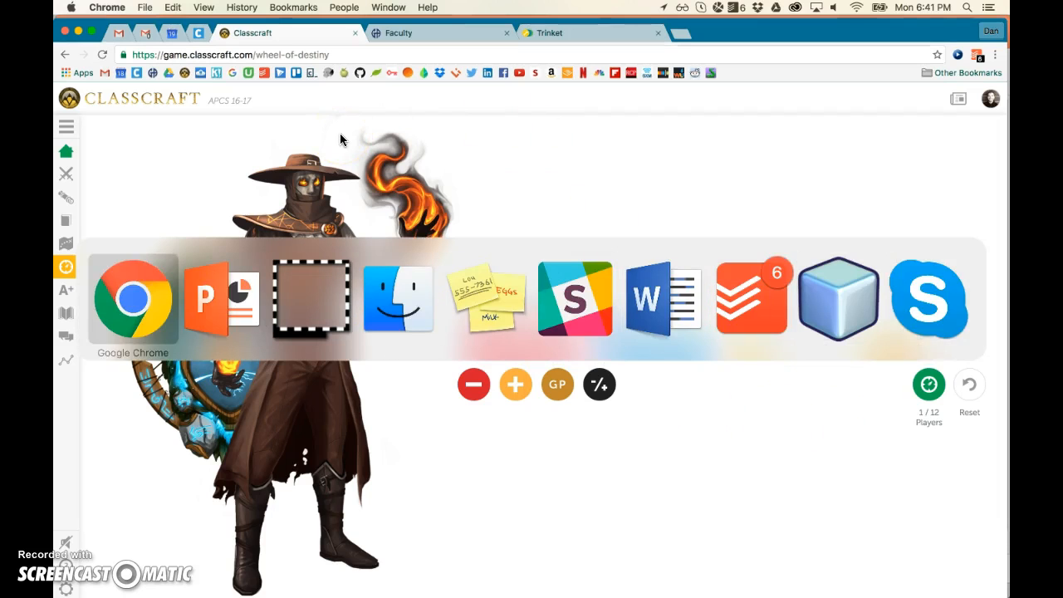
Step: Highlight the four instance-variable lines t1–t4 in the Fix this Turtle 9-14 code
{"action": "left_click", "coordinate": [569, 32]}
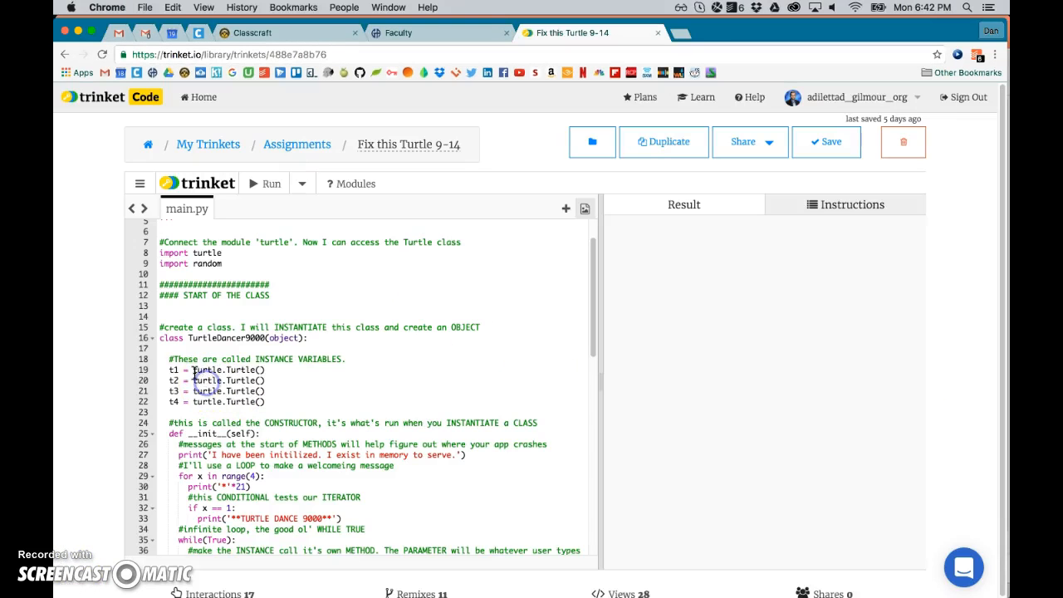
{"action": "left_click_drag", "start_coordinate": [192, 369], "coordinate": [270, 401]}
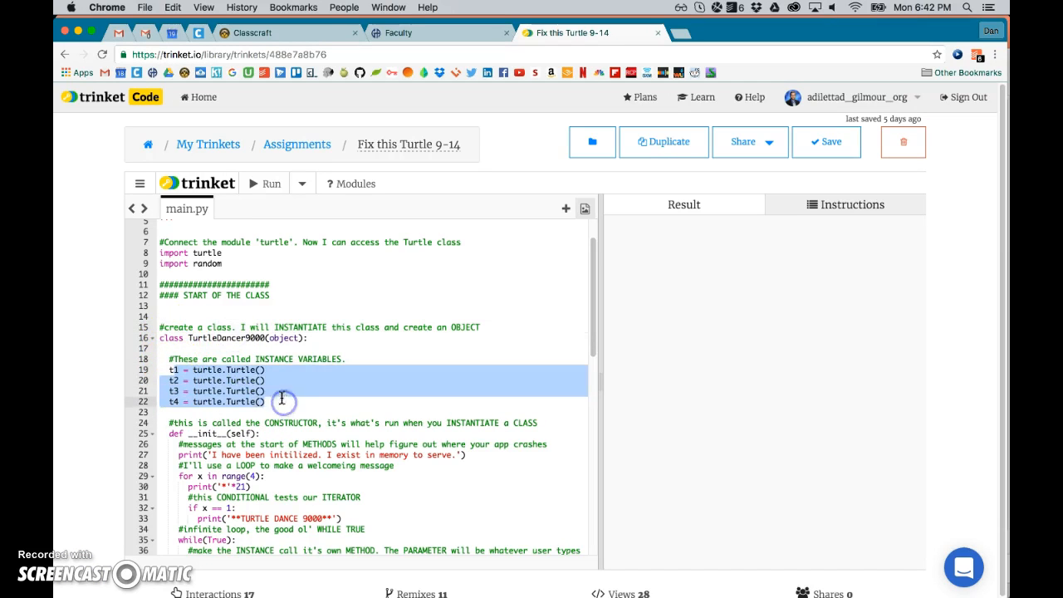
{"action": "left_click", "coordinate": [232, 338]}
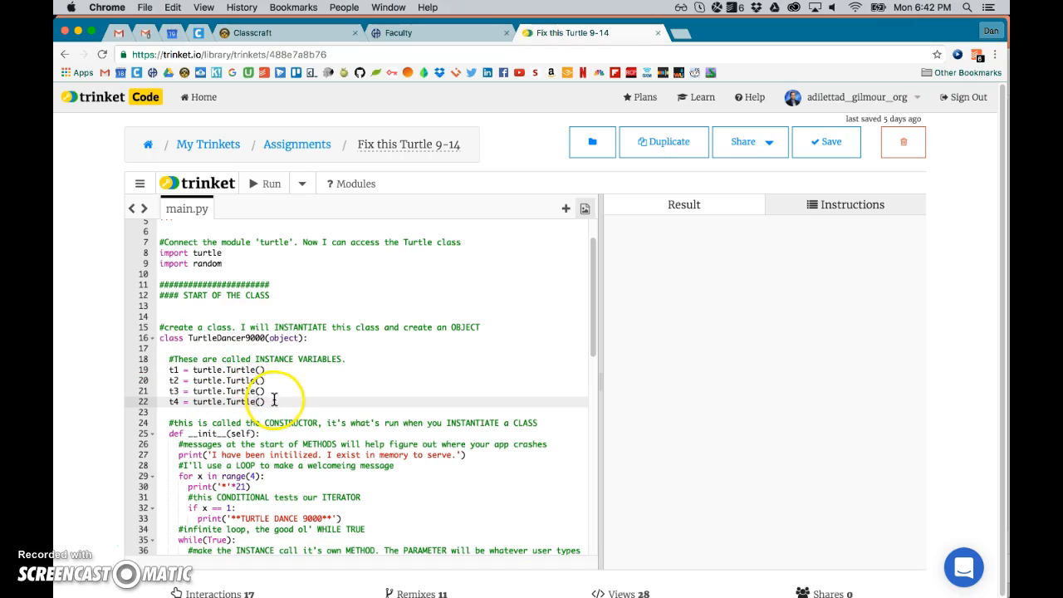
{"action": "mouse_move", "coordinate": [281, 403]}
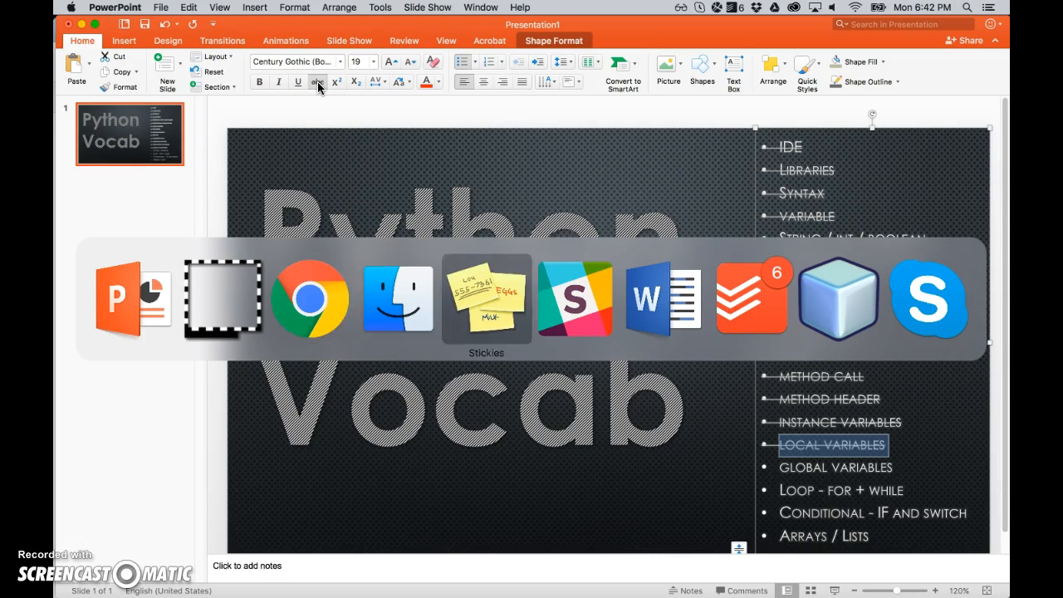
{"action": "left_click", "coordinate": [310, 298]}
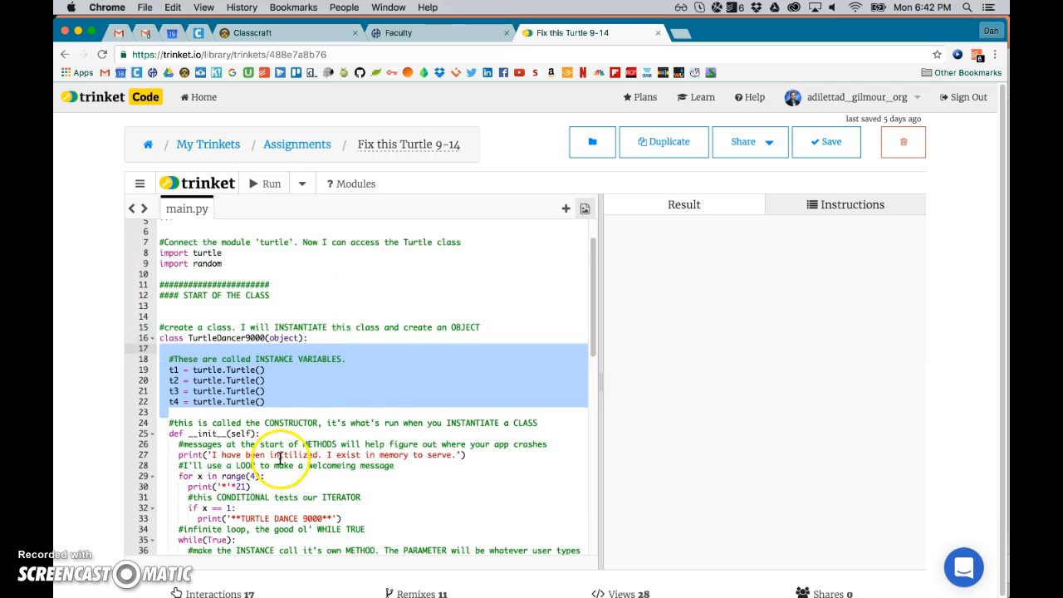
{"action": "scroll", "scroll_direction": "down", "scroll_amount": 3}
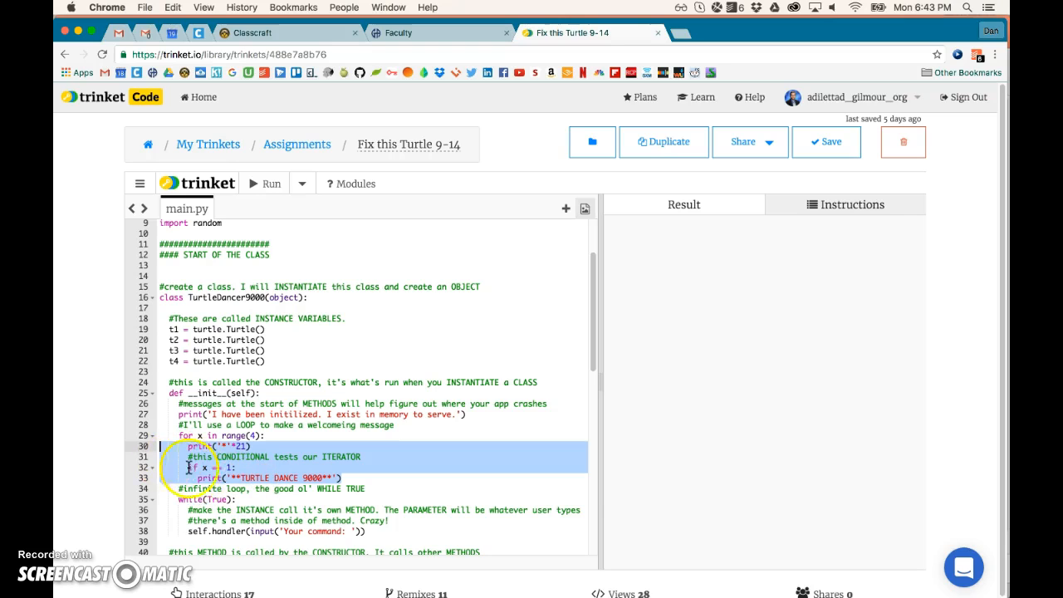
{"action": "left_click", "coordinate": [199, 475]}
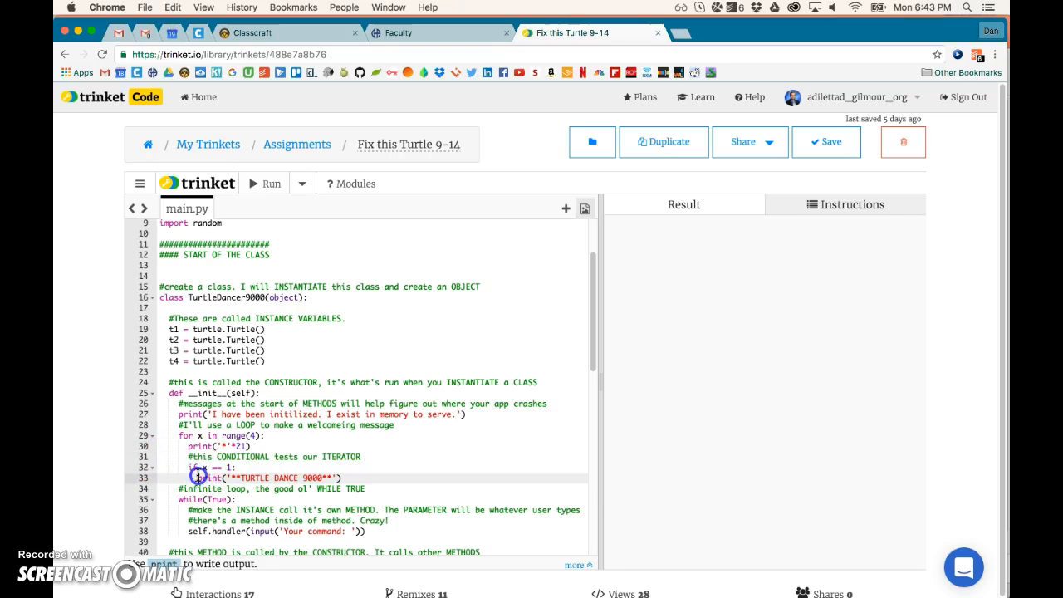
{"action": "left_click", "coordinate": [199, 435]}
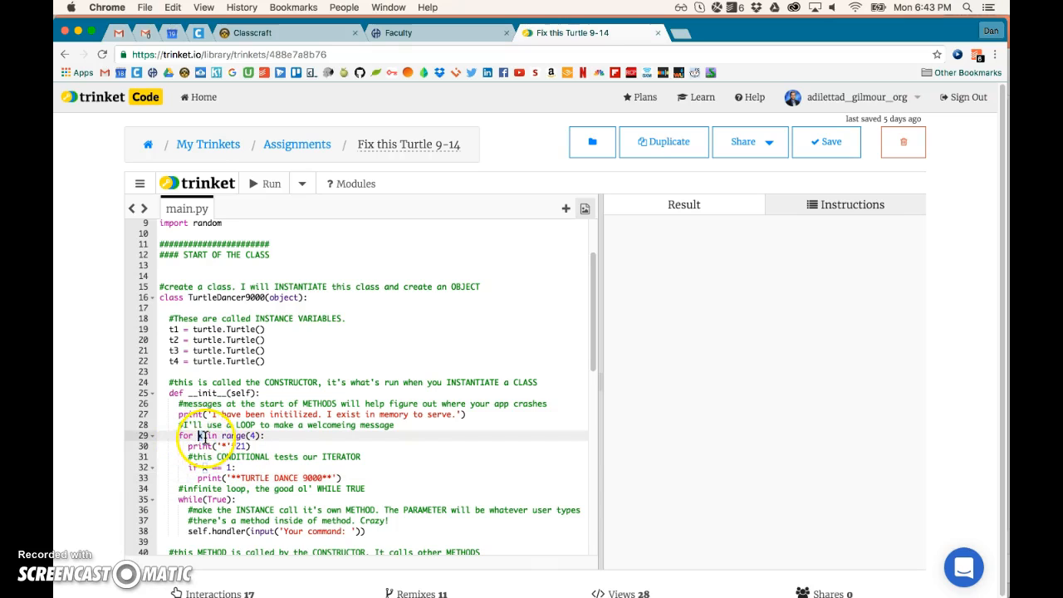
{"action": "scroll", "scroll_direction": "down", "scroll_amount": 3}
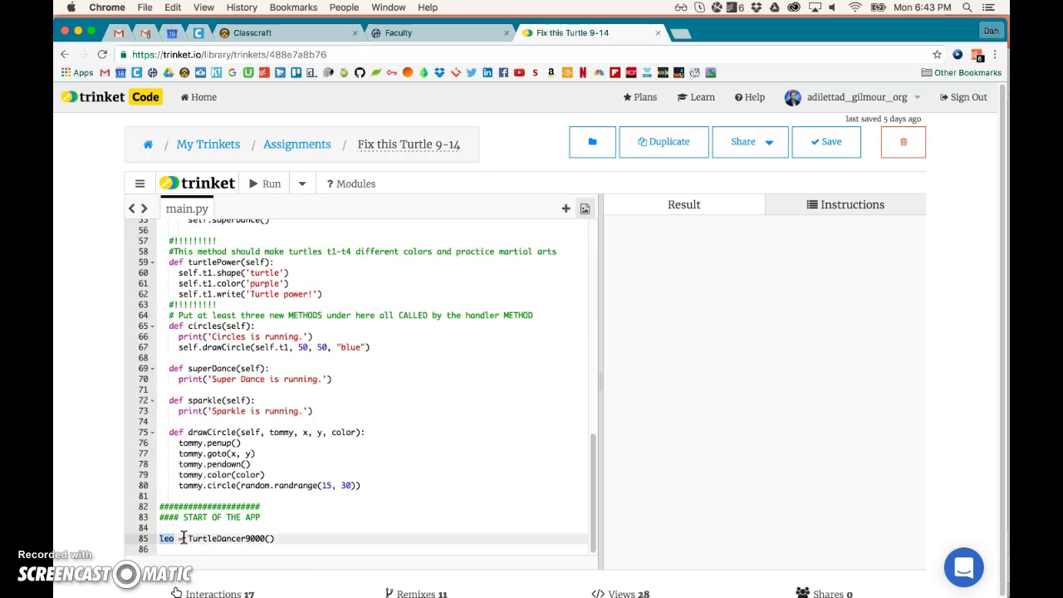
{"action": "scroll", "scroll_direction": "up", "scroll_amount": 3}
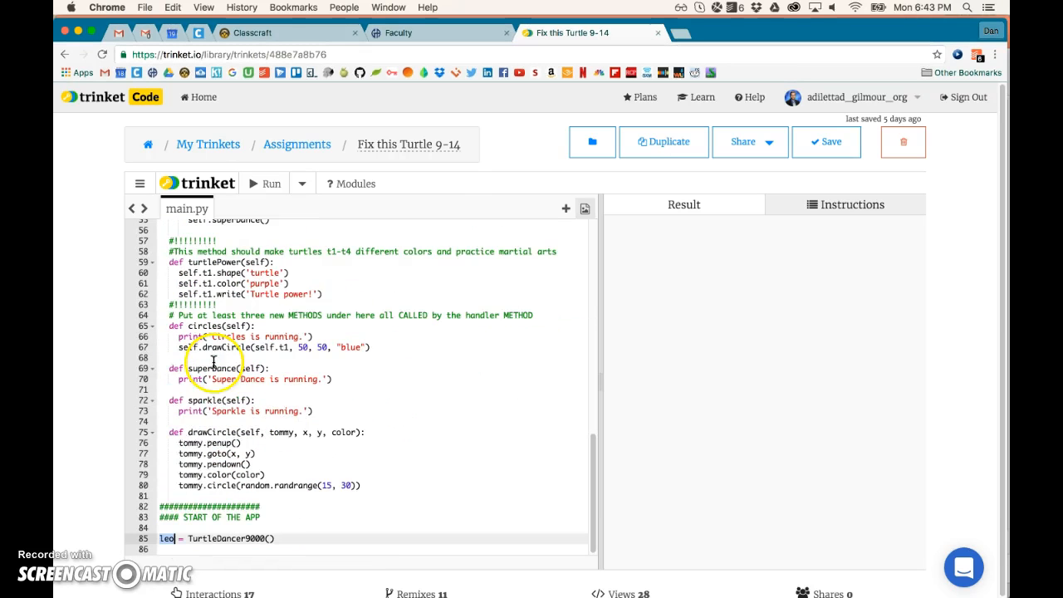
{"action": "scroll", "scroll_direction": "up", "scroll_amount": 3}
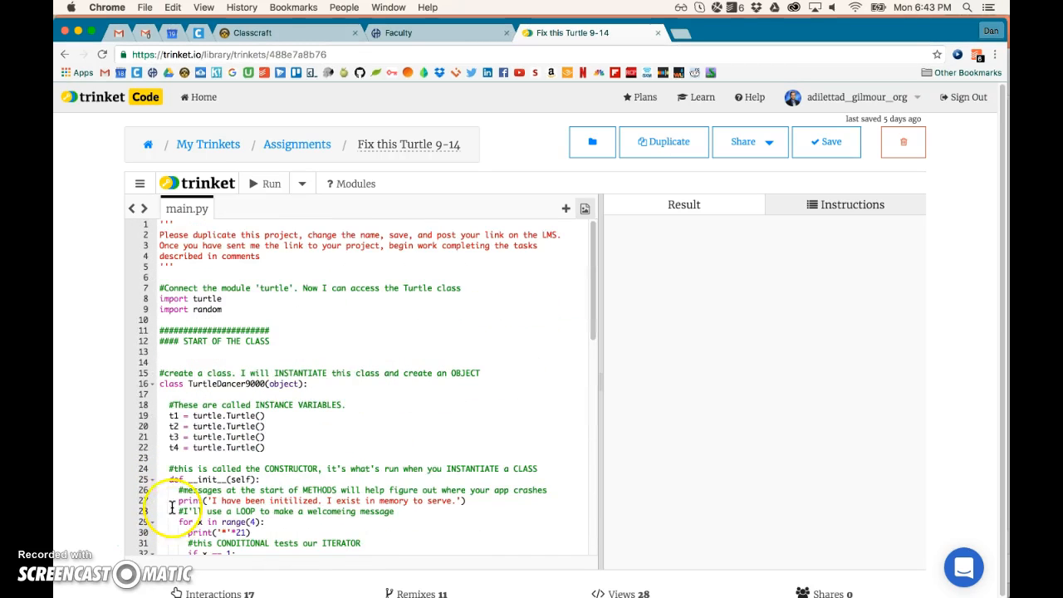
{"action": "scroll", "scroll_direction": "down", "scroll_amount": 3}
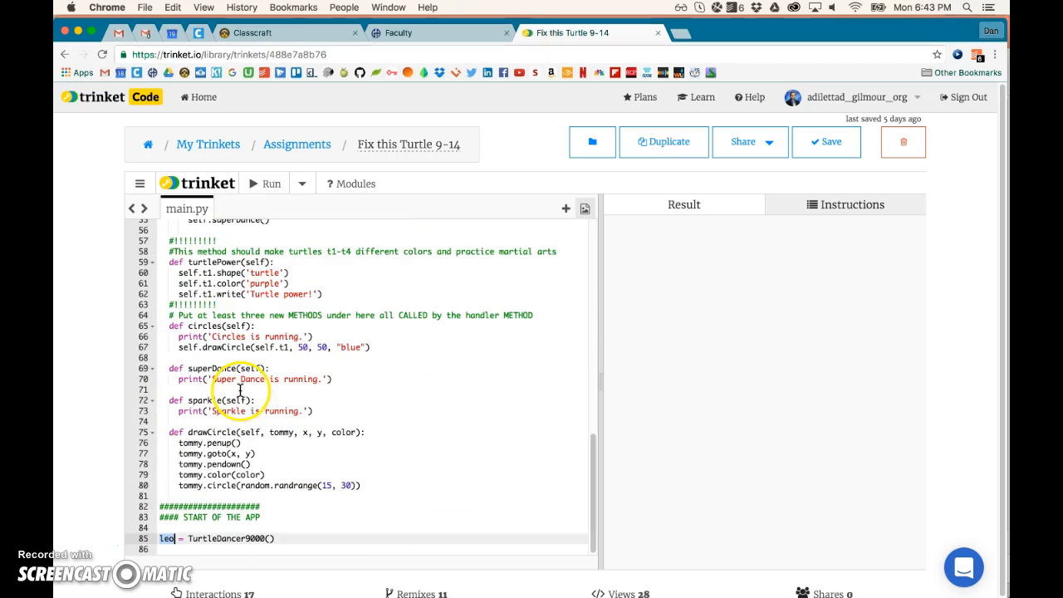
{"action": "scroll", "scroll_direction": "up", "scroll_amount": 3}
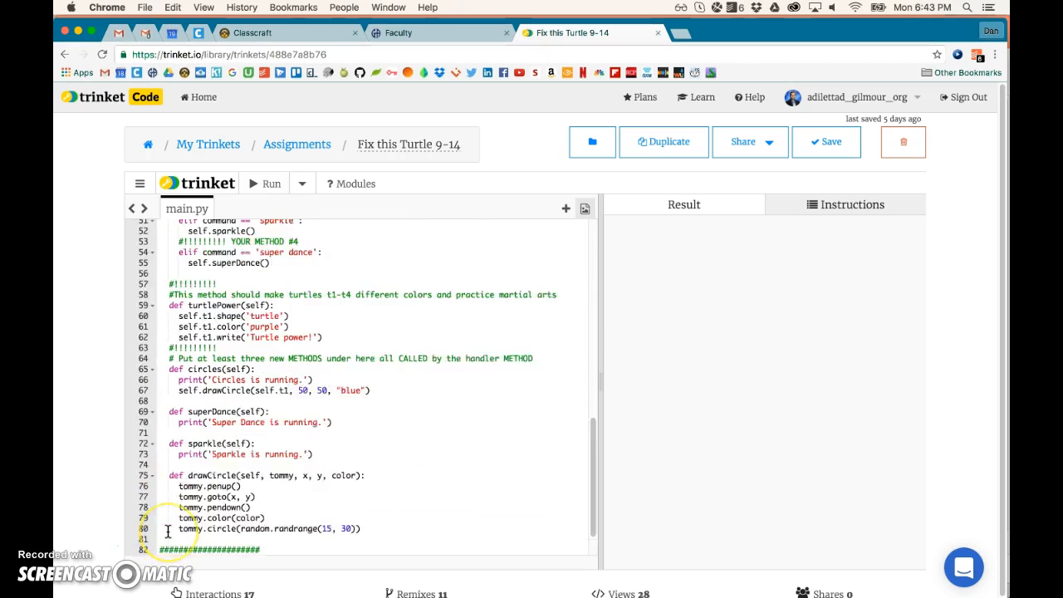
{"action": "scroll", "scroll_direction": "down", "scroll_amount": 3}
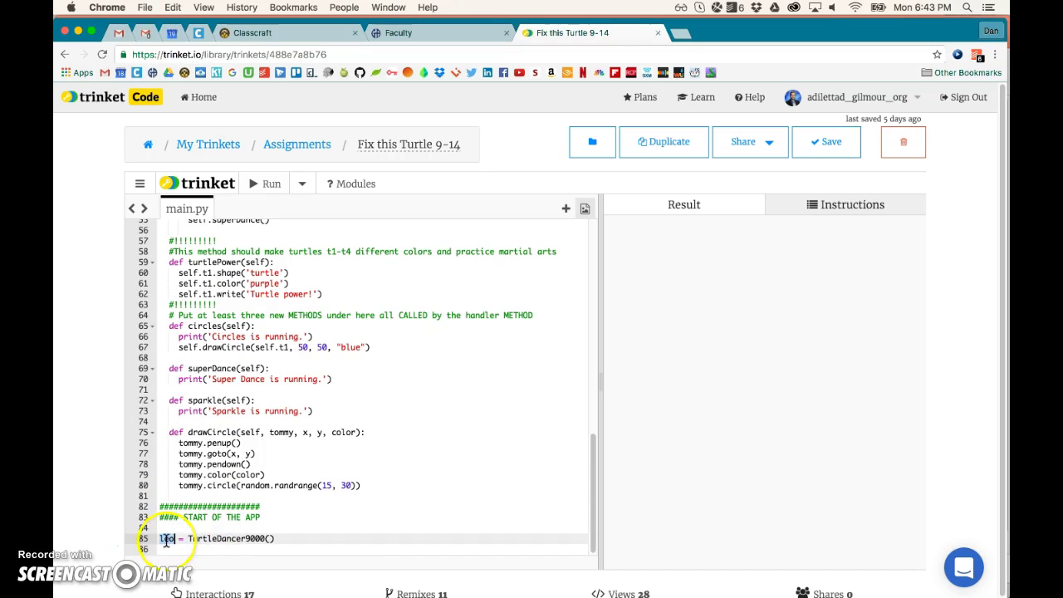
{"action": "type", "text": "leo"}
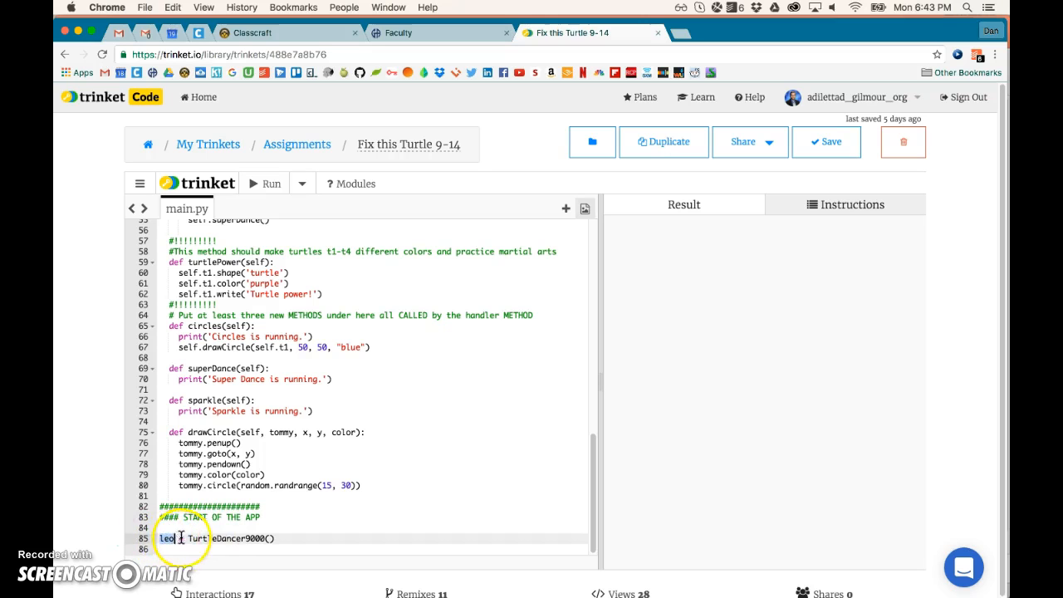
{"action": "scroll", "scroll_direction": "up", "scroll_amount": 3}
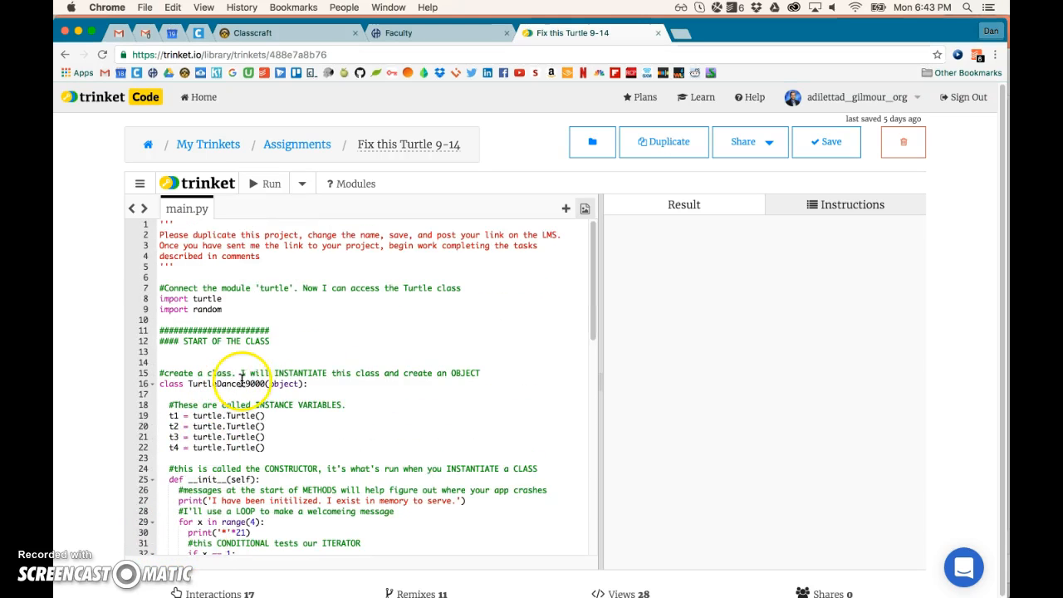
{"action": "scroll", "scroll_direction": "down", "scroll_amount": 3}
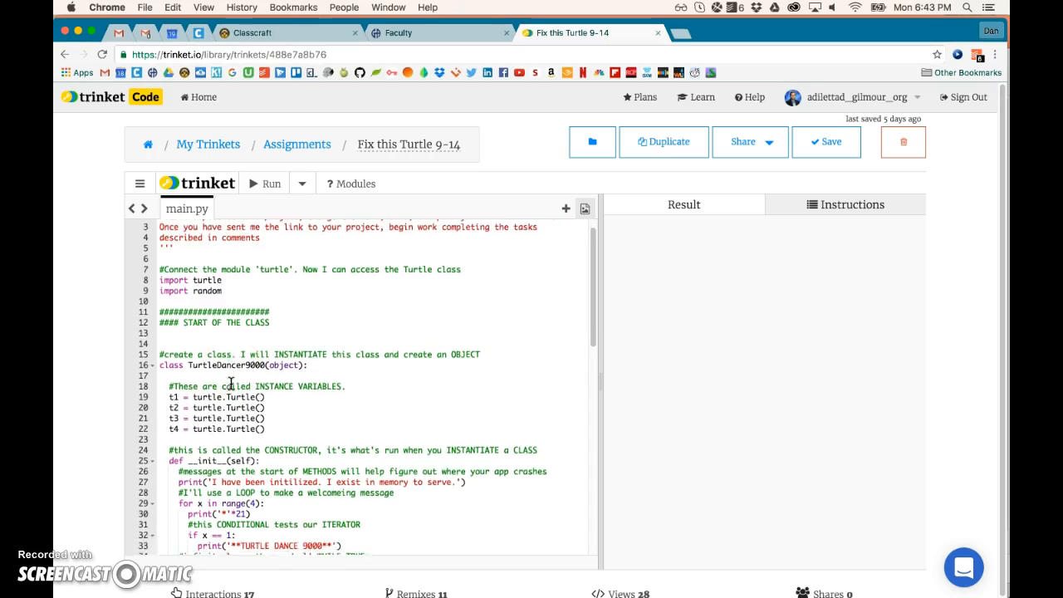
{"action": "scroll", "scroll_direction": "down", "scroll_amount": 3}
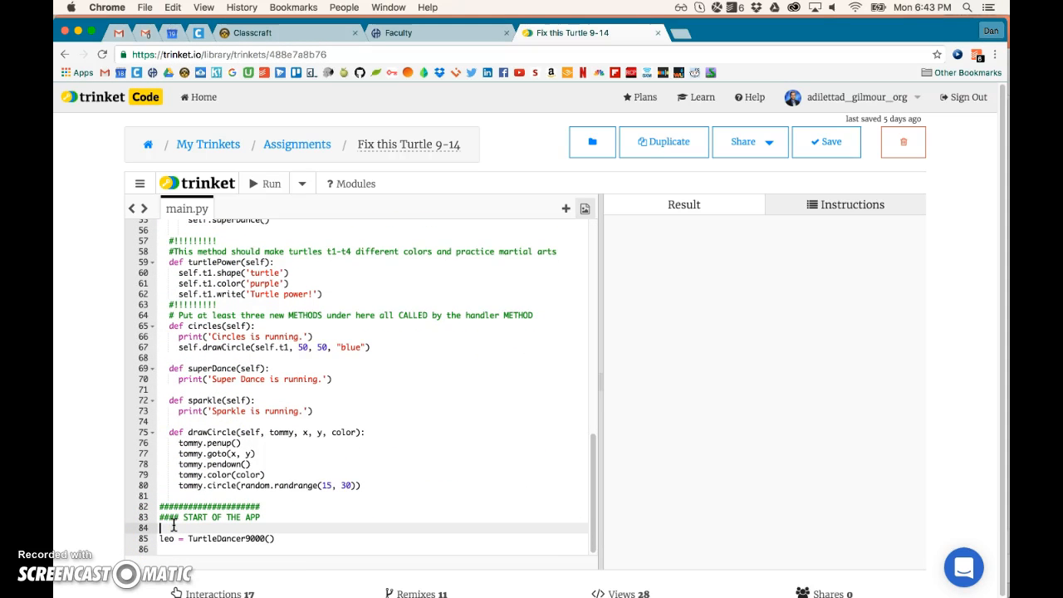
{"action": "scroll", "scroll_direction": "up", "scroll_amount": 3}
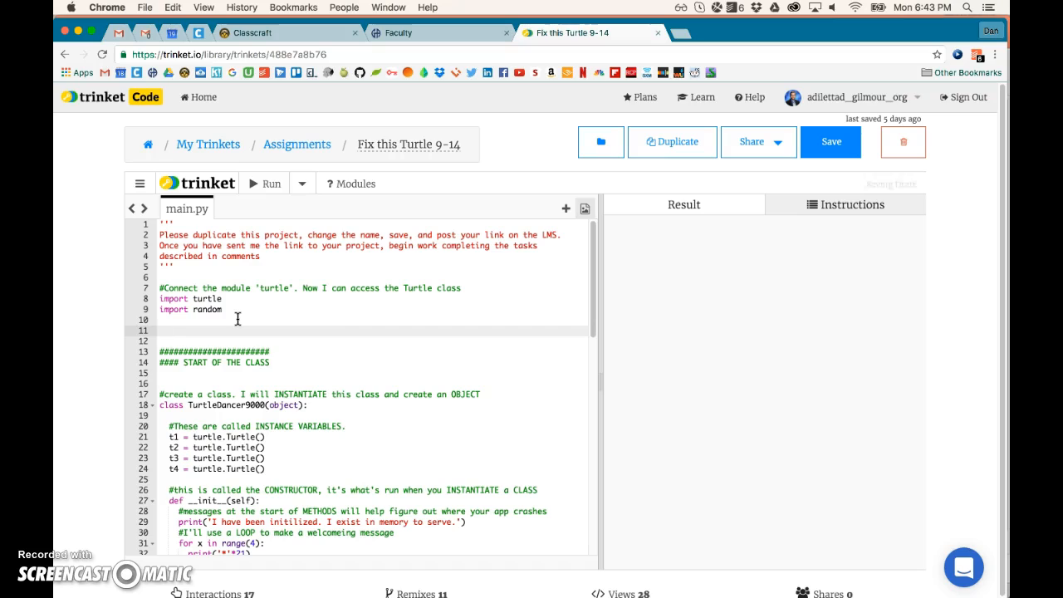
Step: Define globalVariableGuy = "stupid example" below the import lines
{"action": "type", "text": "globalVariable"}
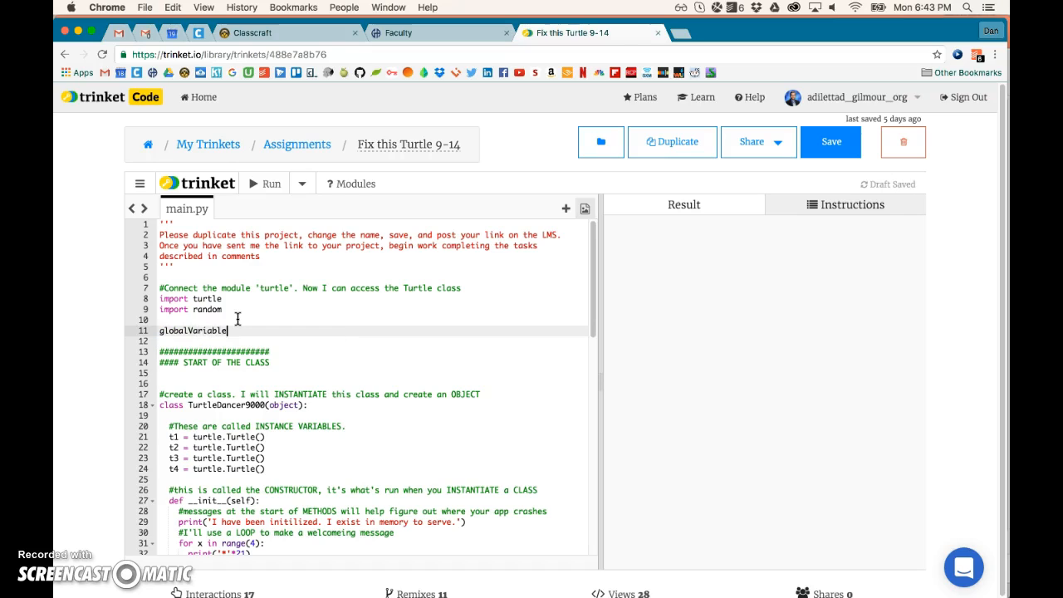
{"action": "type", "text": "Guy ="}
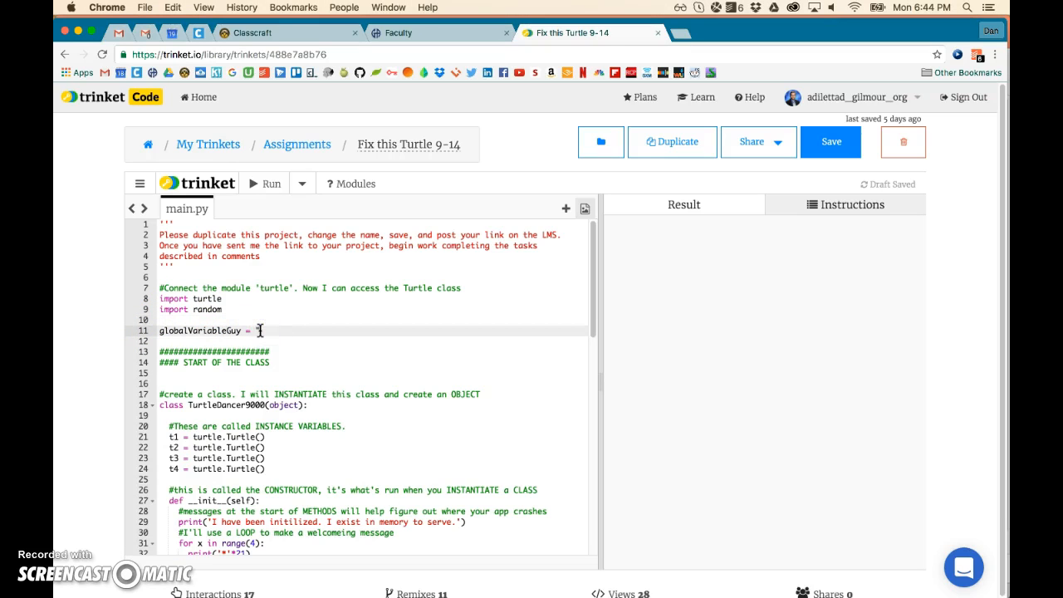
{"action": "type", "text": "stupid example\""}
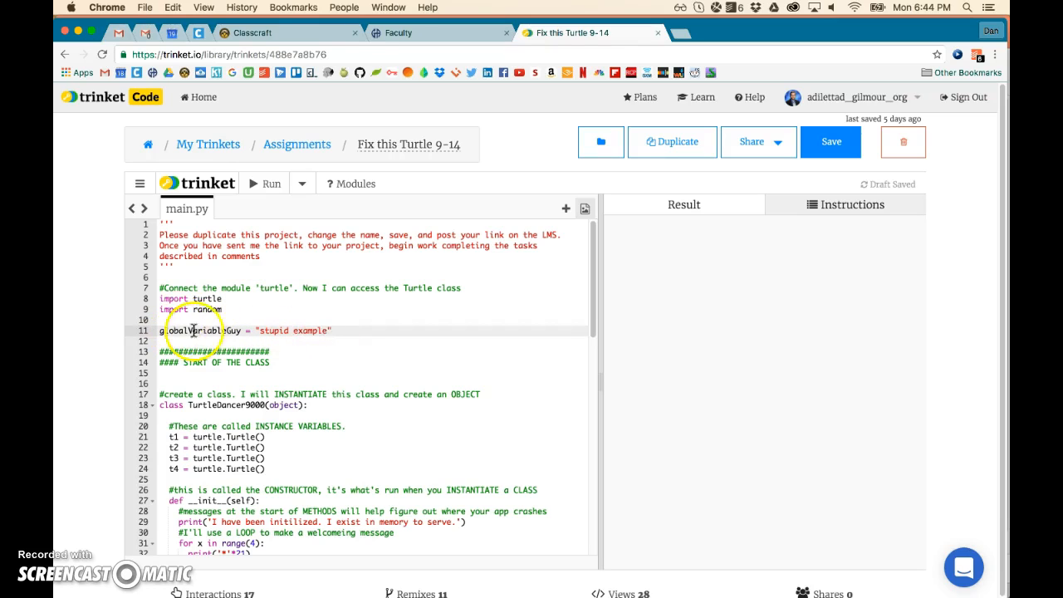
{"action": "left_click", "coordinate": [227, 341]}
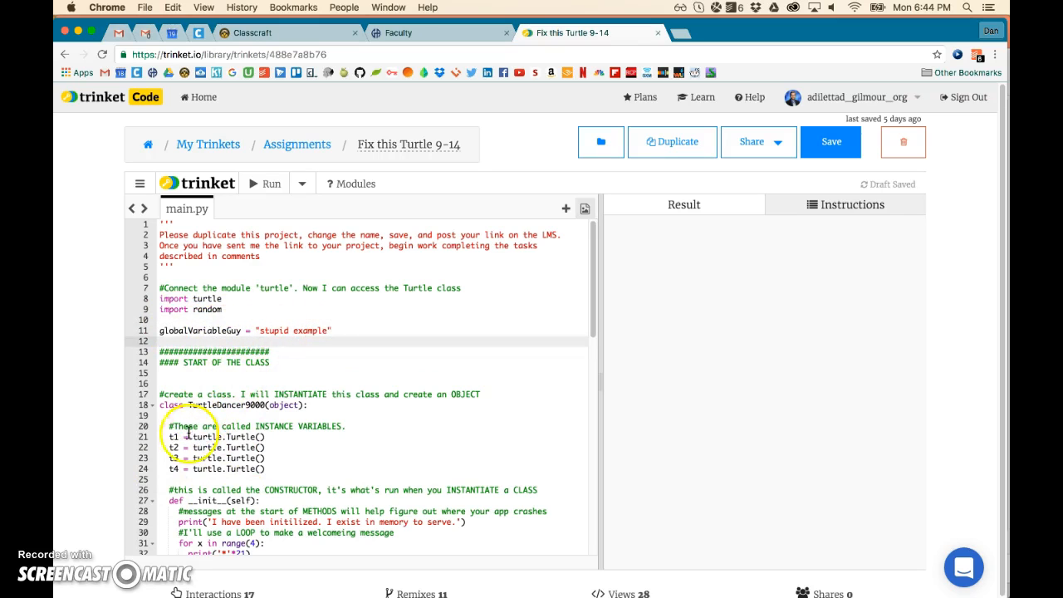
{"action": "scroll", "scroll_direction": "down", "scroll_amount": 3}
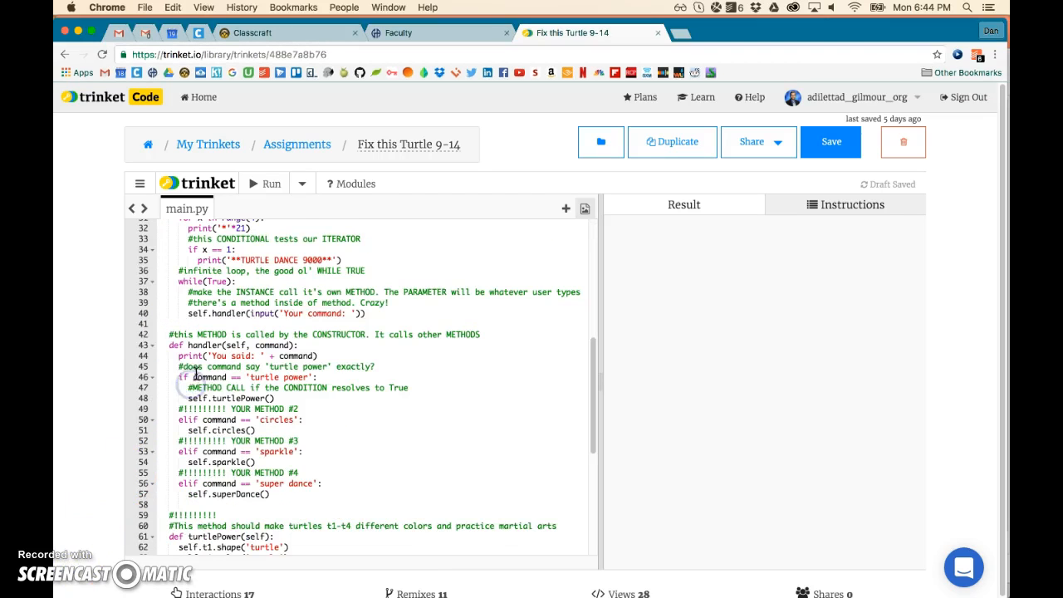
{"action": "left_click", "coordinate": [184, 377]}
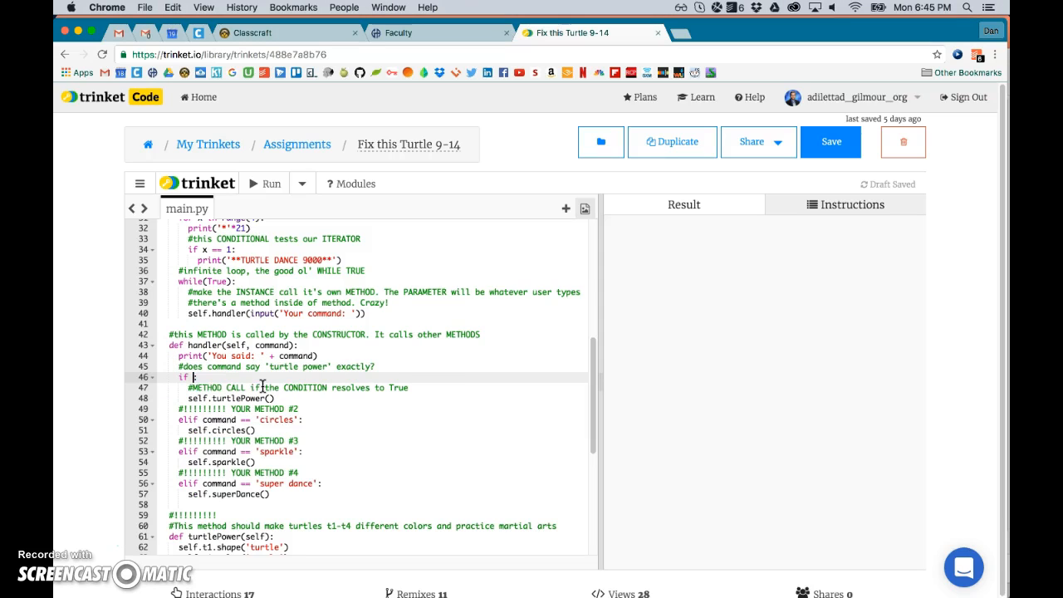
{"action": "type", "text": "testthisThing():"}
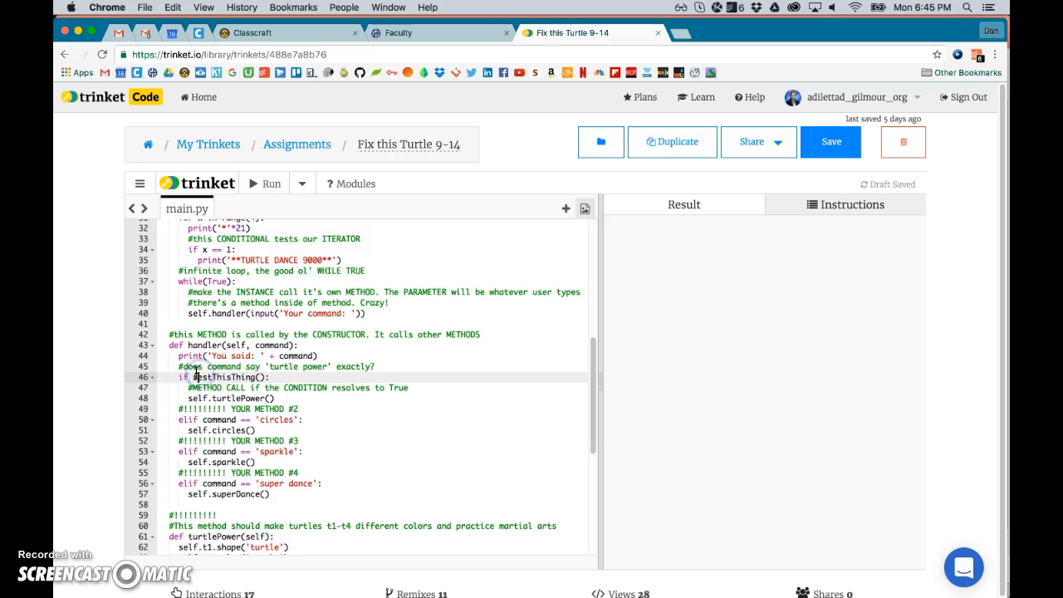
{"action": "double_click", "coordinate": [222, 376]}
{"action": "type", "text": "t"}
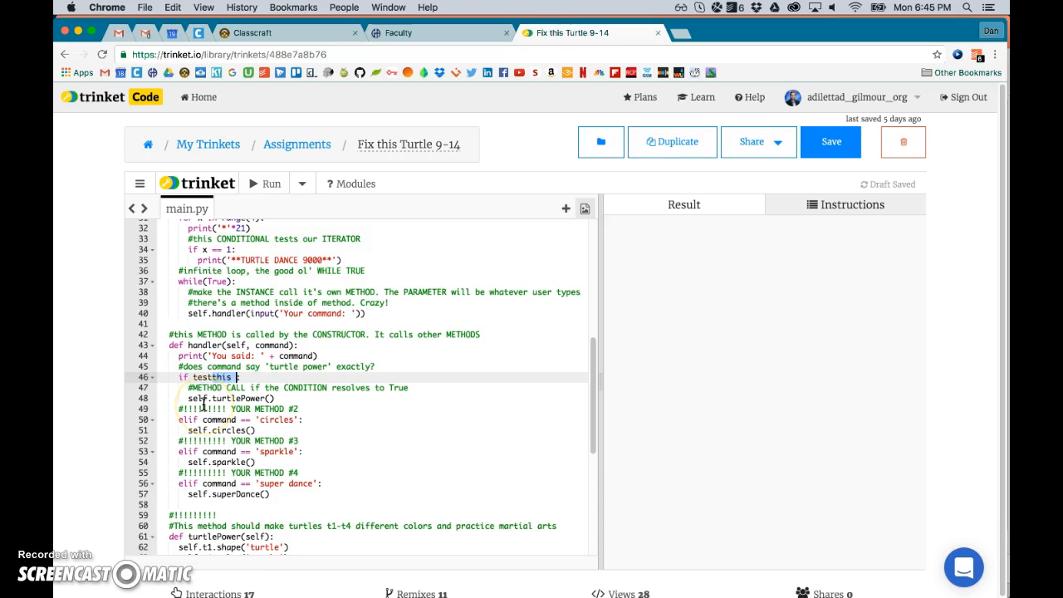
{"action": "type", "text": "command == 'turtle power'"}
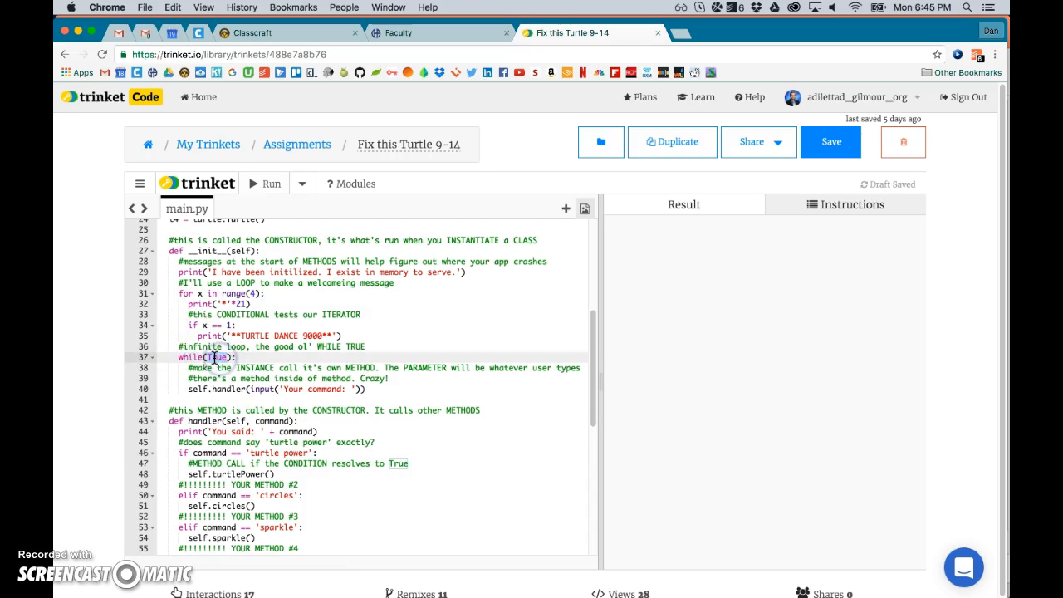
{"action": "mouse_move", "coordinate": [234, 383]}
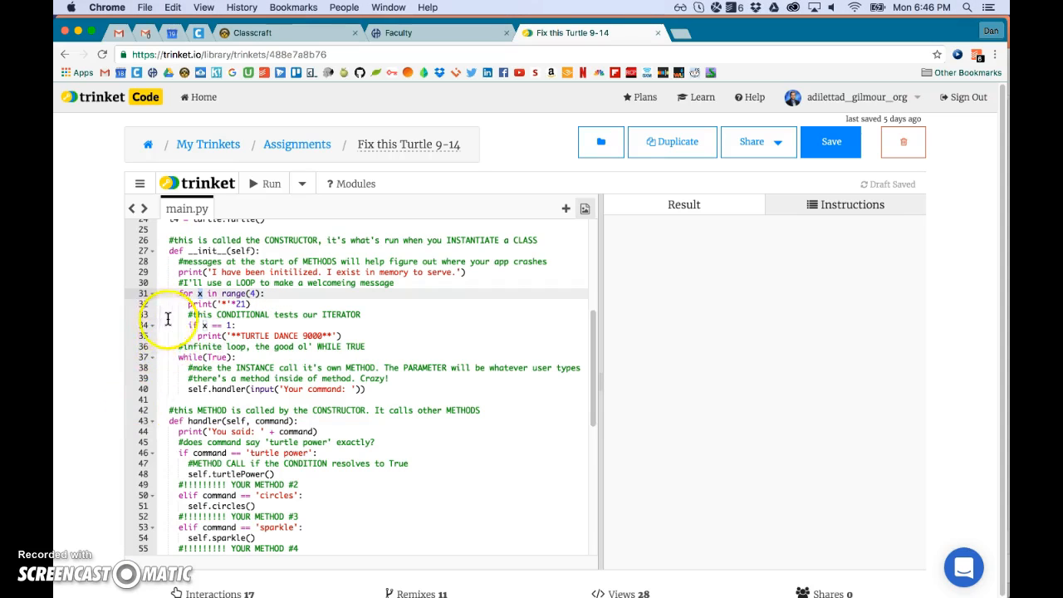
Step: Scroll up to the four instance variables to add turtleList = [t1, t2, t3, t4]
{"action": "scroll", "scroll_direction": "up", "scroll_amount": 3}
{"action": "type", "text": "turtleList = [t1, t2, t3, t4]"}
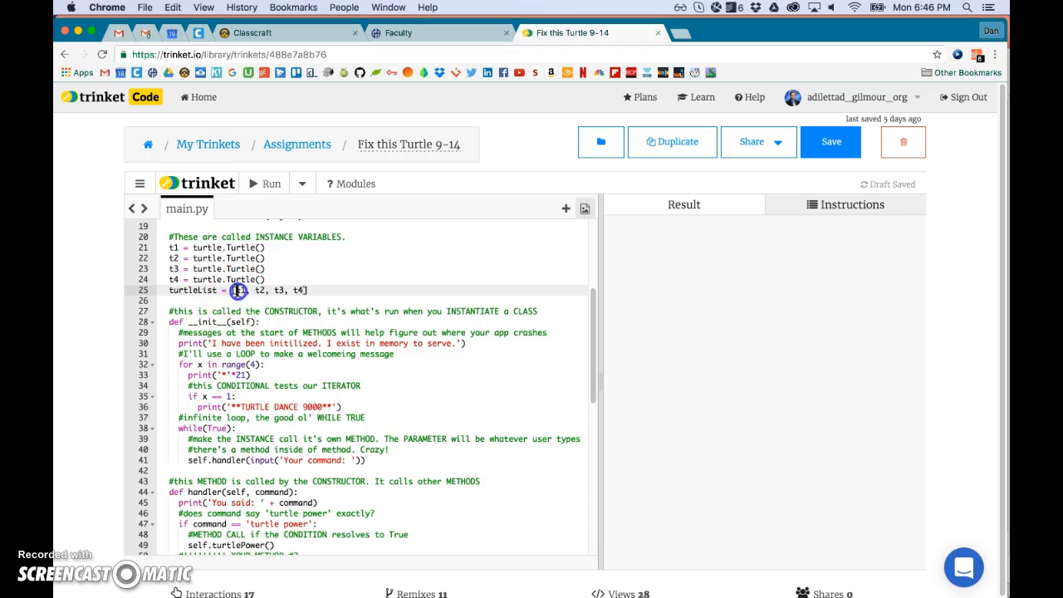
{"action": "mouse_move", "coordinate": [99, 366]}
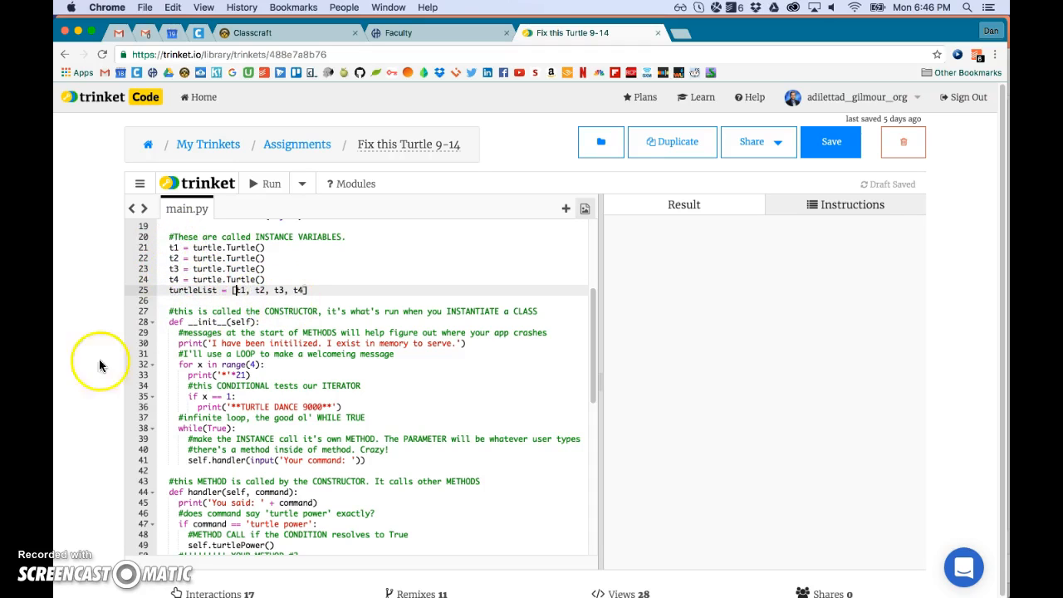